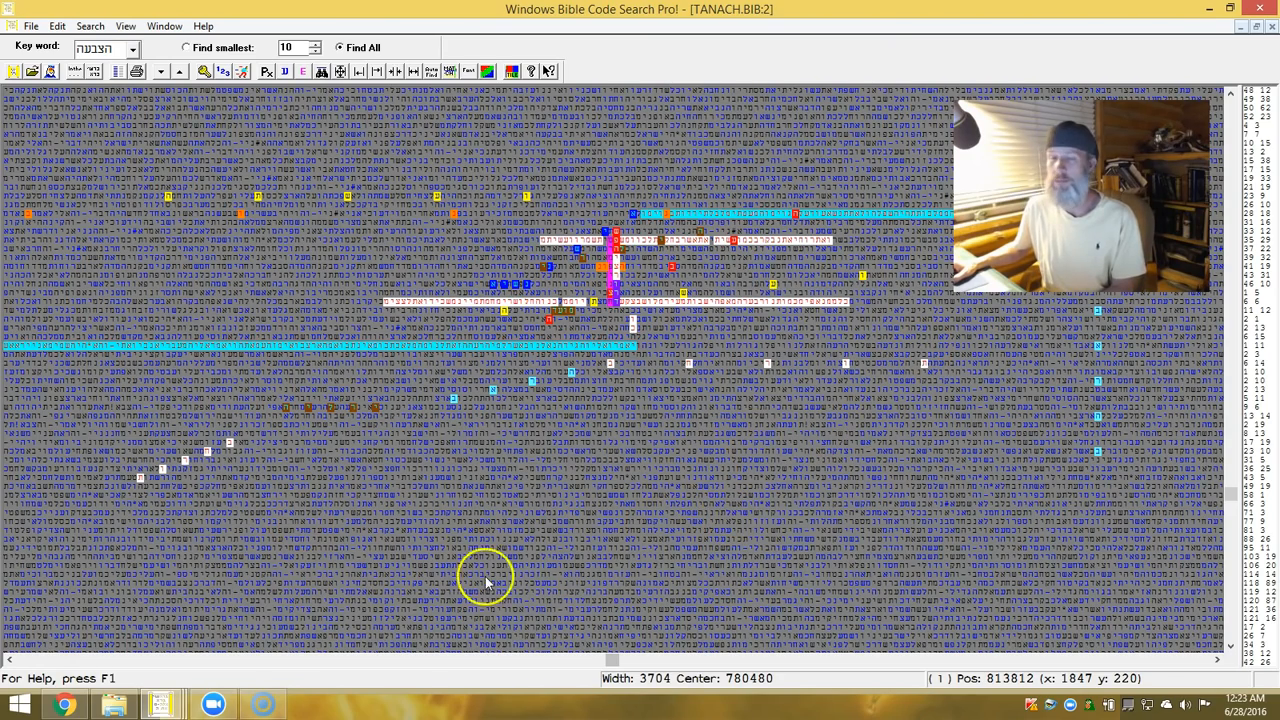
{"action": "mouse_move", "coordinate": [765, 470]}
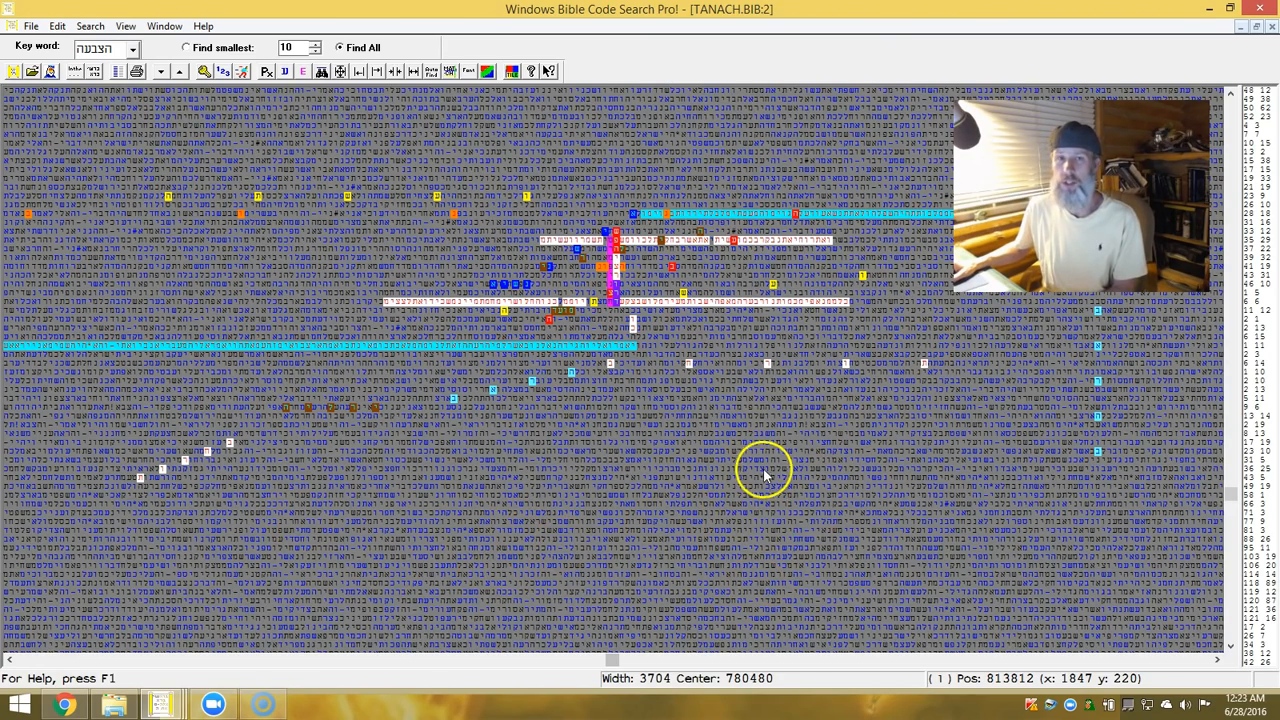
{"action": "mouse_move", "coordinate": [825, 430]}
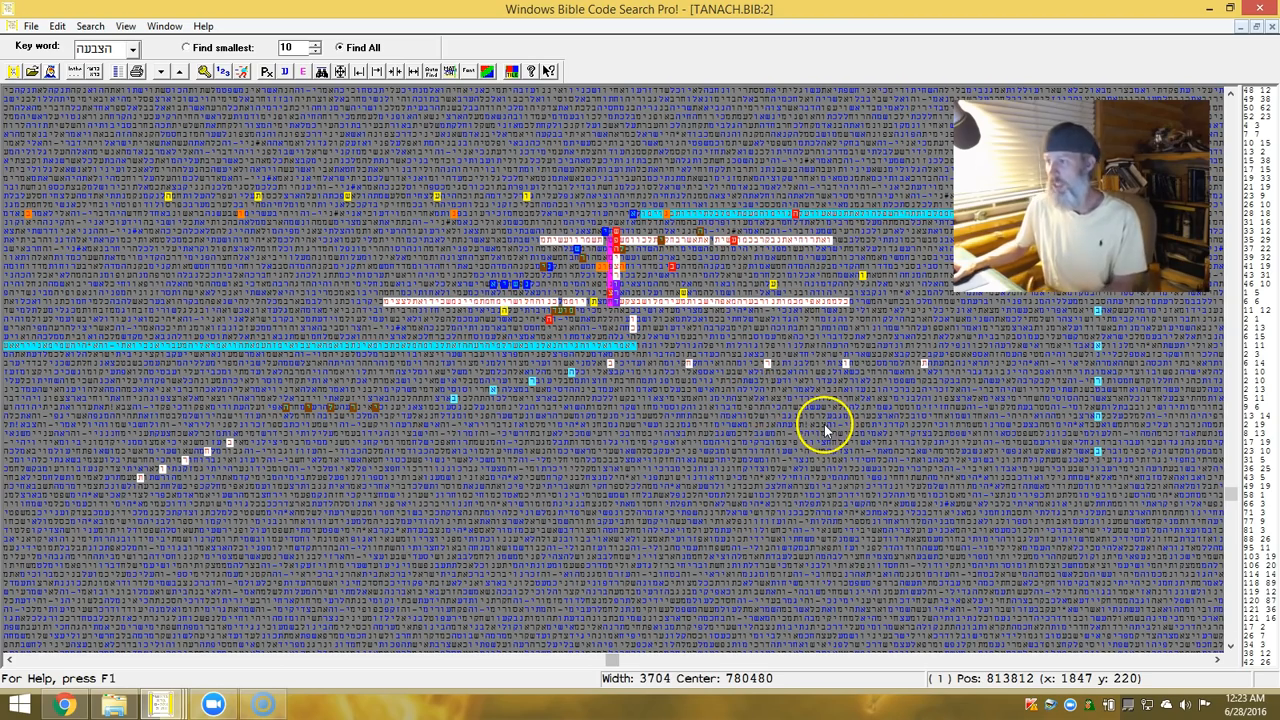
{"action": "mouse_move", "coordinate": [850, 375]}
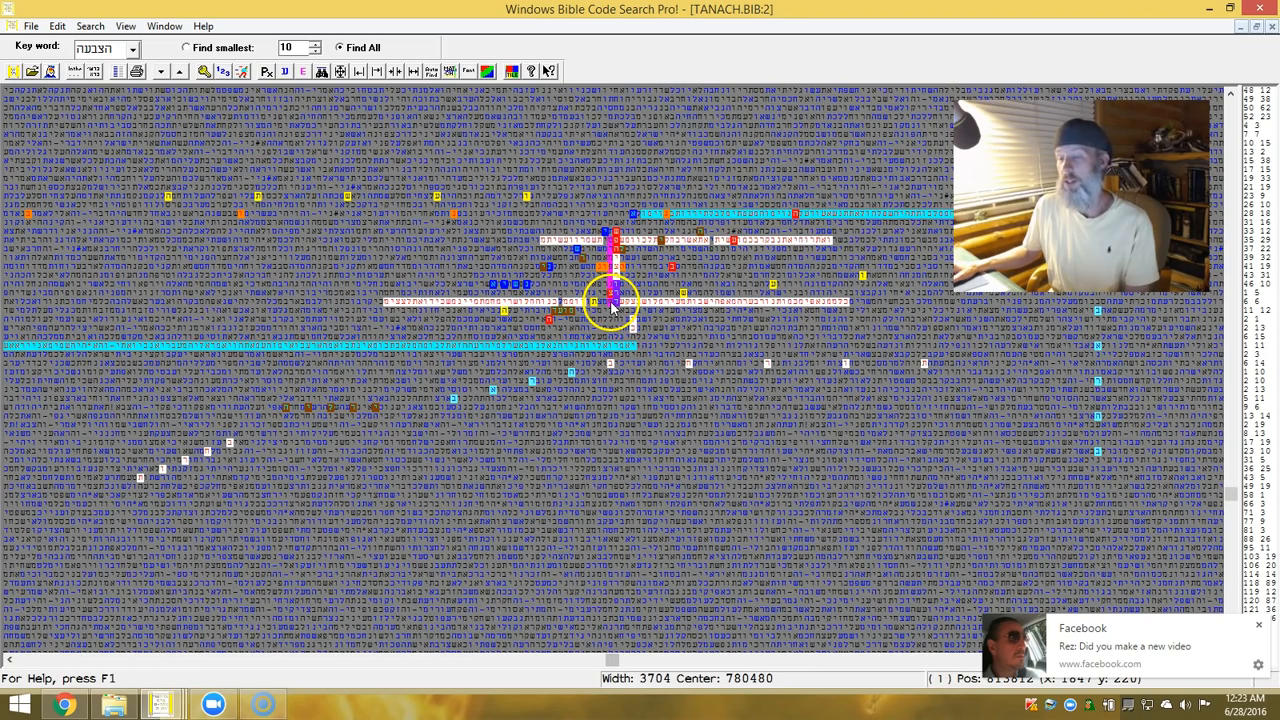
{"action": "mouse_move", "coordinate": [618, 235]}
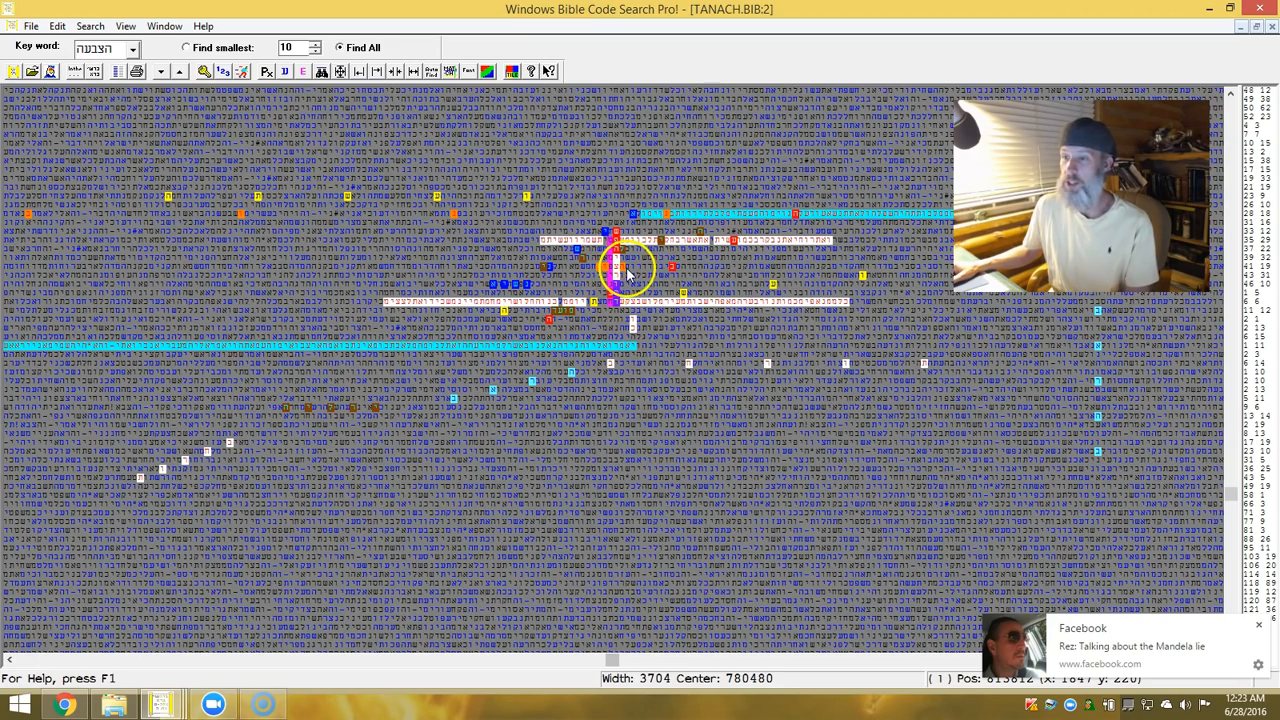
{"action": "mouse_move", "coordinate": [765, 230]}
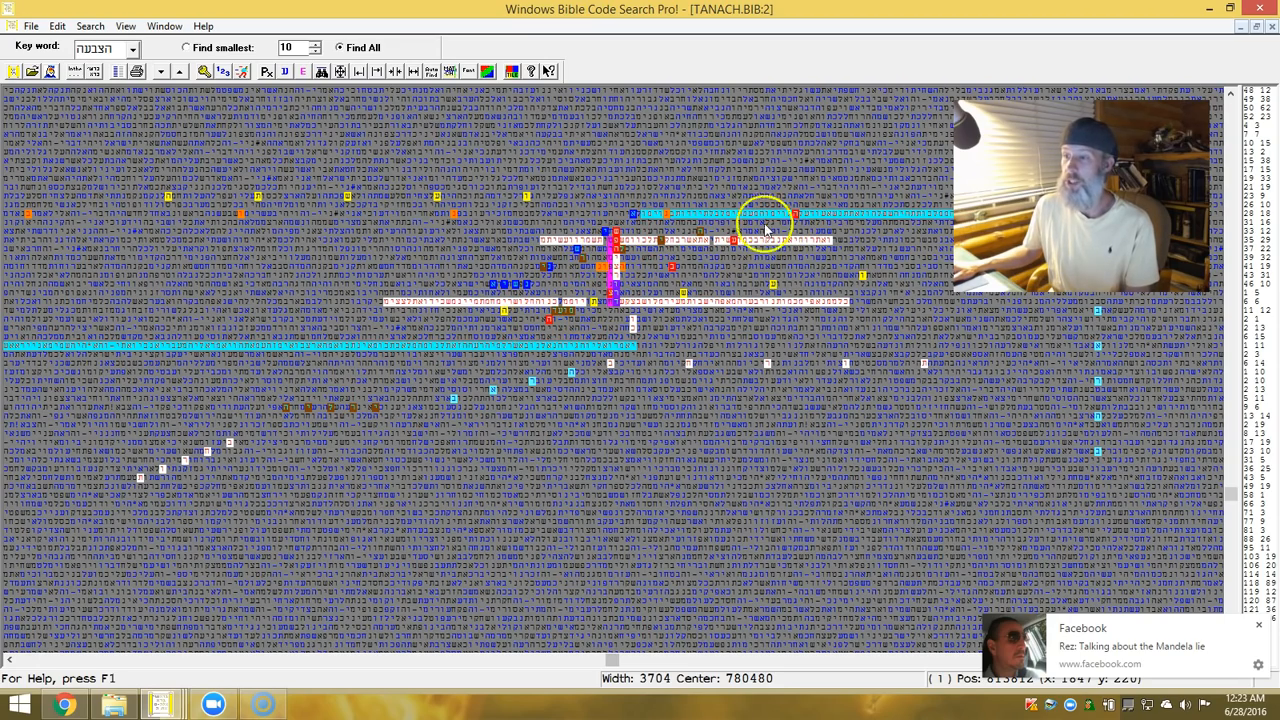
{"action": "mouse_move", "coordinate": [800, 220]}
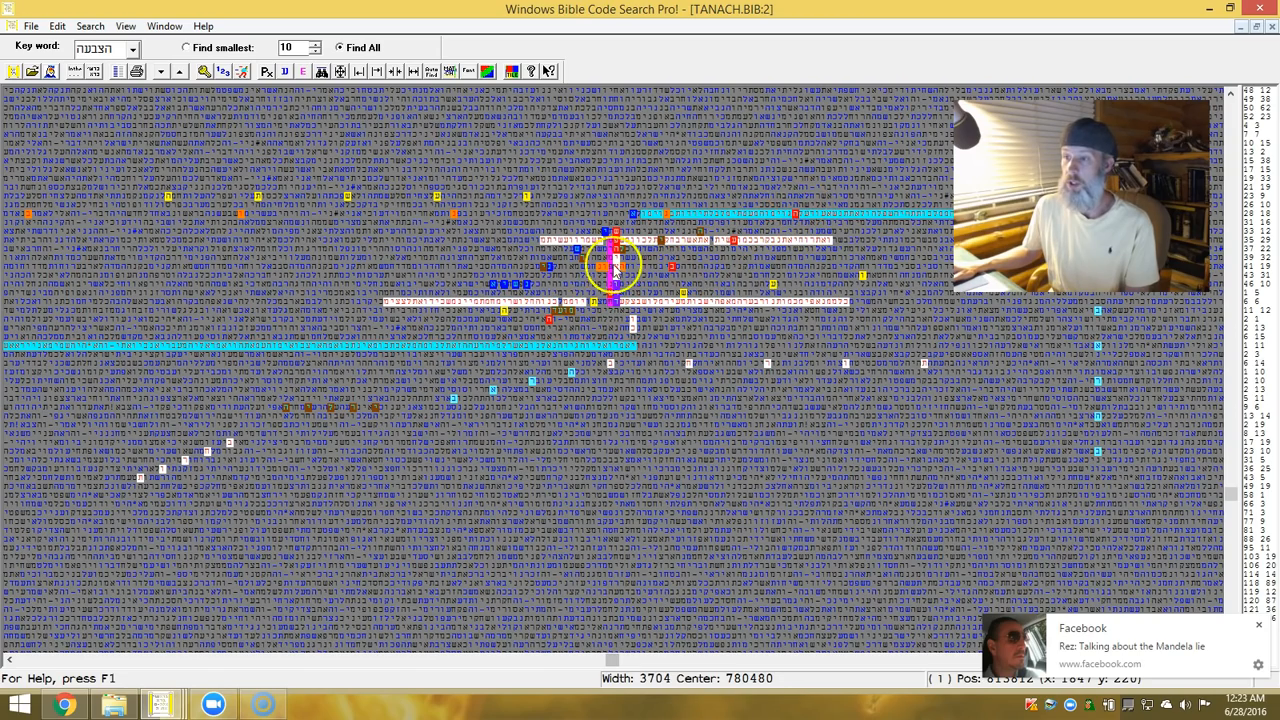
{"action": "mouse_move", "coordinate": [690, 207]}
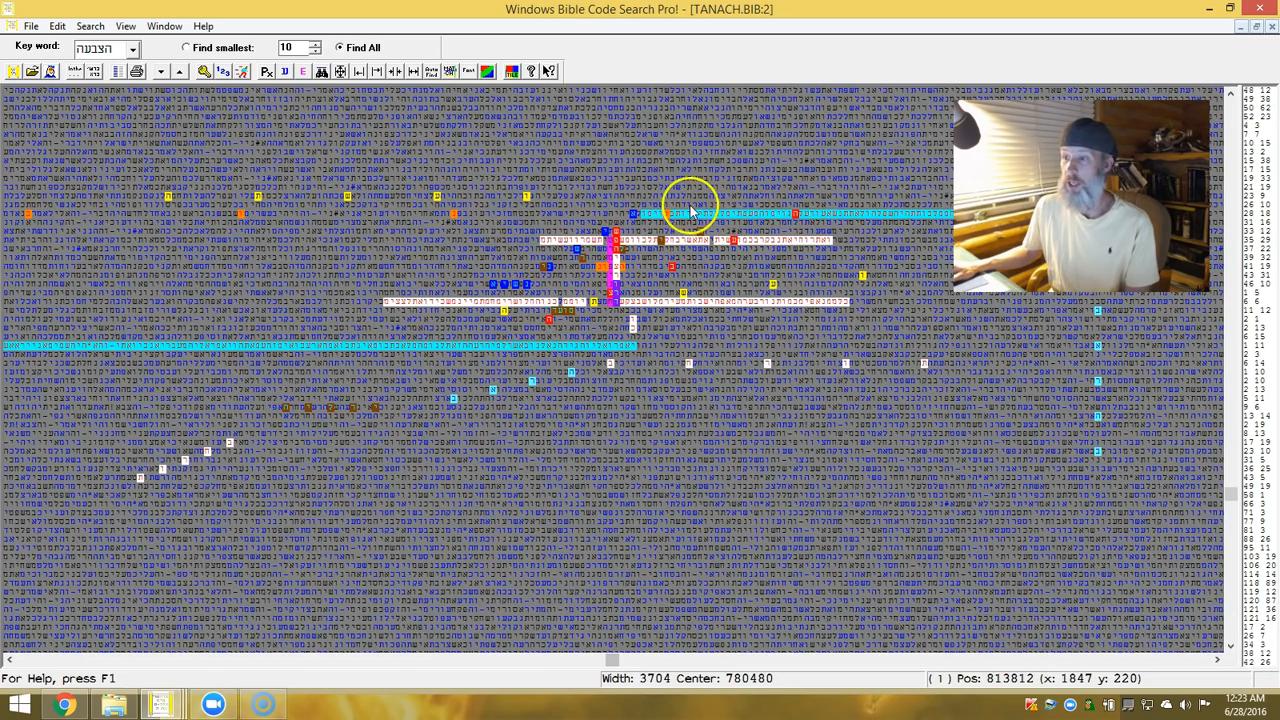
{"action": "mouse_move", "coordinate": [570, 210]}
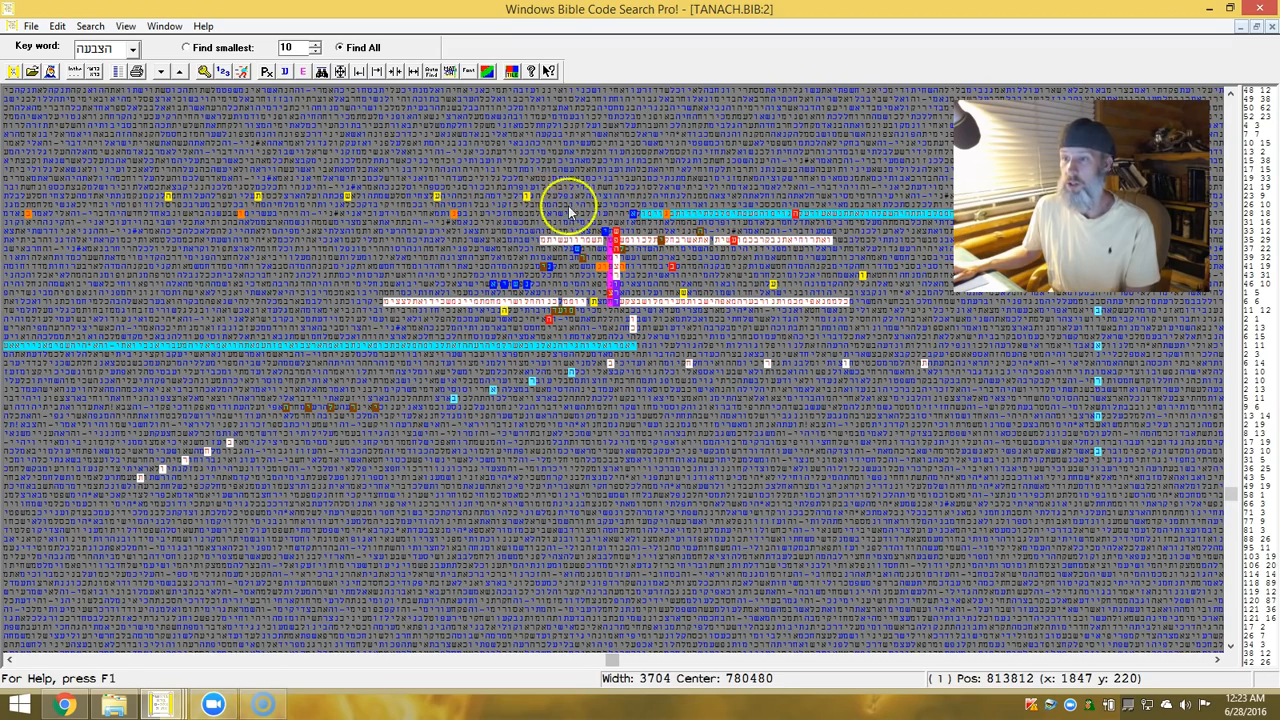
{"action": "mouse_move", "coordinate": [450, 213]}
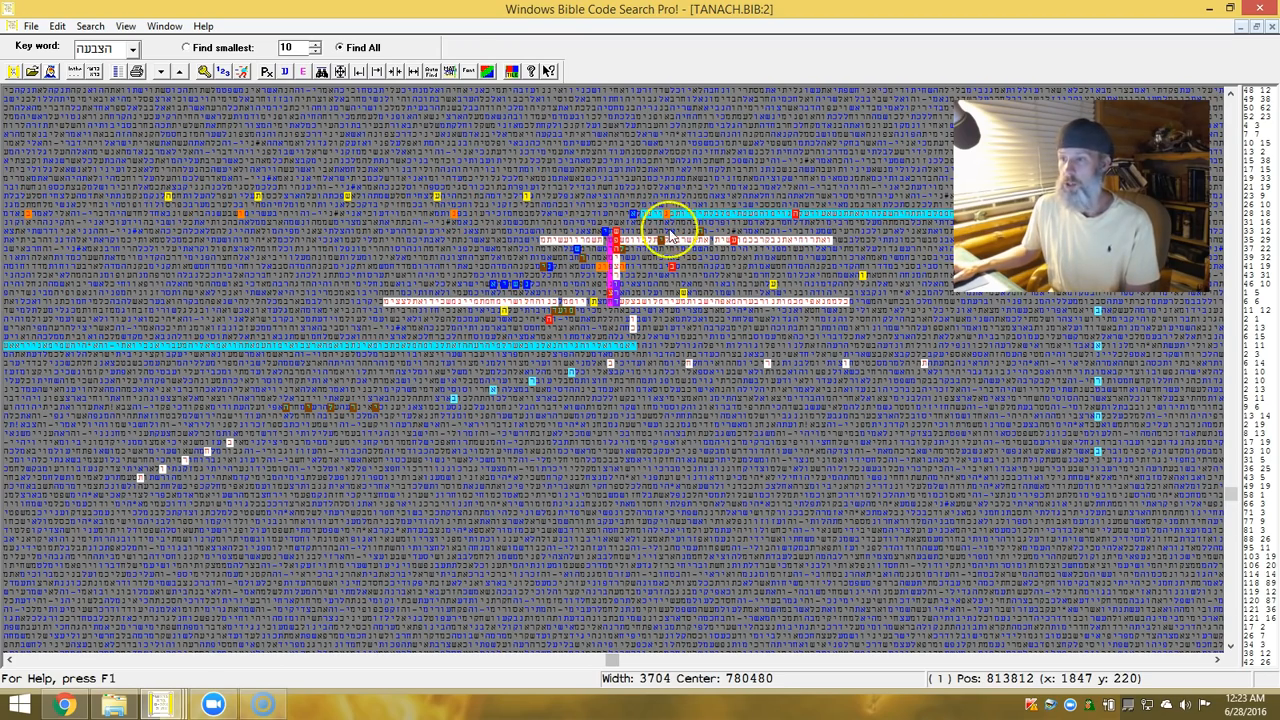
{"action": "mouse_move", "coordinate": [710, 233]}
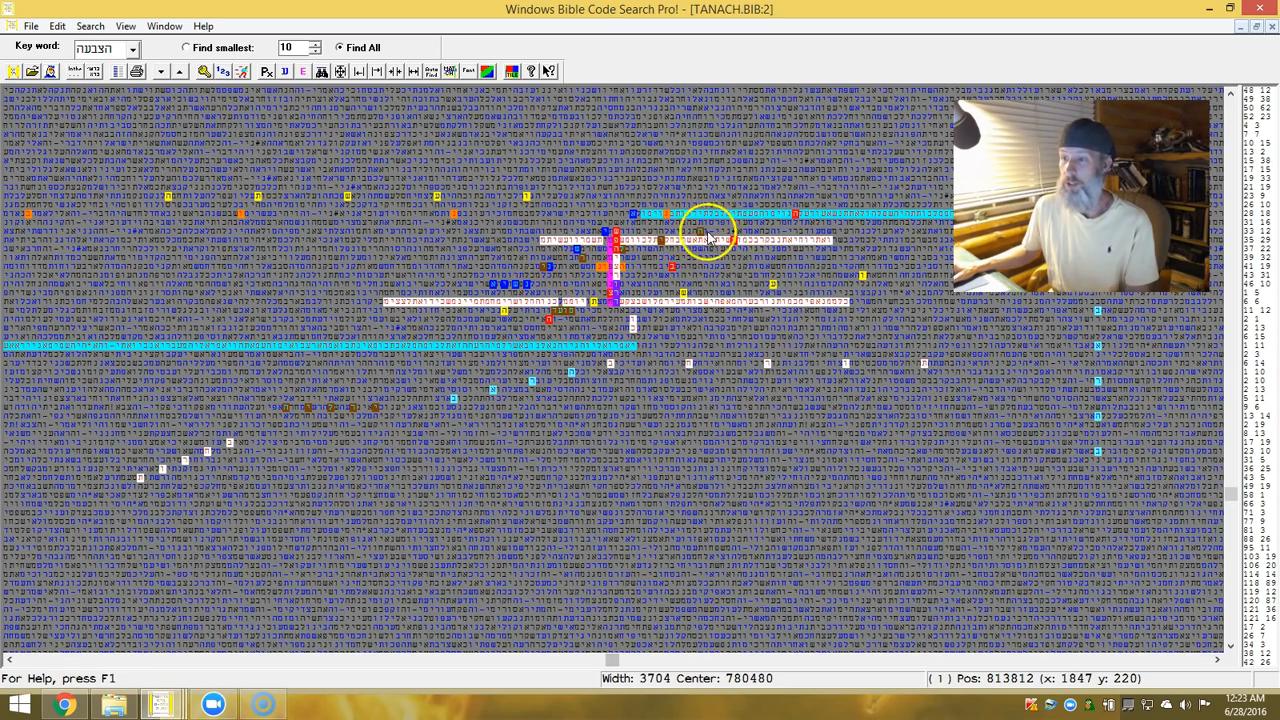
{"action": "mouse_move", "coordinate": [540, 270]}
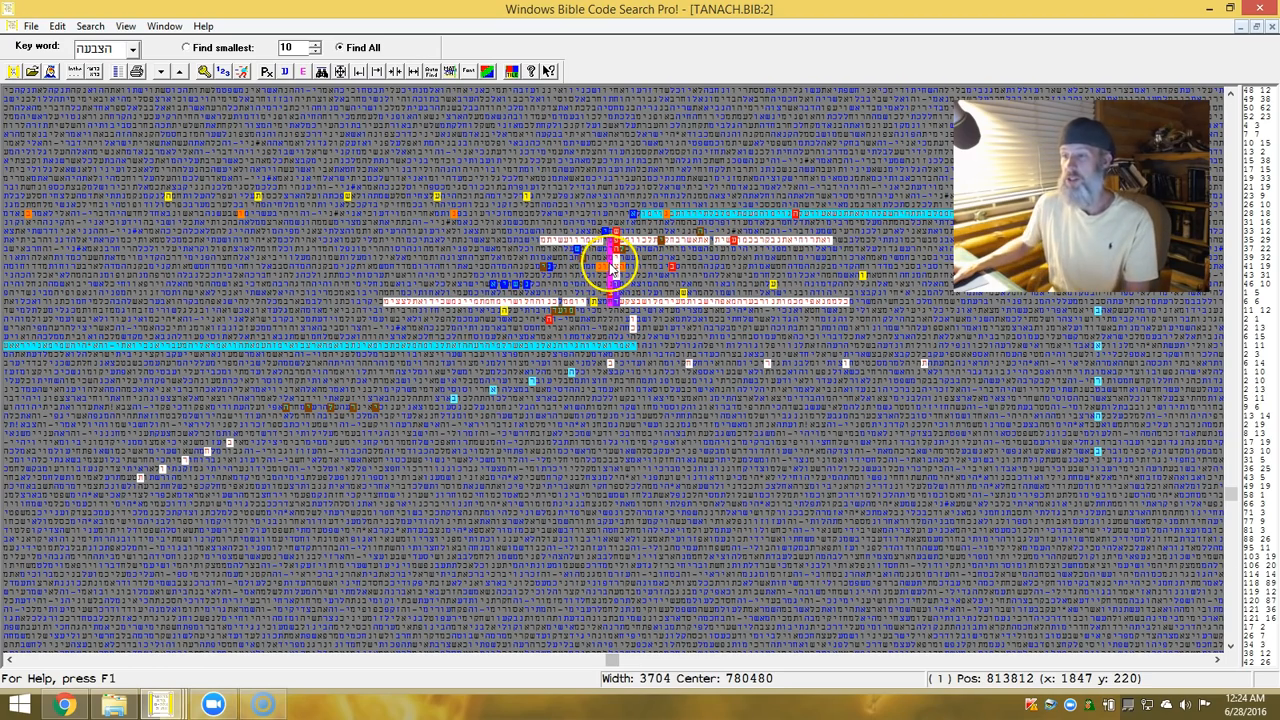
{"action": "mouse_move", "coordinate": [538, 412]}
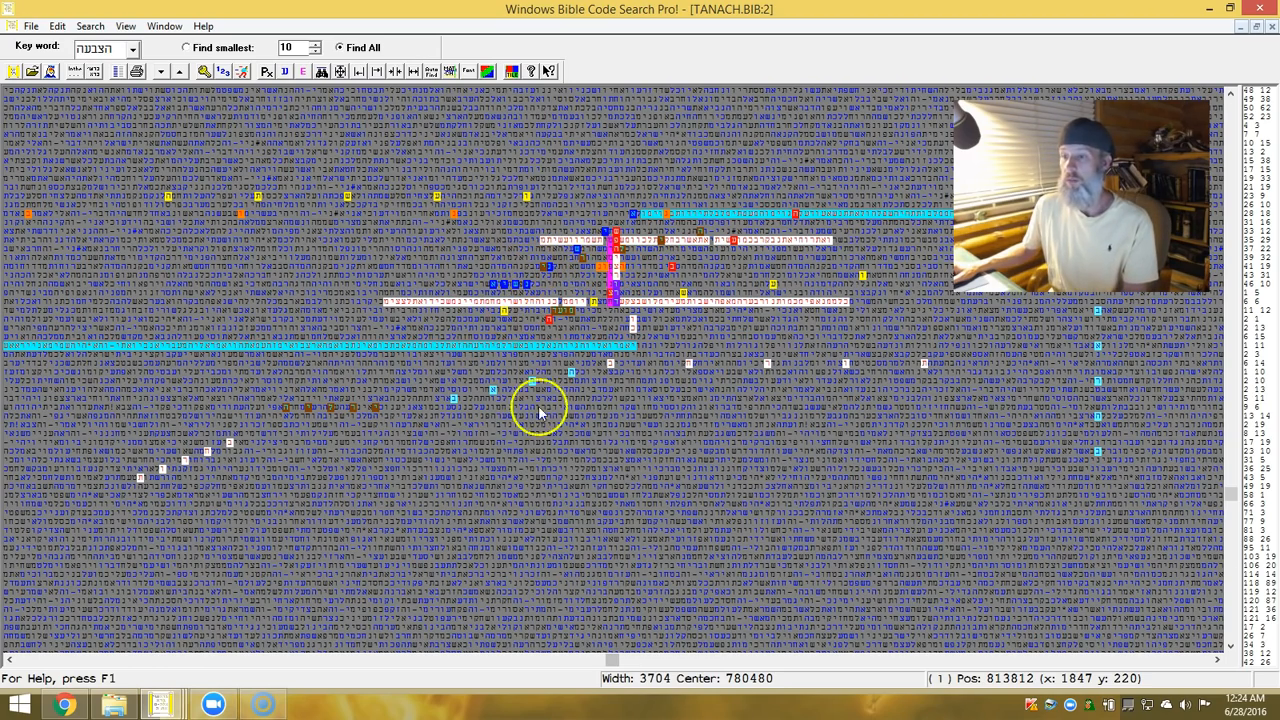
{"action": "mouse_move", "coordinate": [460, 393]}
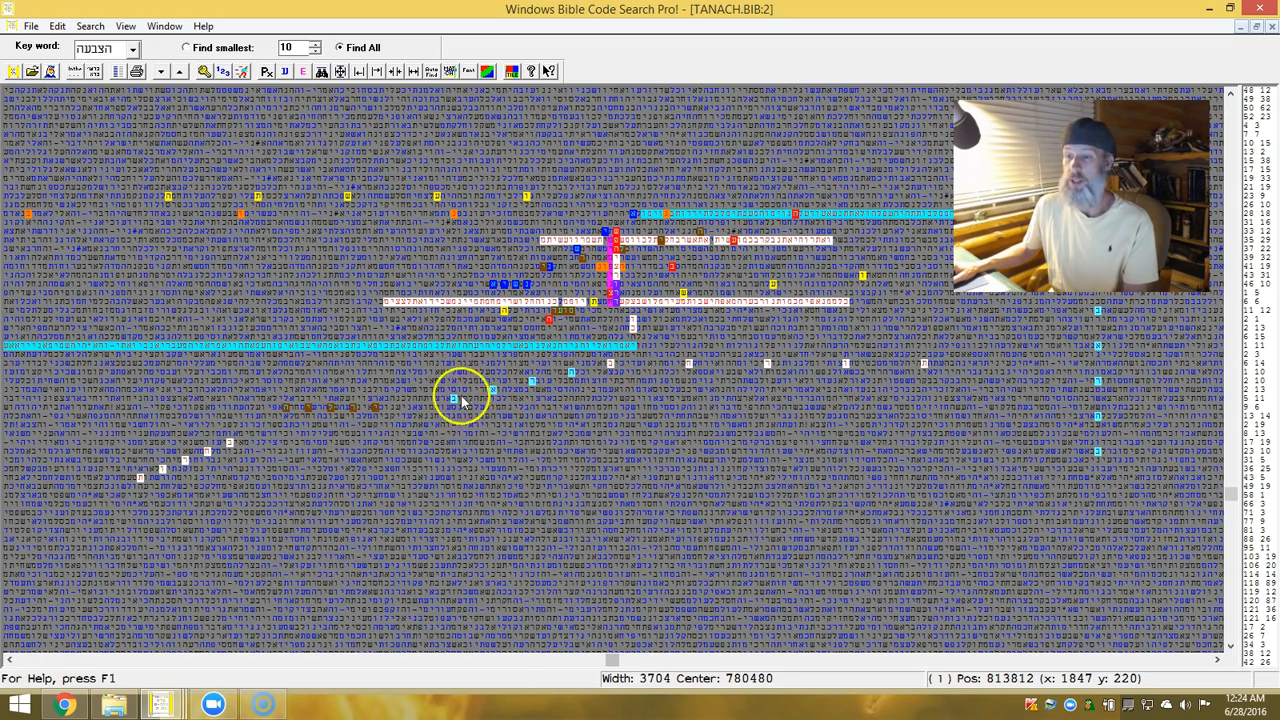
{"action": "mouse_move", "coordinate": [615, 352]}
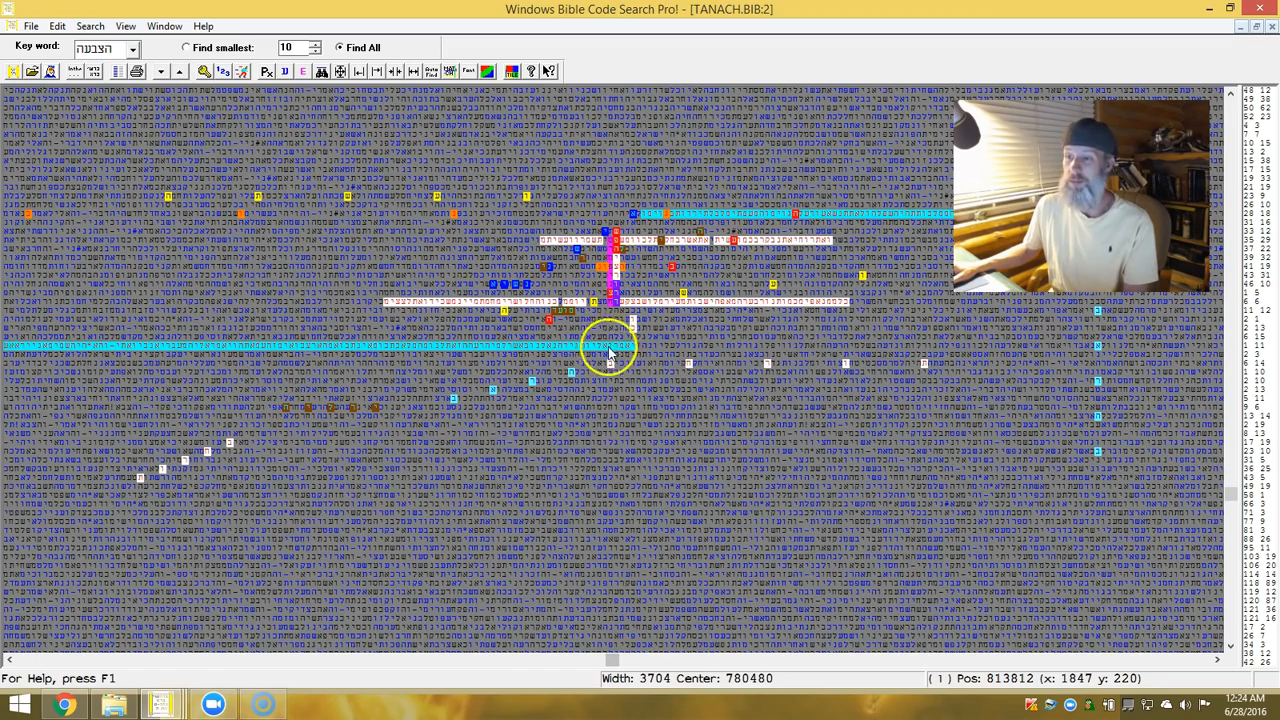
{"action": "mouse_move", "coordinate": [793, 380]}
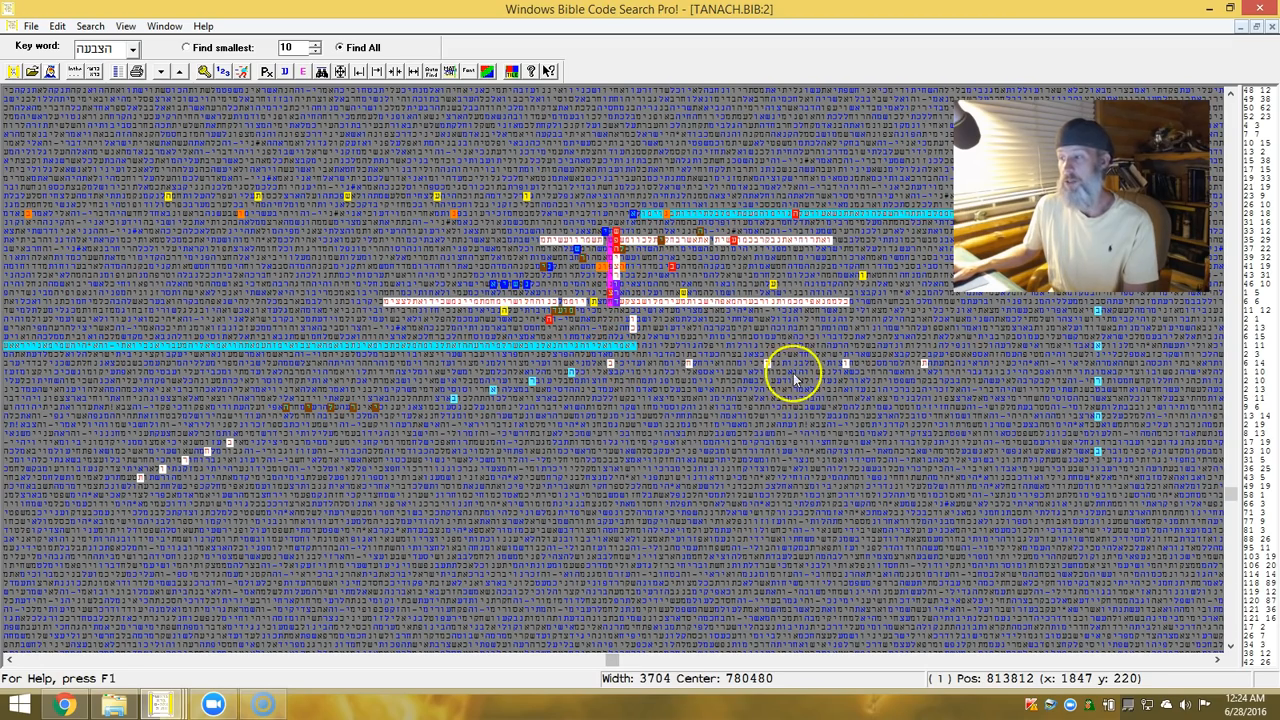
{"action": "mouse_move", "coordinate": [310, 440]}
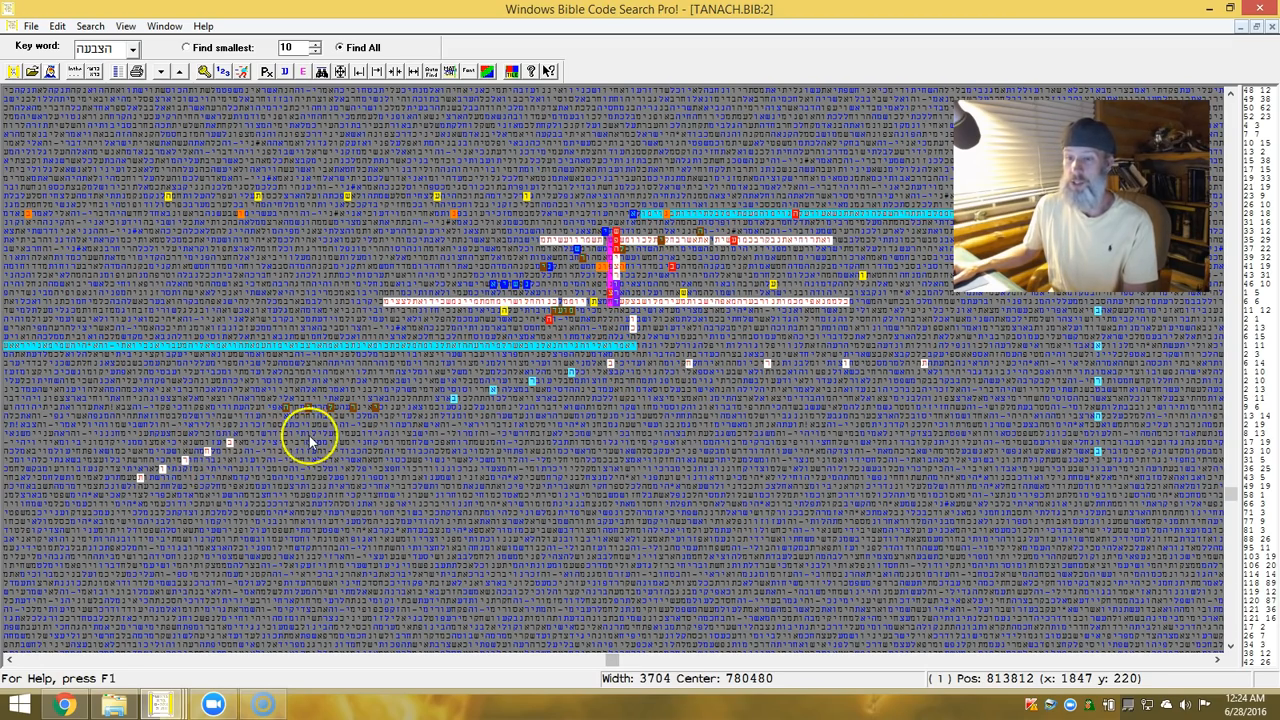
{"action": "mouse_move", "coordinate": [620, 305]}
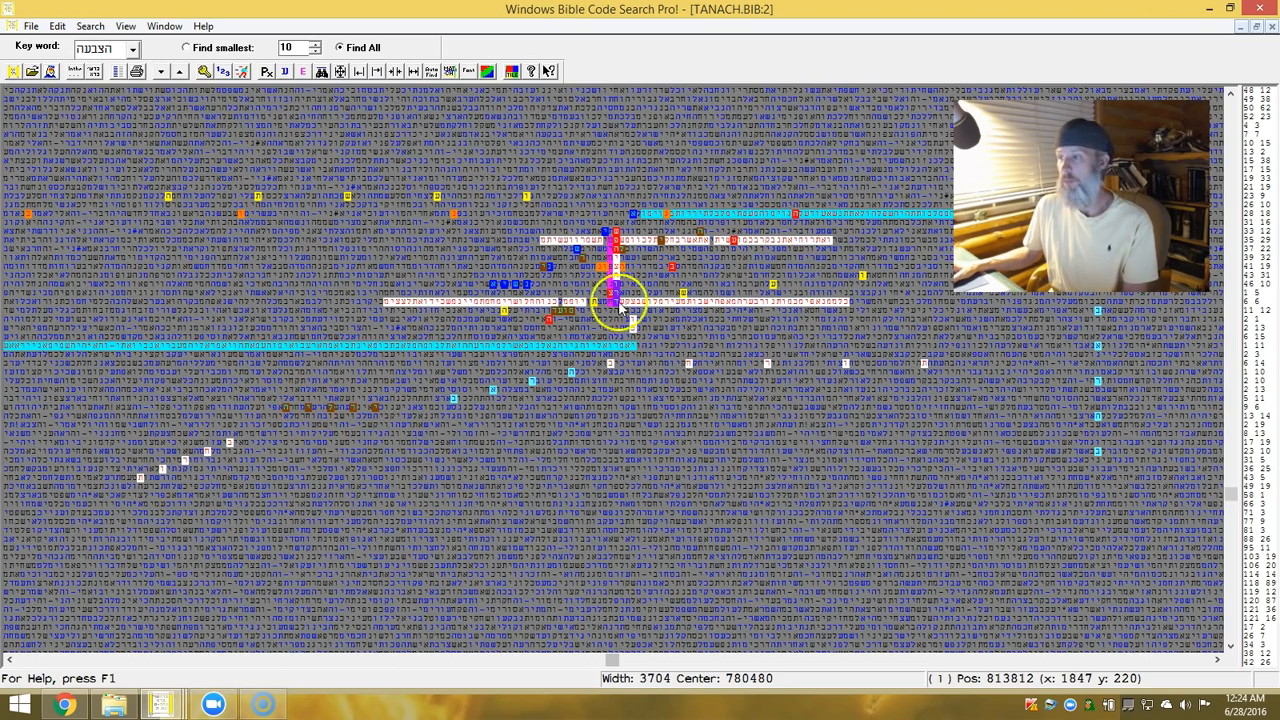
{"action": "mouse_move", "coordinate": [715, 194]}
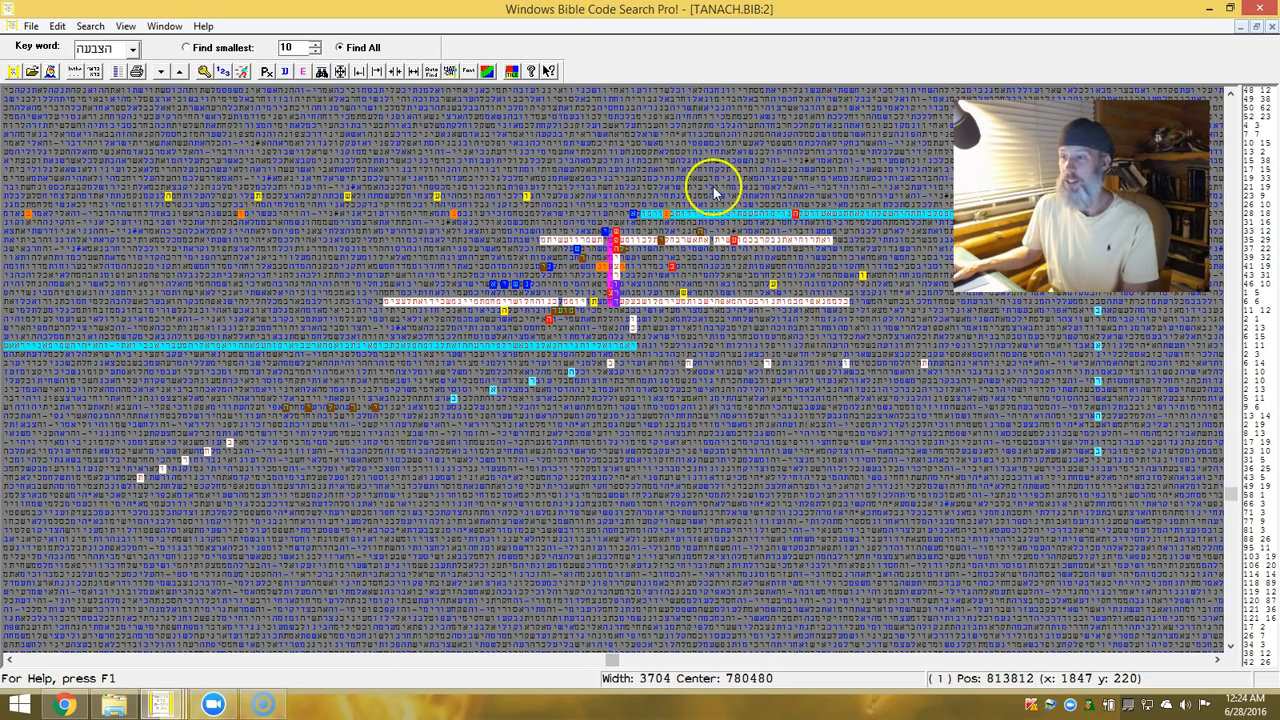
{"action": "mouse_move", "coordinate": [575, 360]}
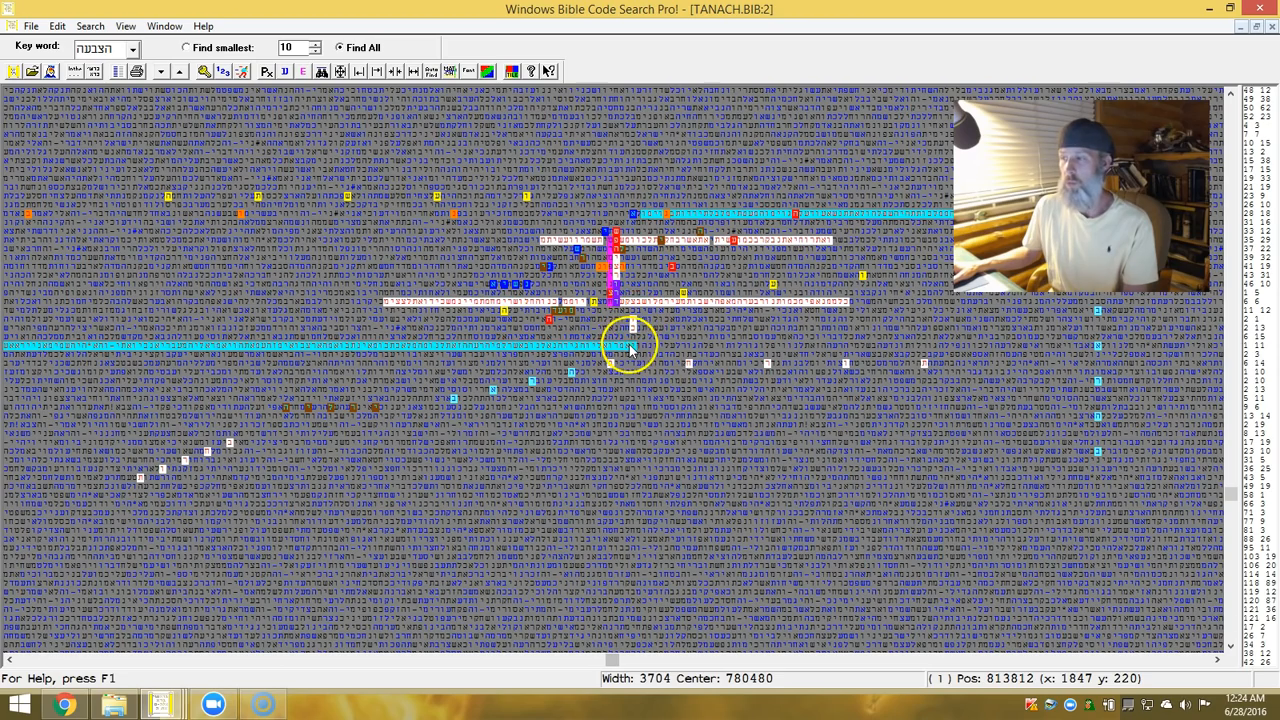
{"action": "mouse_move", "coordinate": [690, 210]}
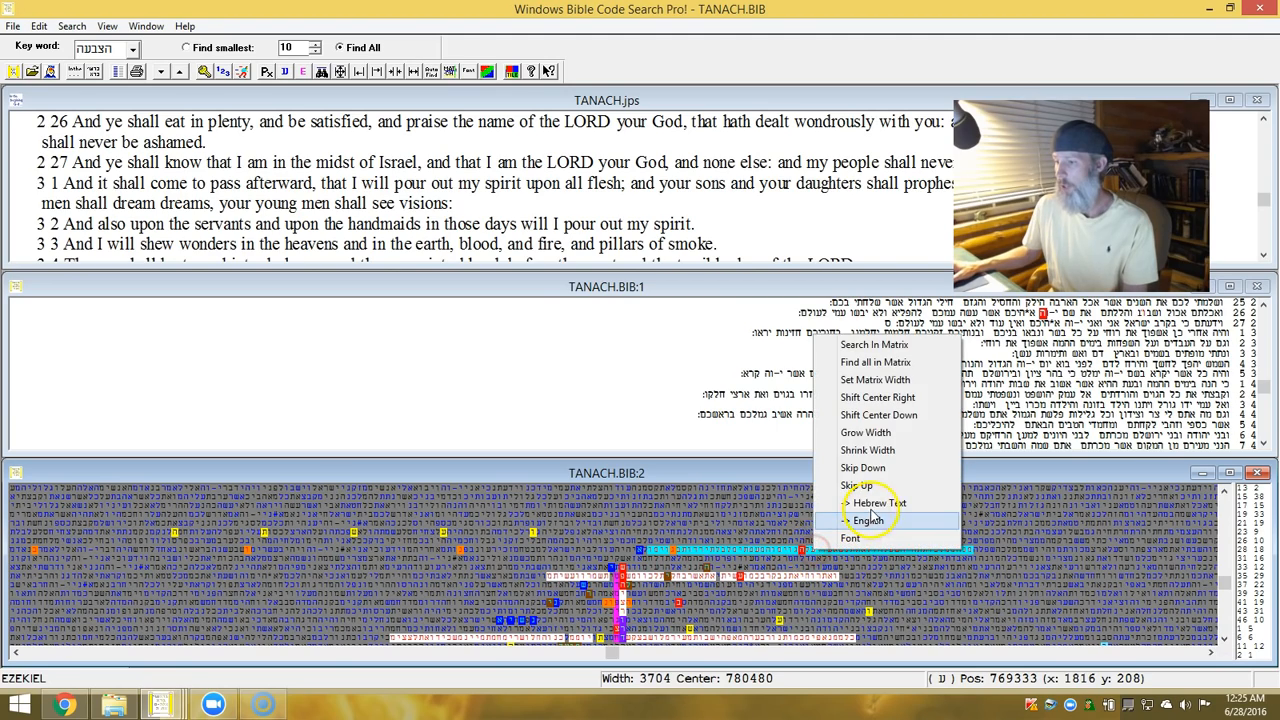
Sync the English window to the Ezekiel 29 verses at this matrix location via '-> English'.
{"action": "left_click", "coordinate": [870, 519]}
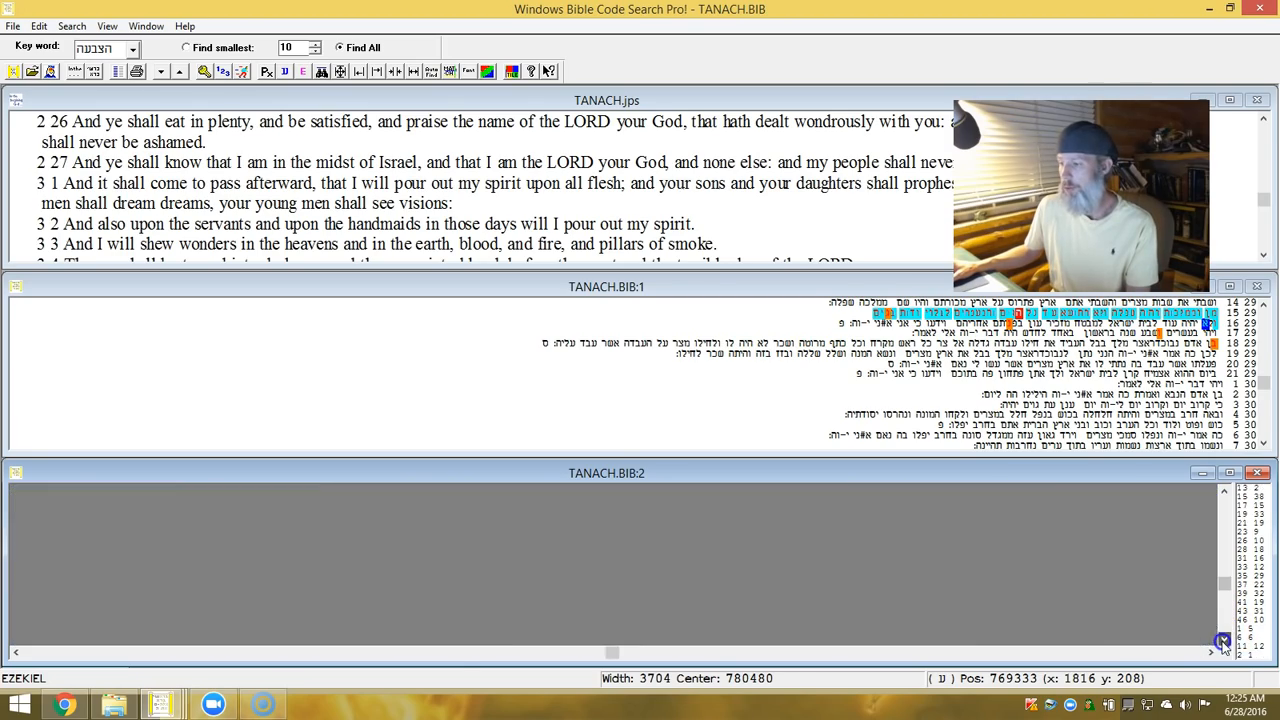
{"action": "left_click", "coordinate": [1223, 640]}
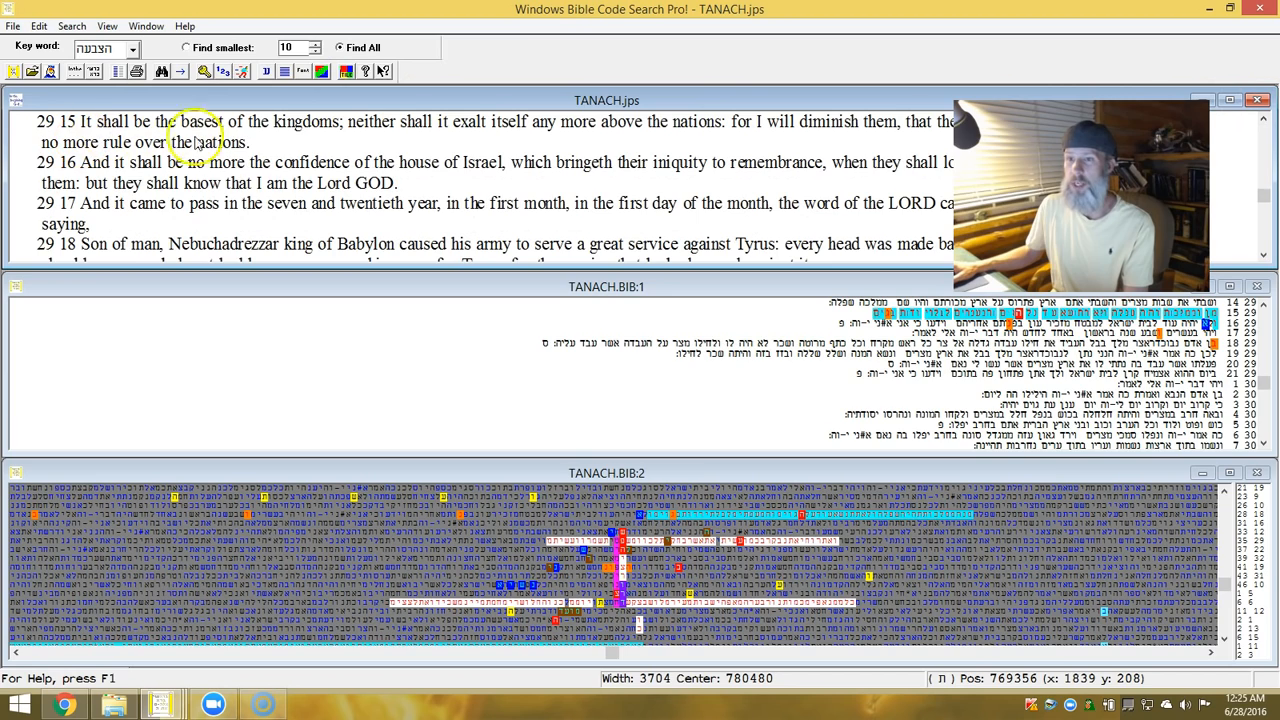
{"action": "mouse_move", "coordinate": [597, 133]}
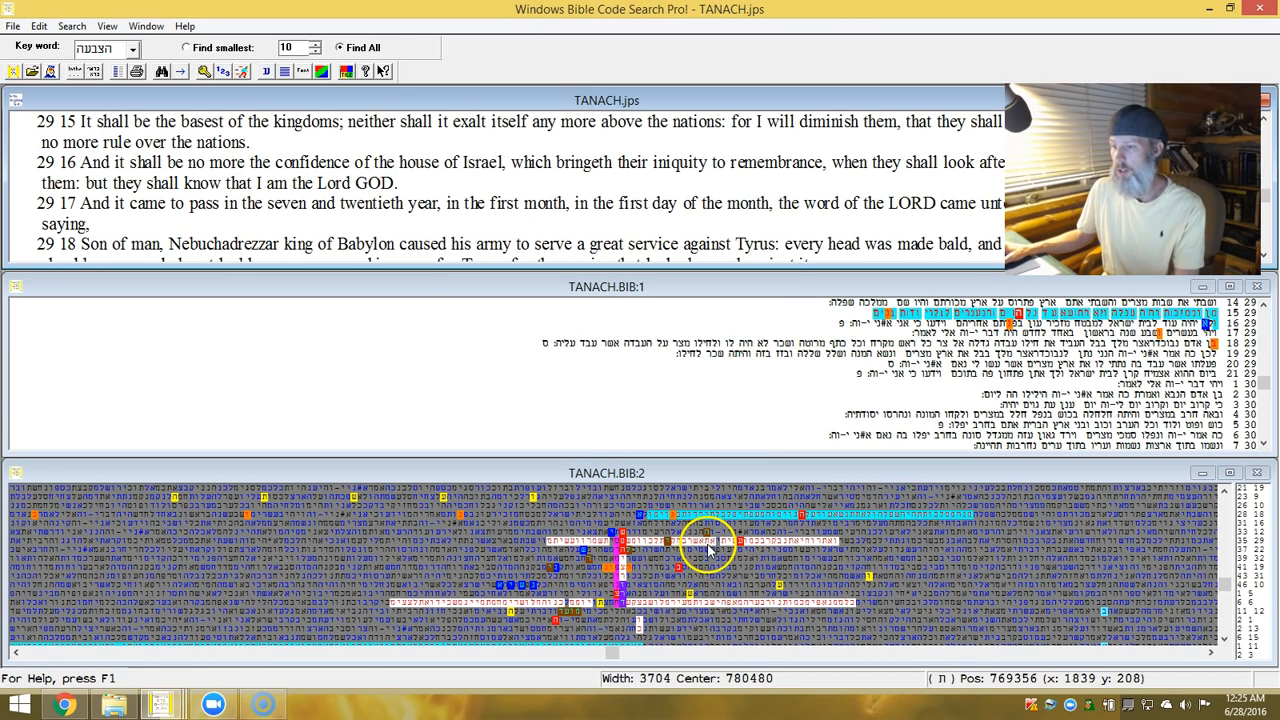
Right-click the matrix to sync the English window to Ezekiel 36:27–31.
{"action": "right_click", "coordinate": [710, 545]}
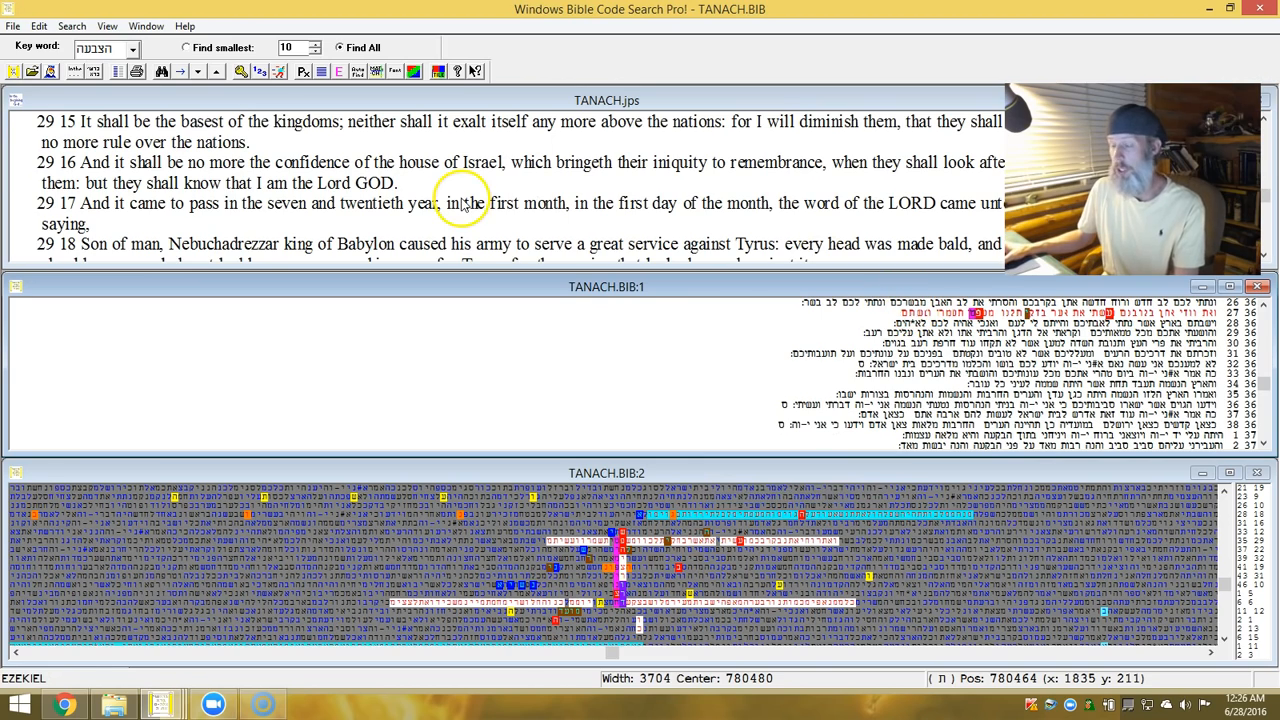
{"action": "mouse_move", "coordinate": [462, 204]}
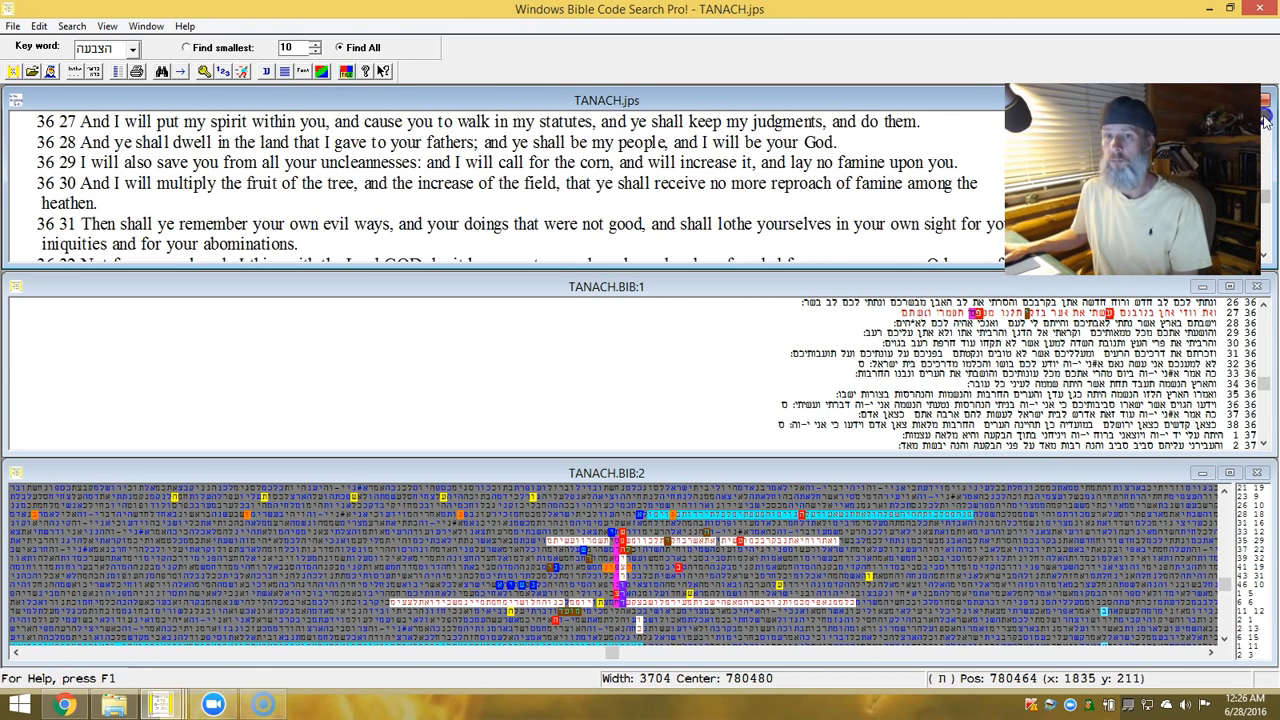
{"action": "mouse_move", "coordinate": [783, 66]}
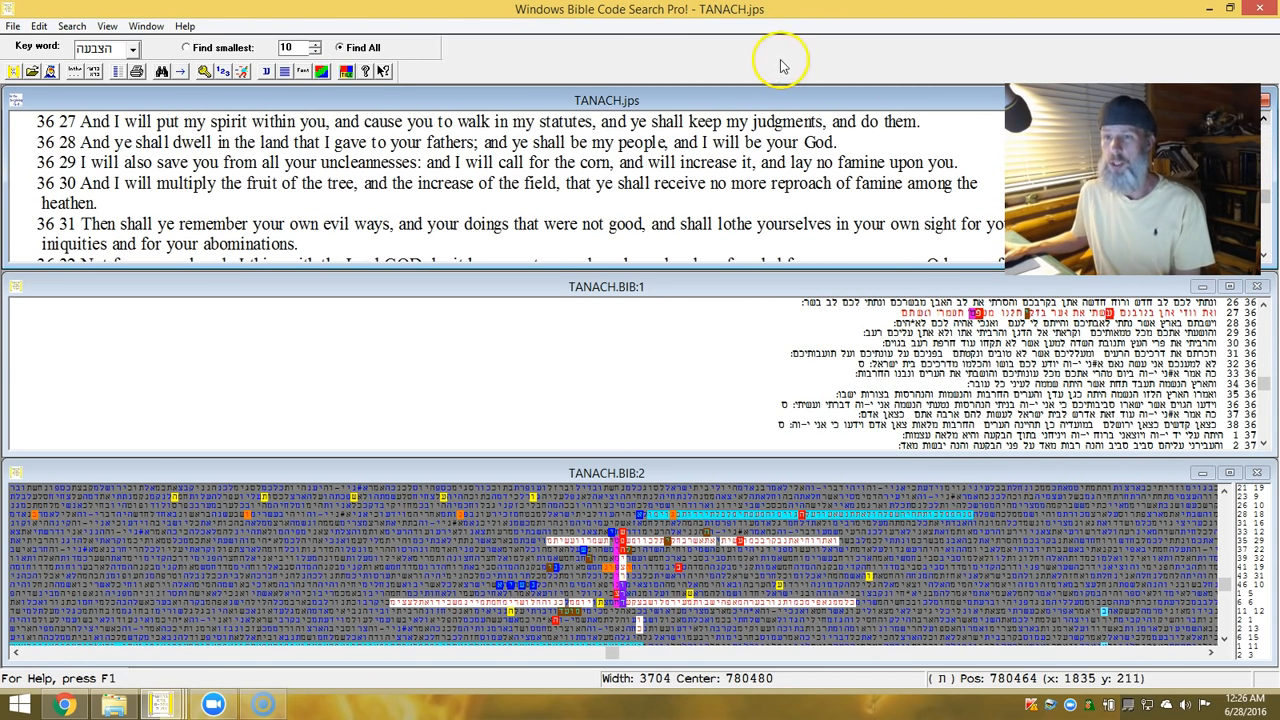
{"action": "mouse_move", "coordinate": [378, 136]}
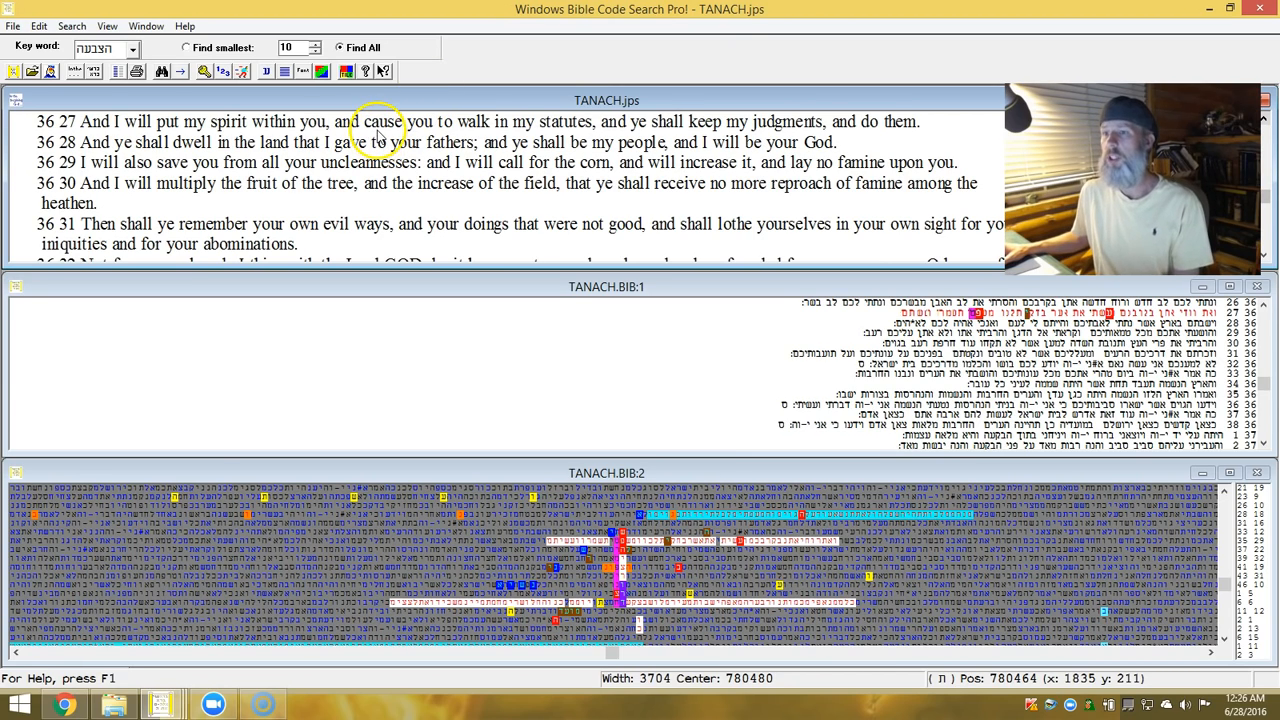
{"action": "mouse_move", "coordinate": [595, 137]}
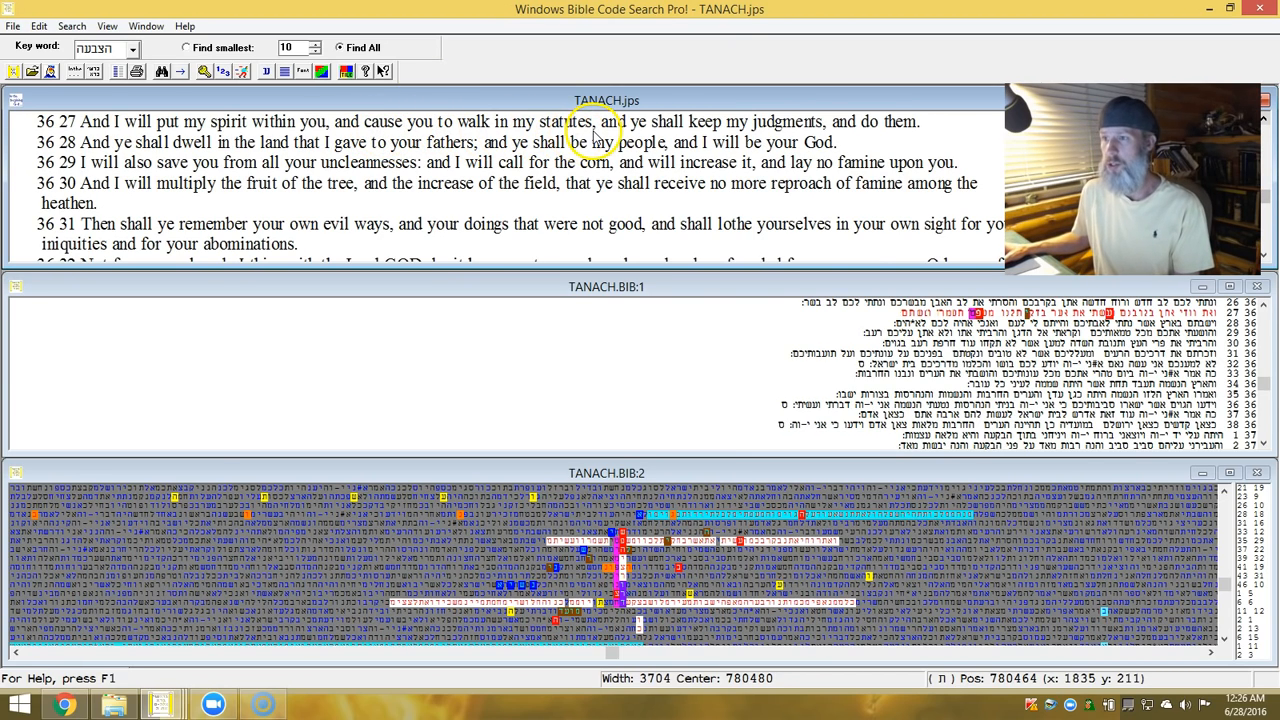
{"action": "mouse_move", "coordinate": [880, 143]}
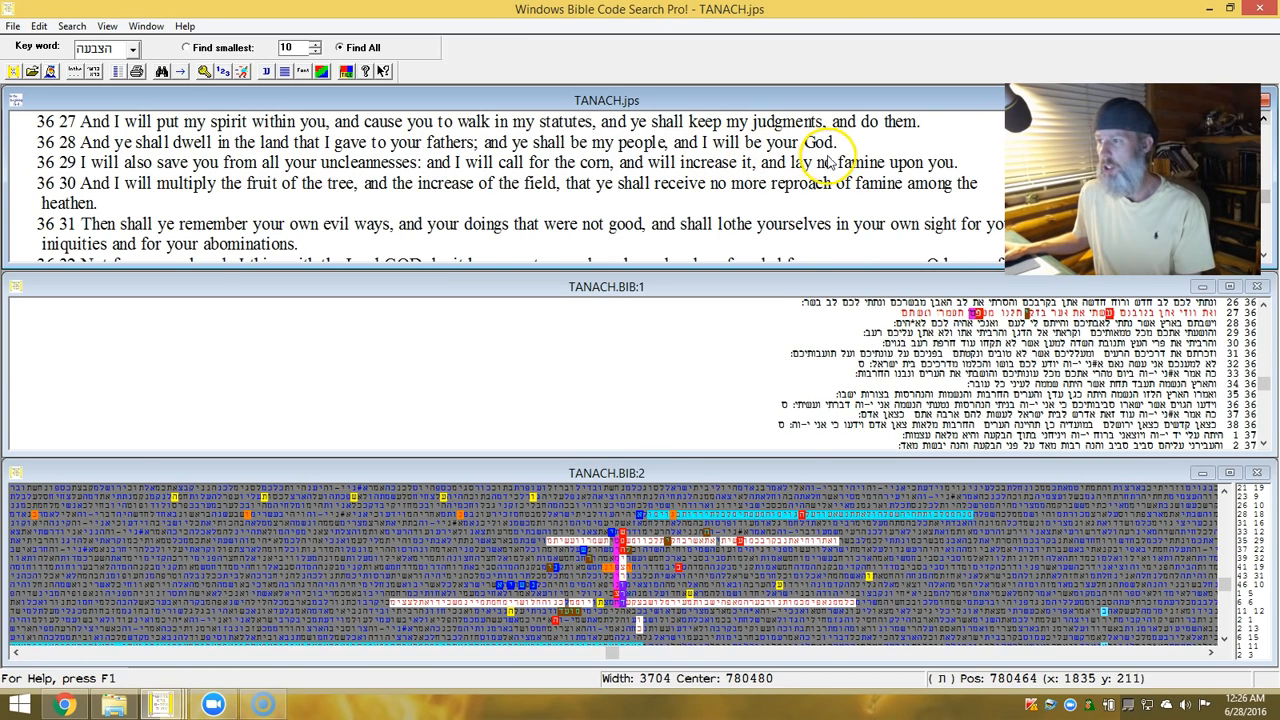
{"action": "mouse_move", "coordinate": [550, 525]}
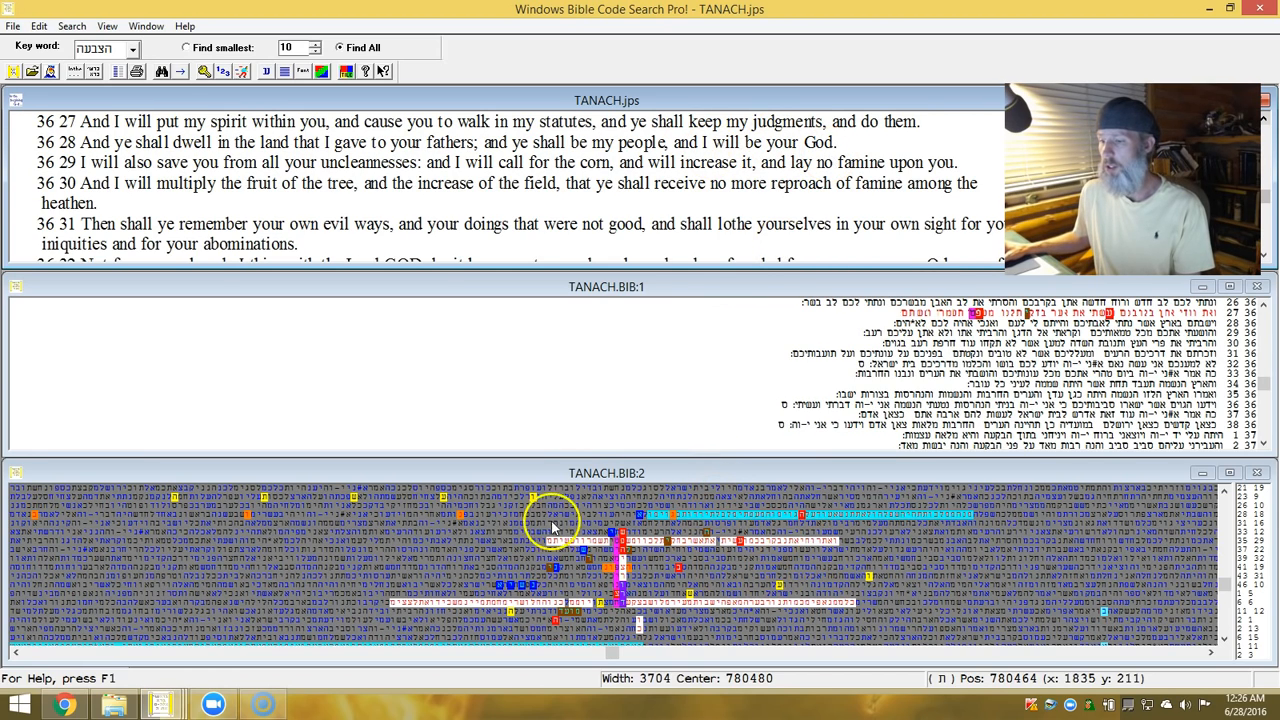
{"action": "mouse_move", "coordinate": [775, 575]}
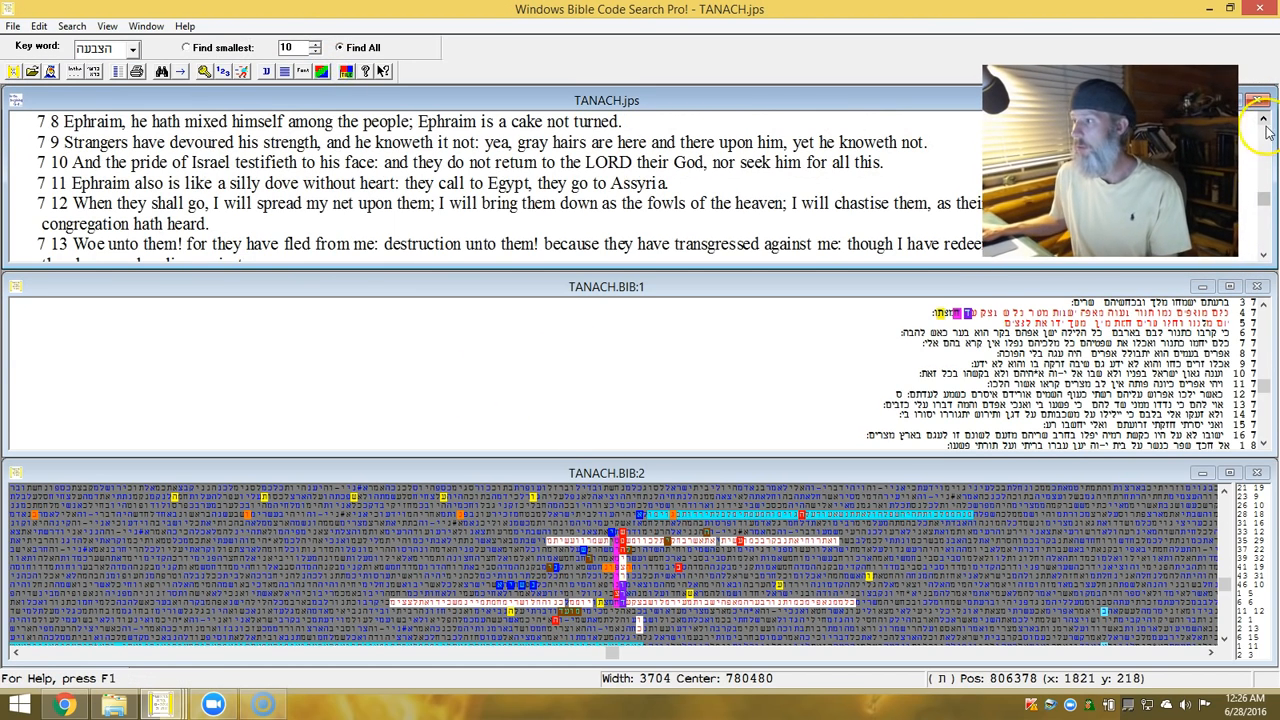
Scroll the English window up to Hosea 7:6–11 about Ephraim.
{"action": "scroll", "scroll_direction": "up", "scroll_amount": 3}
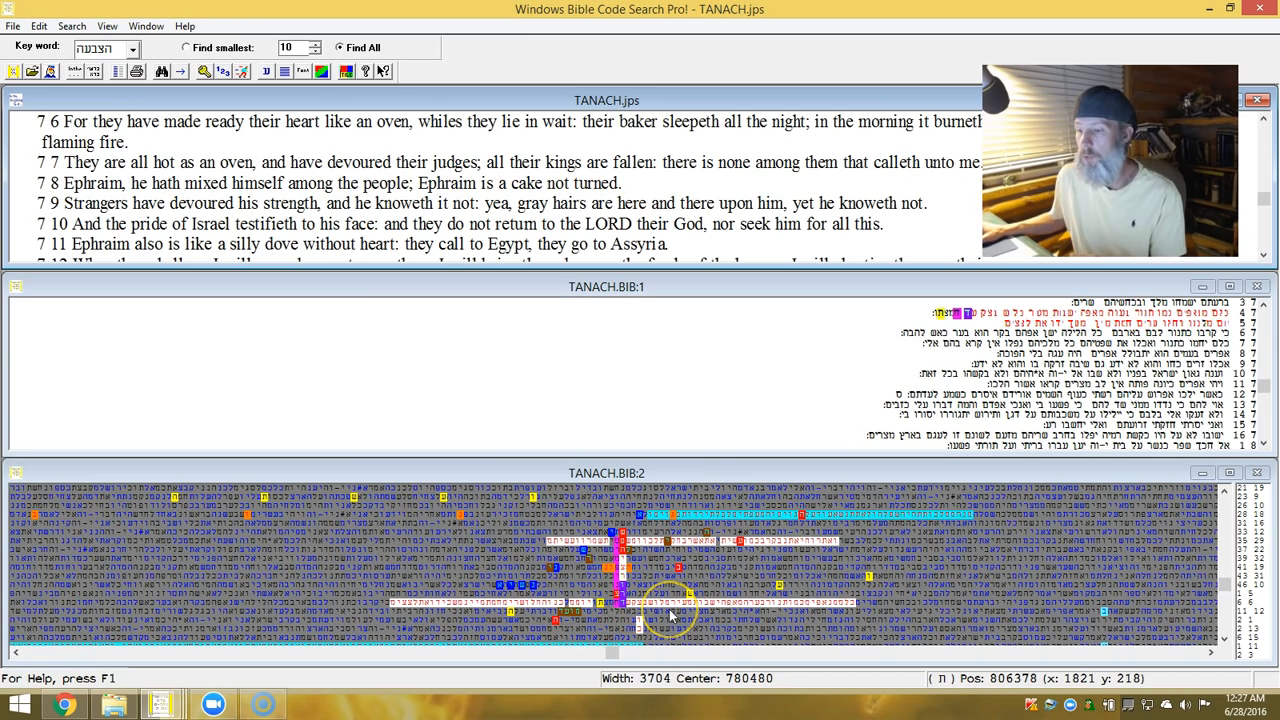
{"action": "mouse_move", "coordinate": [665, 608]}
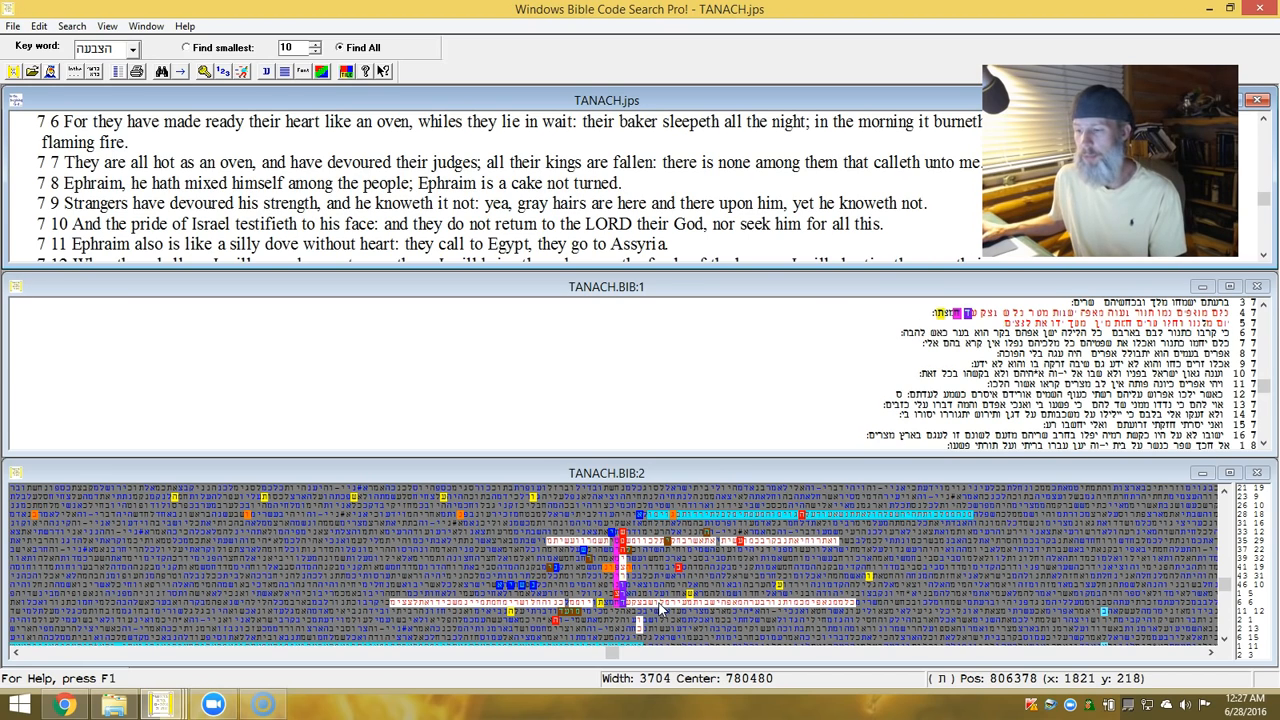
Right-click a highlighted matrix term to sync English to Hosea 7:2–6.
{"action": "right_click", "coordinate": [660, 608]}
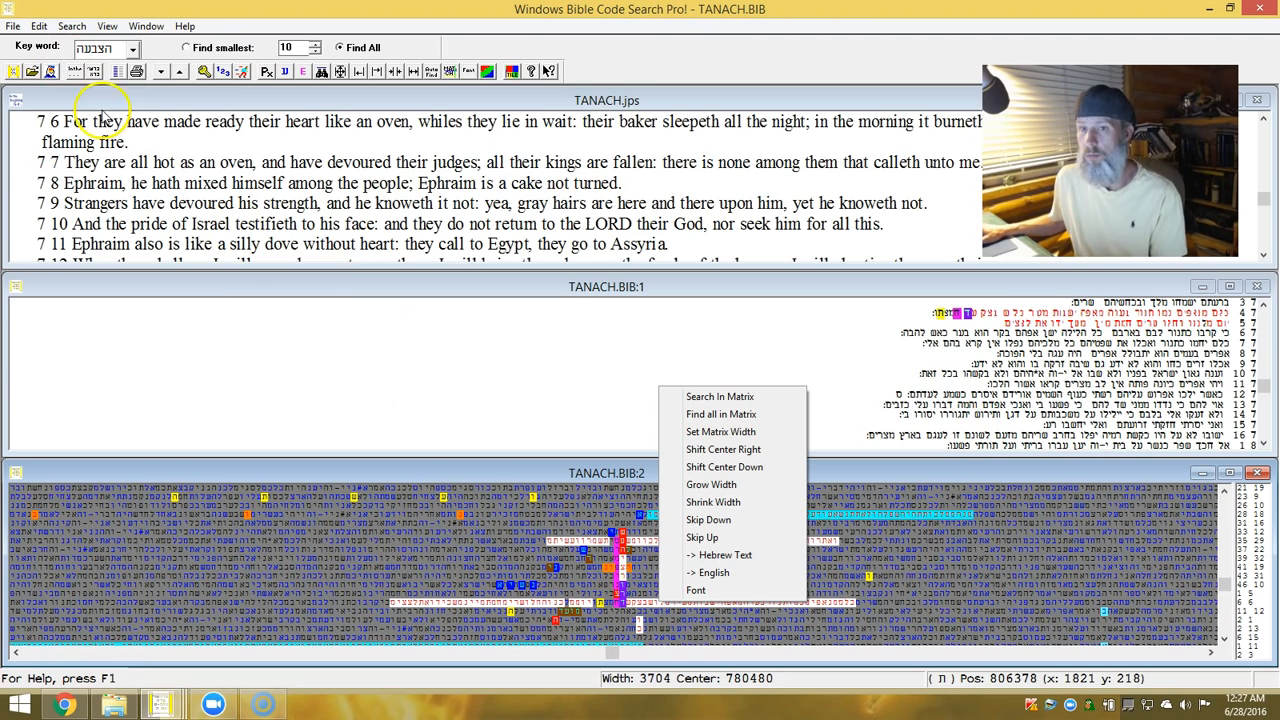
{"action": "mouse_move", "coordinate": [372, 432]}
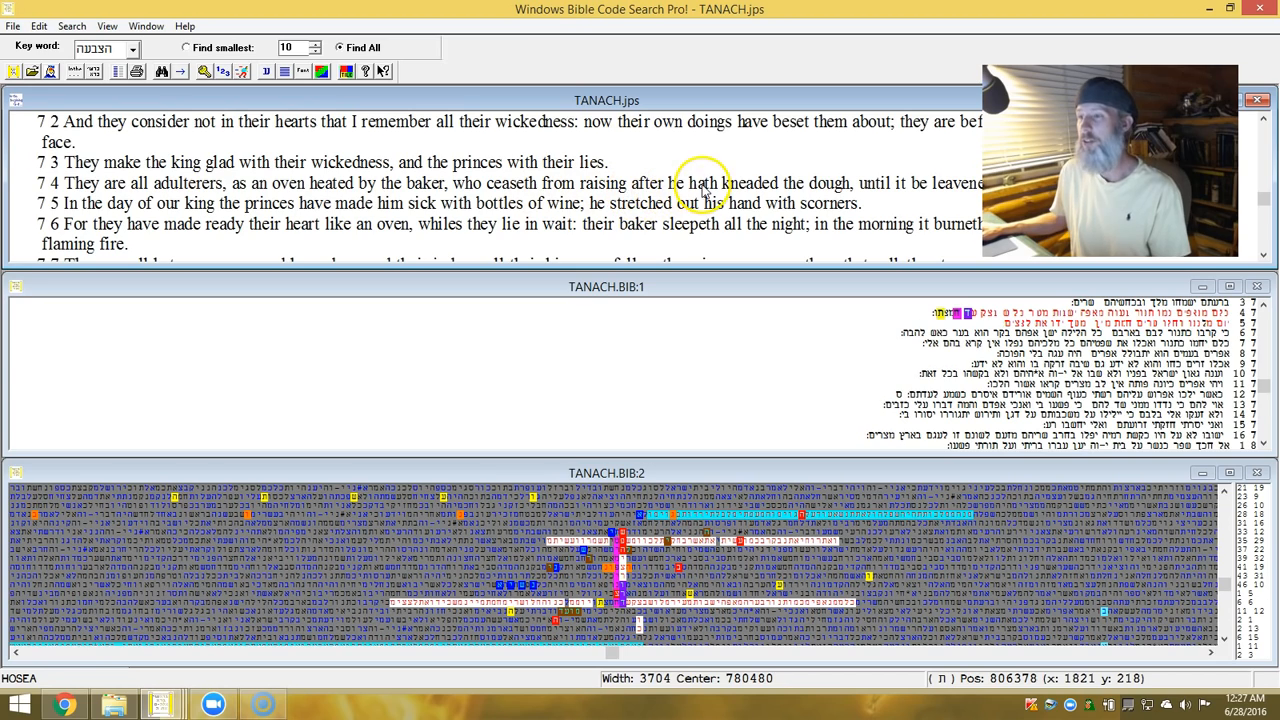
{"action": "mouse_move", "coordinate": [900, 210]}
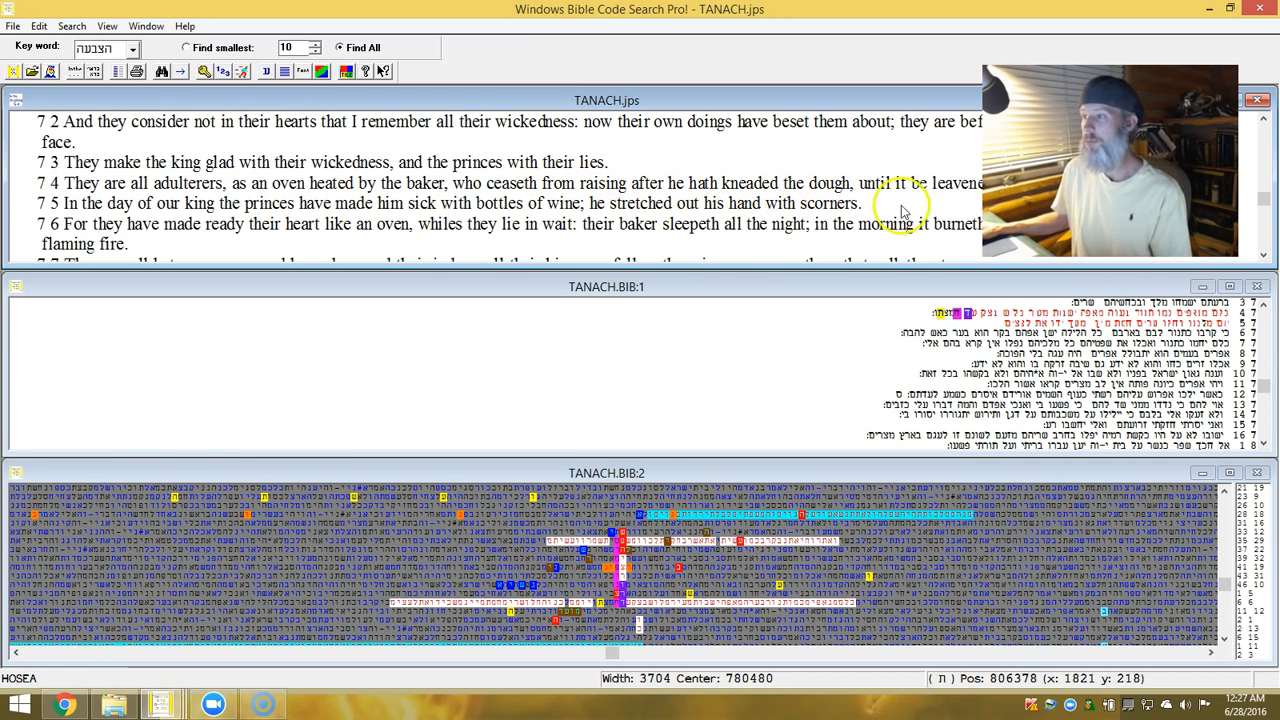
{"action": "mouse_move", "coordinate": [25, 188]}
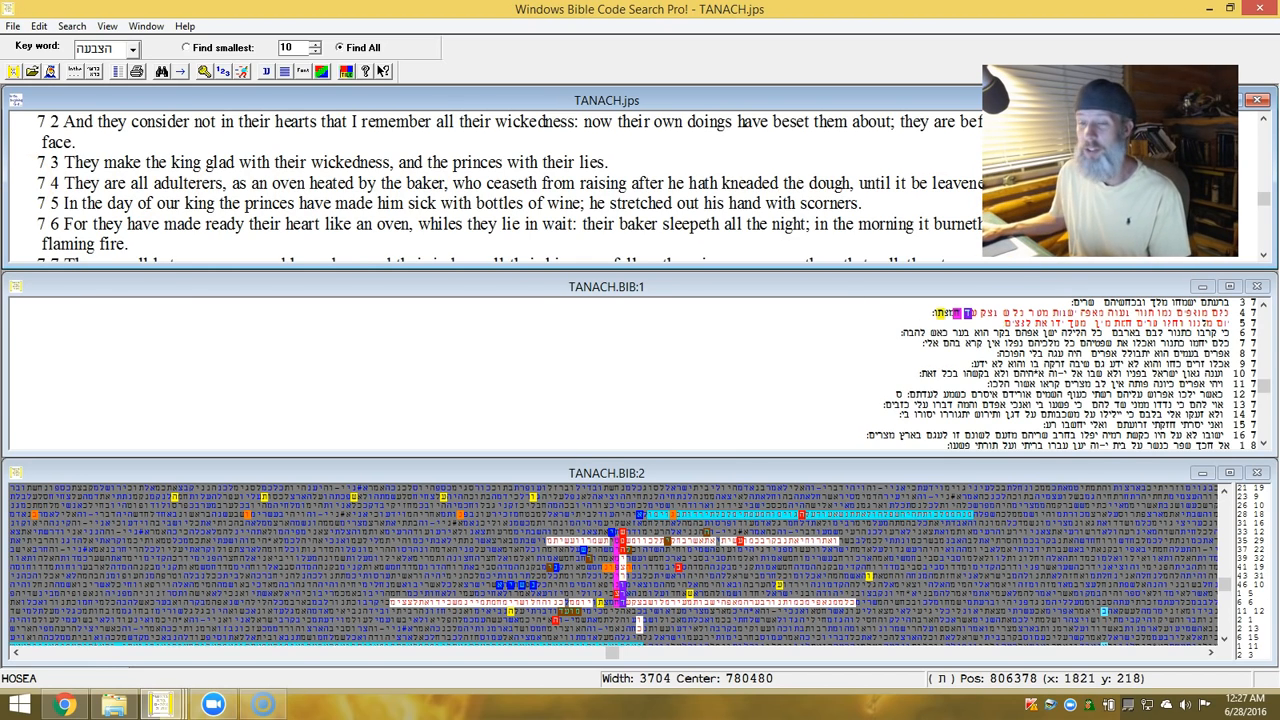
{"action": "mouse_move", "coordinate": [192, 222]}
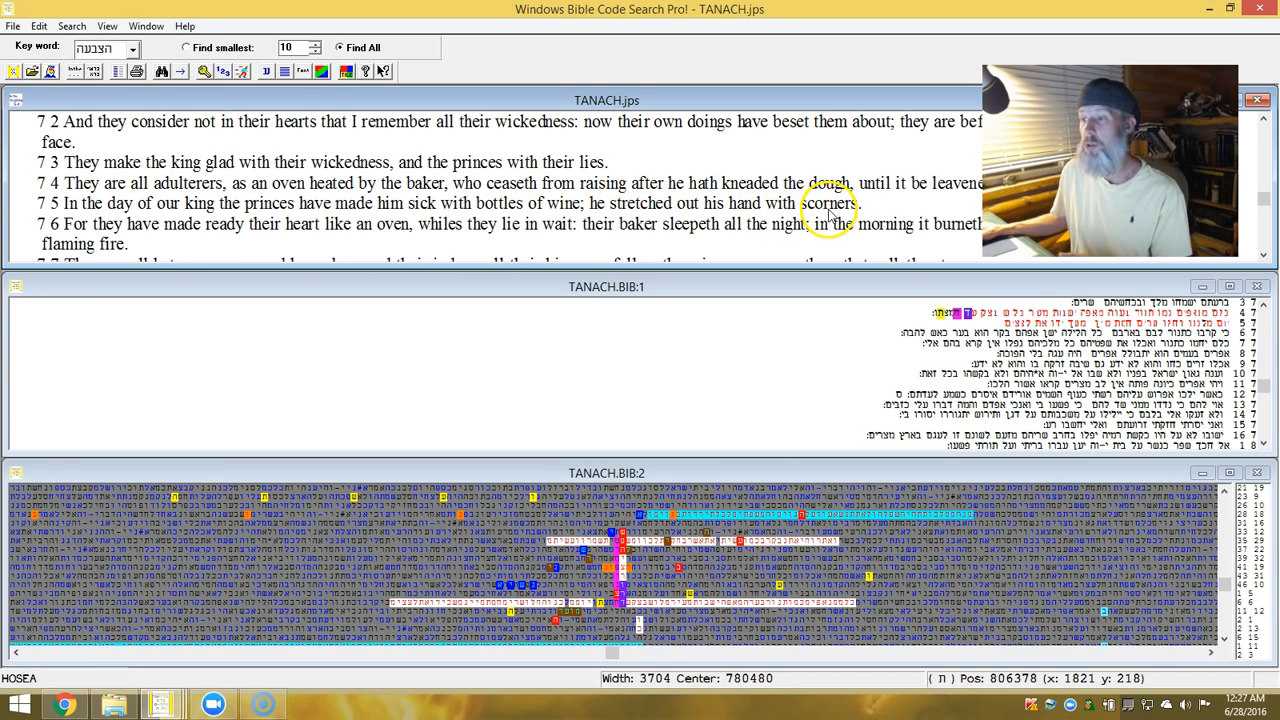
{"action": "mouse_move", "coordinate": [160, 230]}
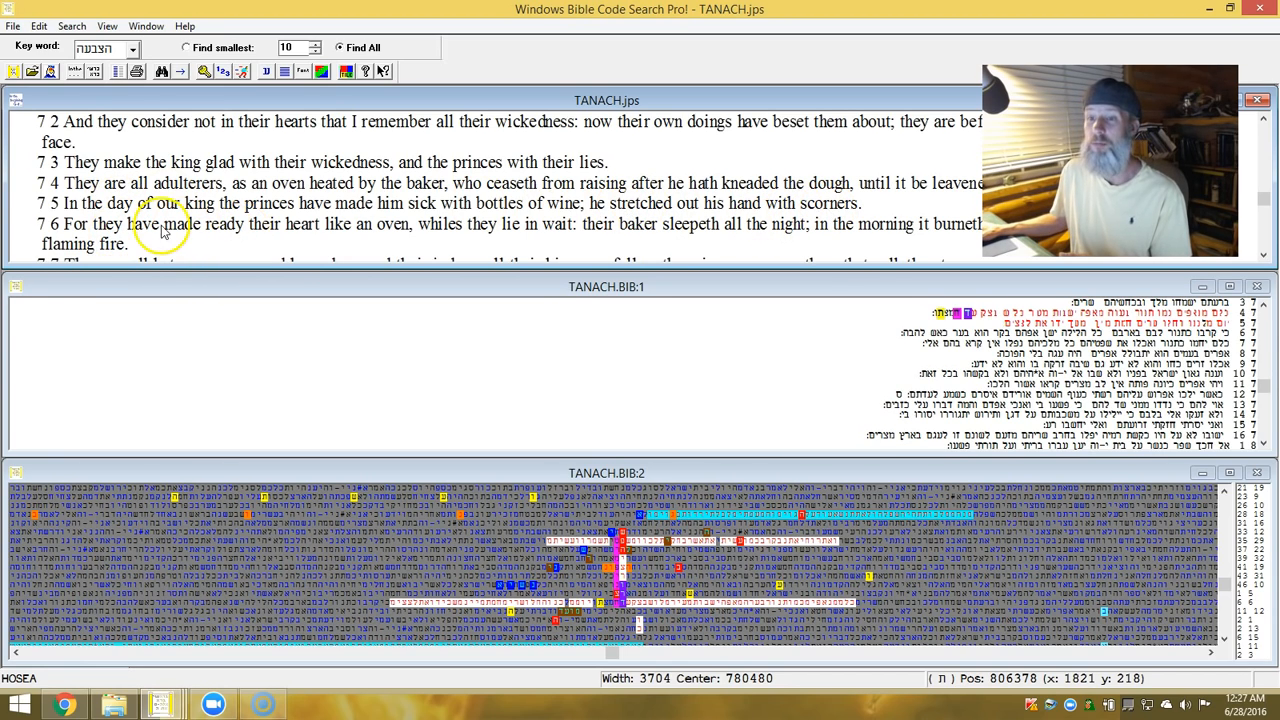
{"action": "mouse_move", "coordinate": [395, 245]}
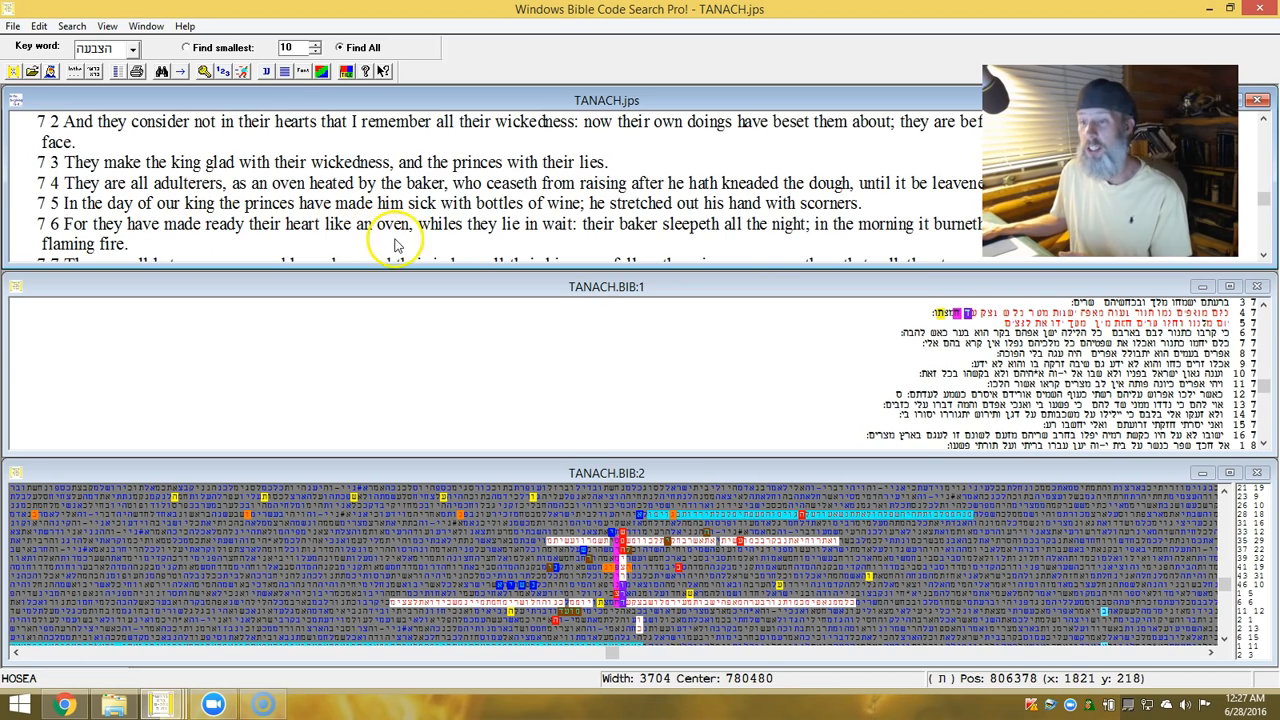
{"action": "mouse_move", "coordinate": [562, 241]}
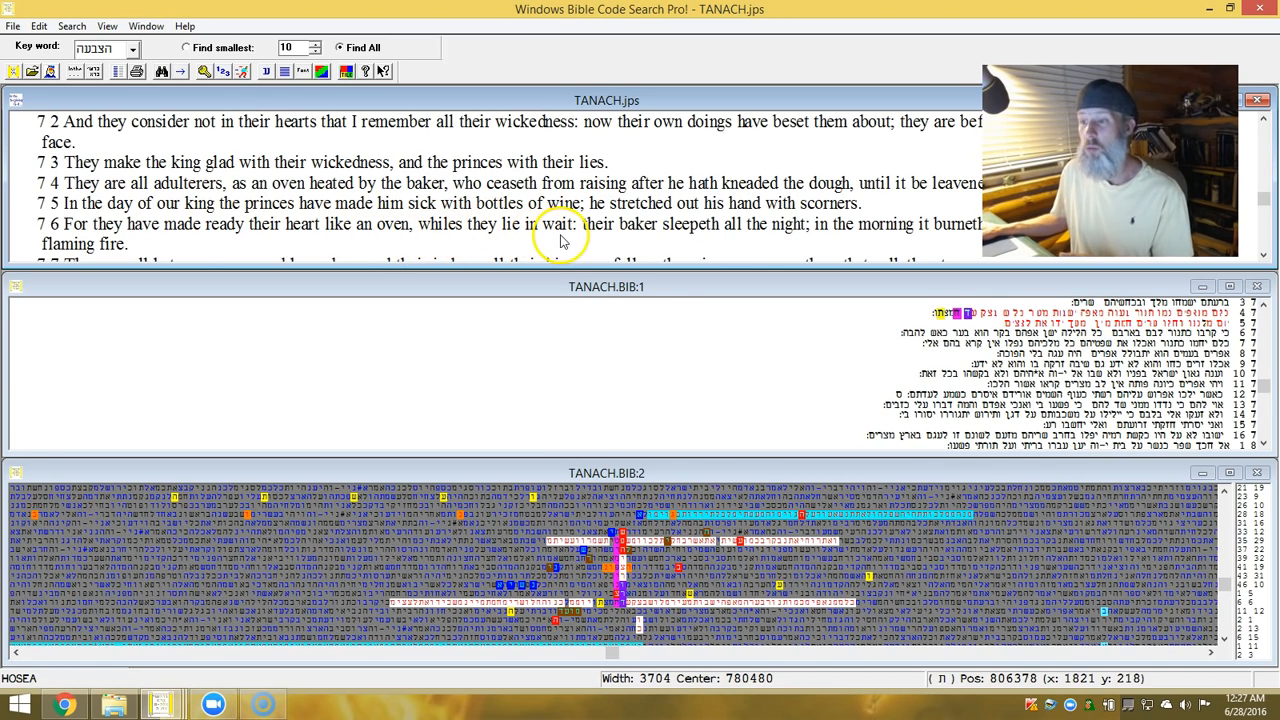
{"action": "mouse_move", "coordinate": [725, 240]}
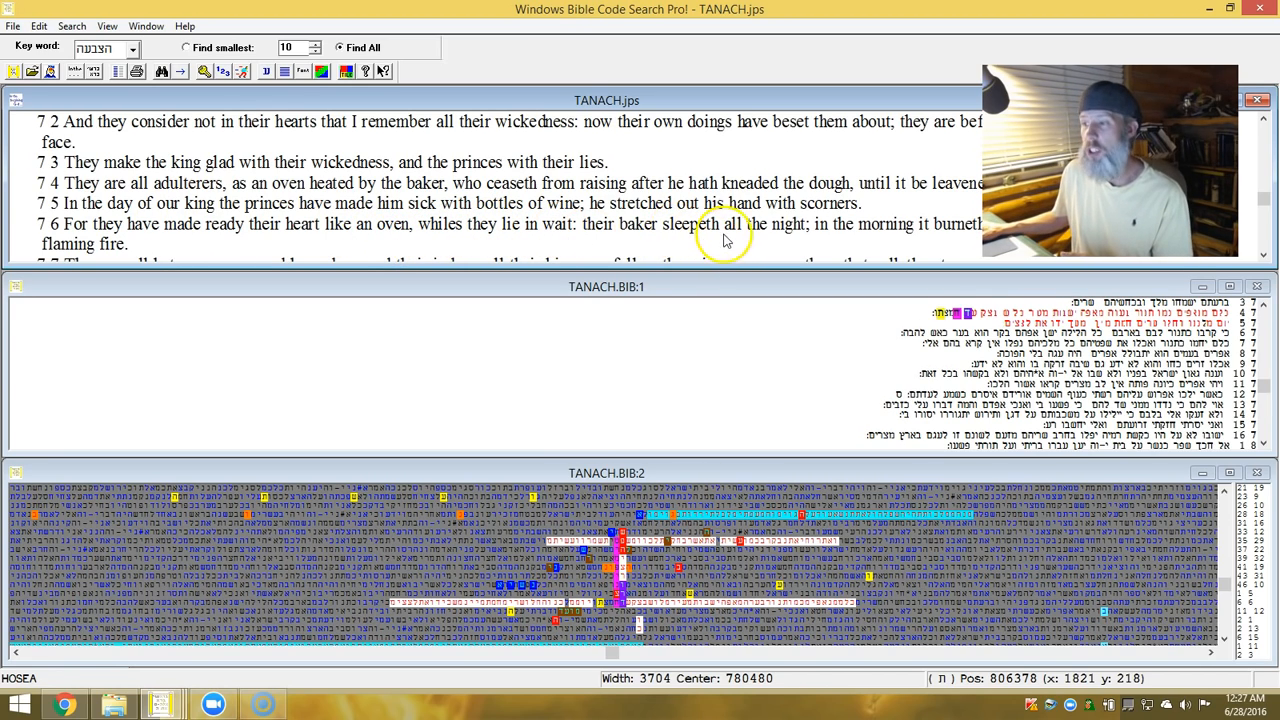
{"action": "mouse_move", "coordinate": [892, 265]}
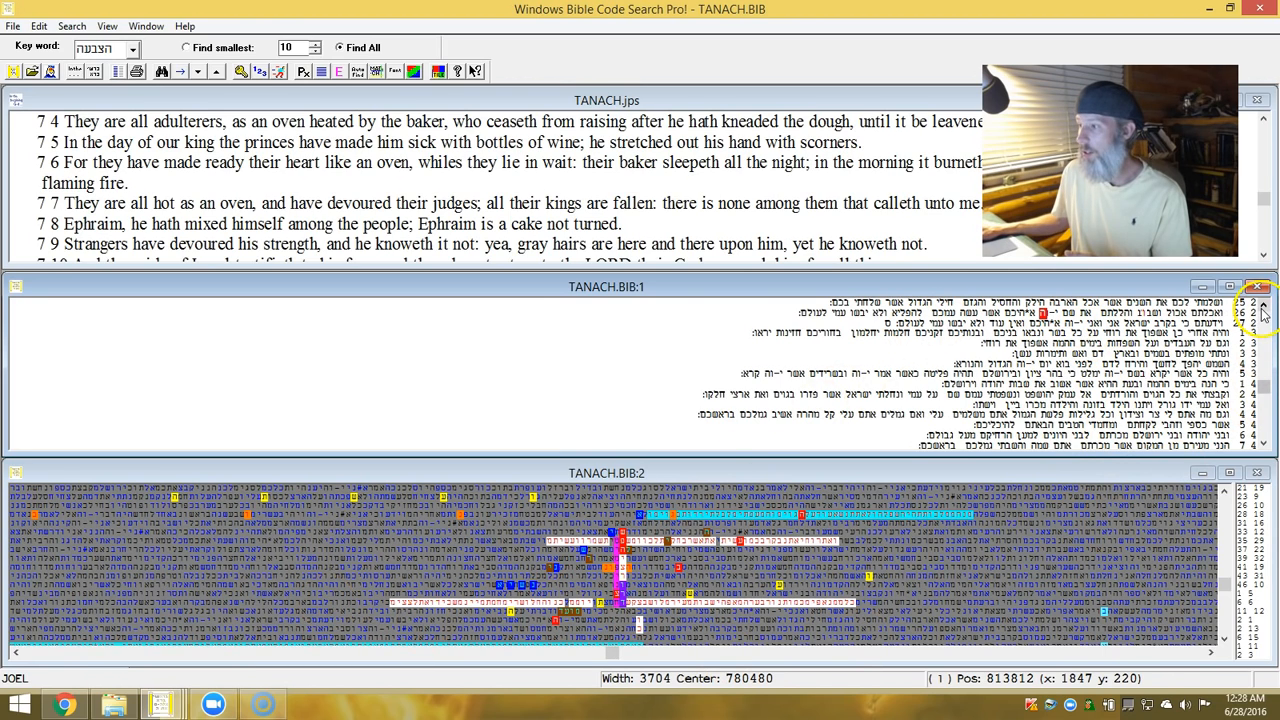
{"action": "mouse_move", "coordinate": [340, 72]}
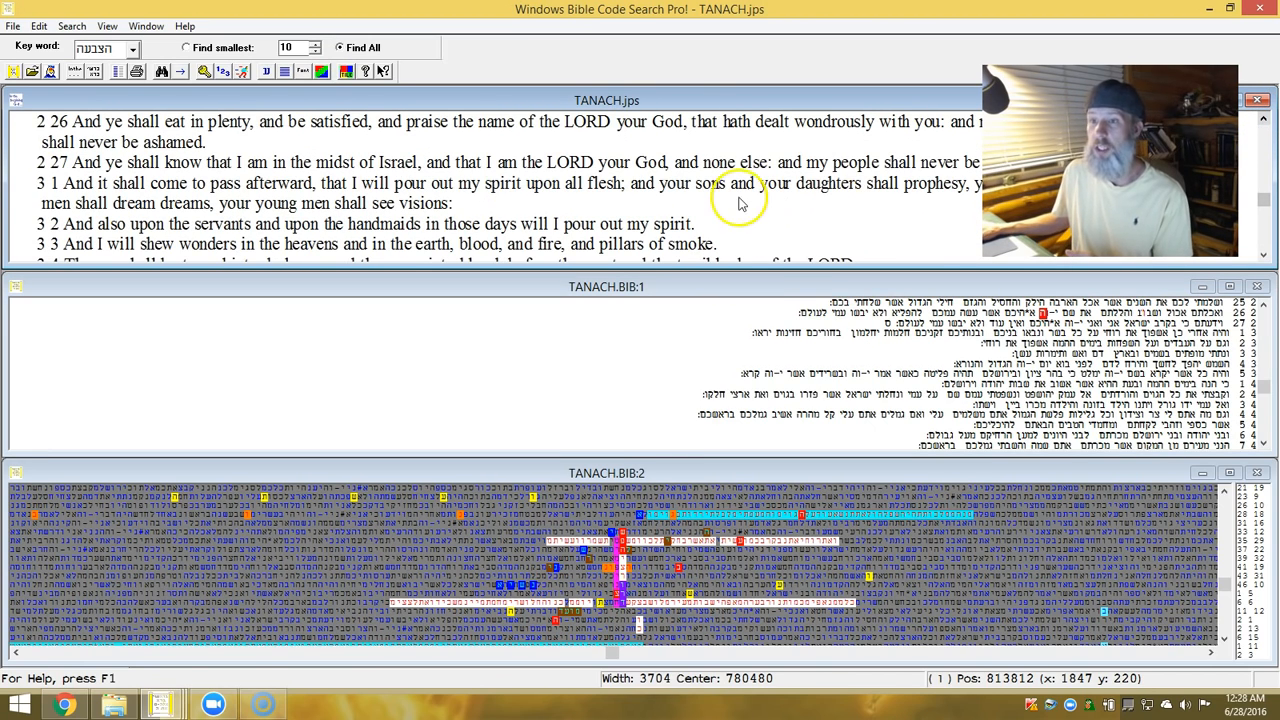
{"action": "mouse_move", "coordinate": [470, 130]}
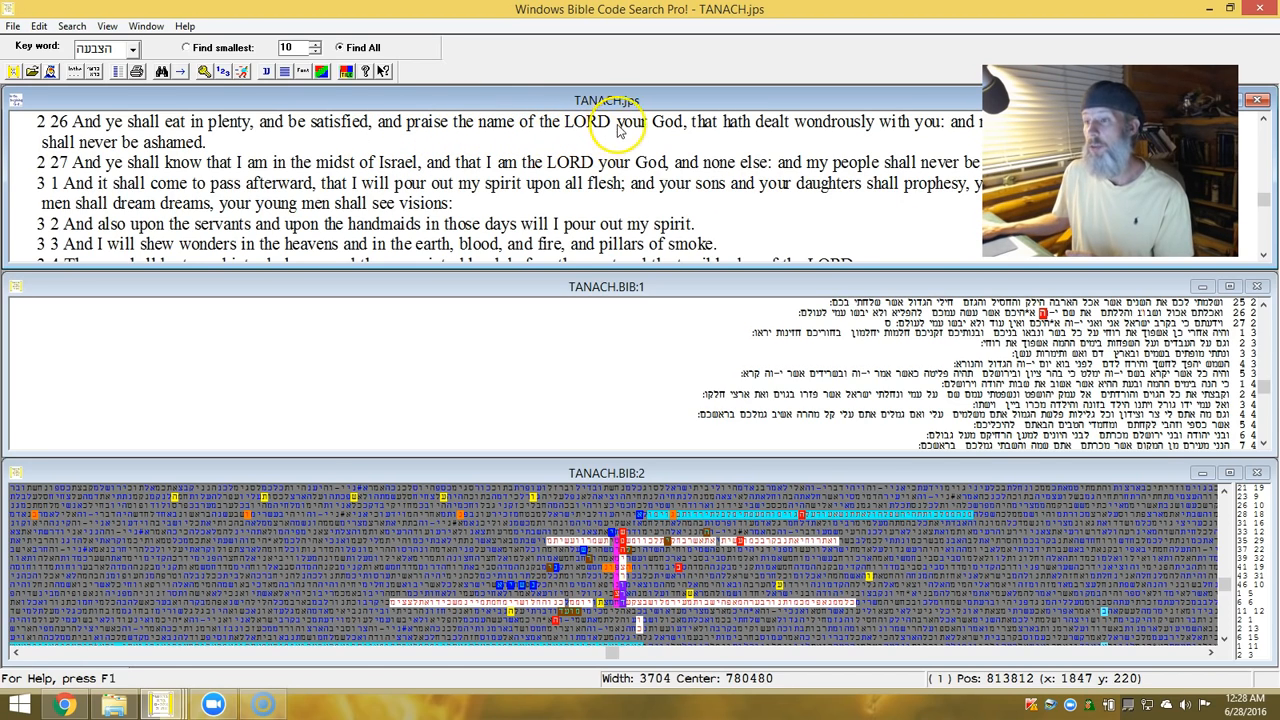
{"action": "mouse_move", "coordinate": [840, 152]}
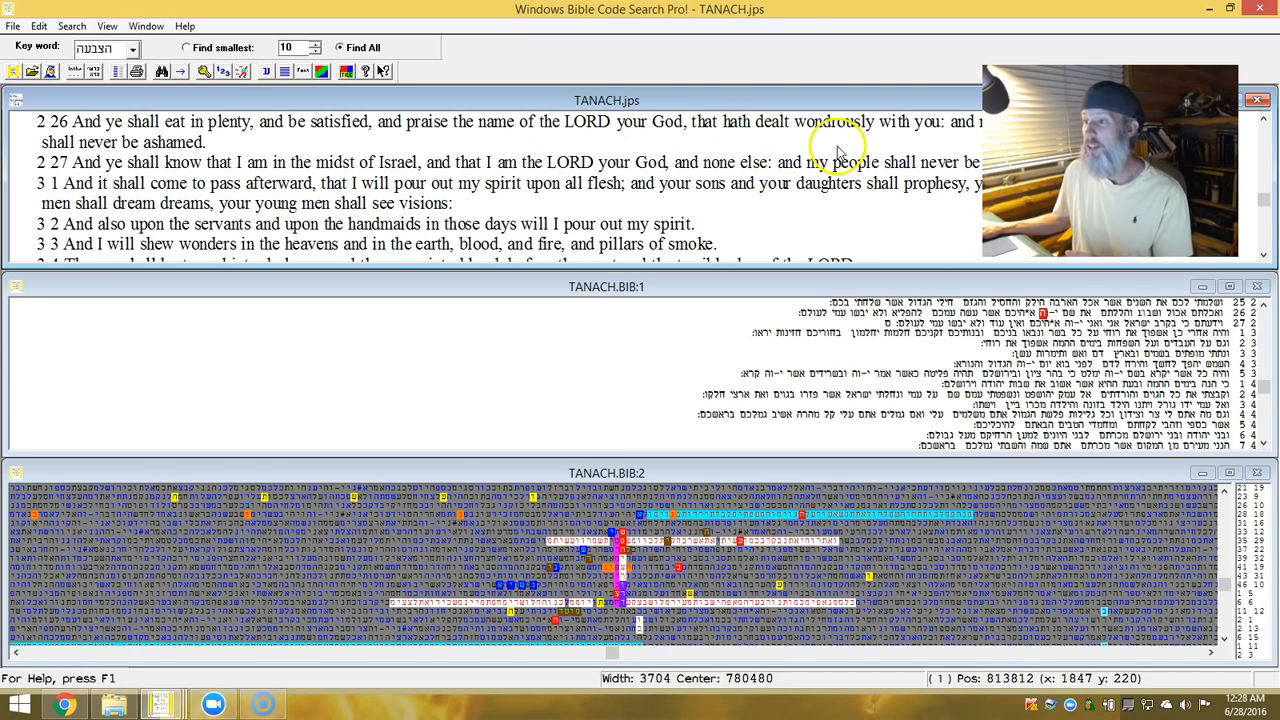
{"action": "mouse_move", "coordinate": [745, 133]}
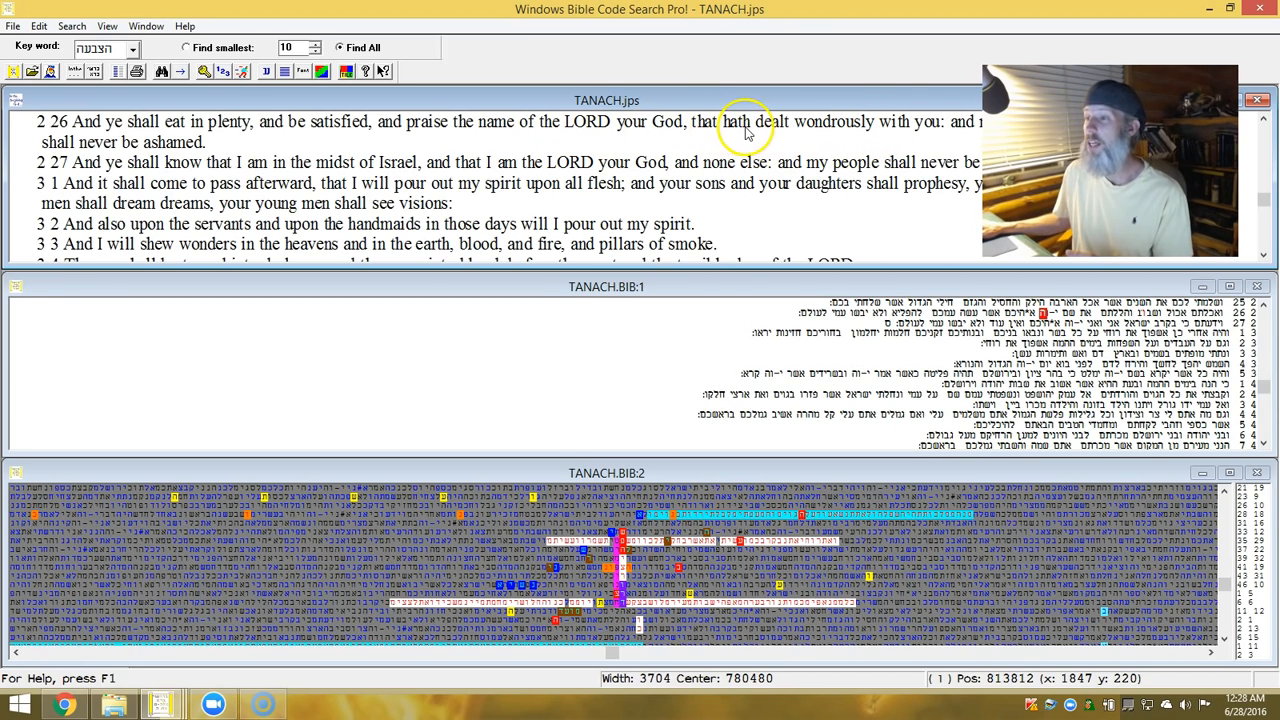
{"action": "mouse_move", "coordinate": [938, 162]}
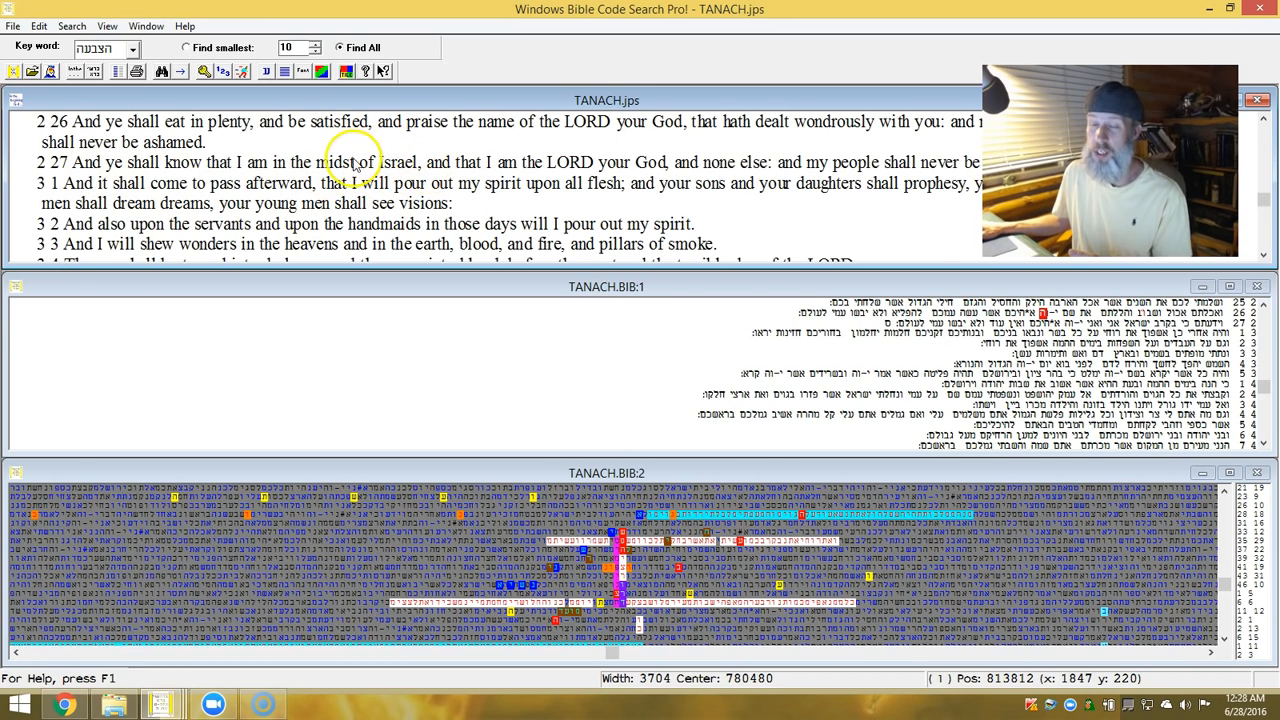
{"action": "mouse_move", "coordinate": [455, 175]}
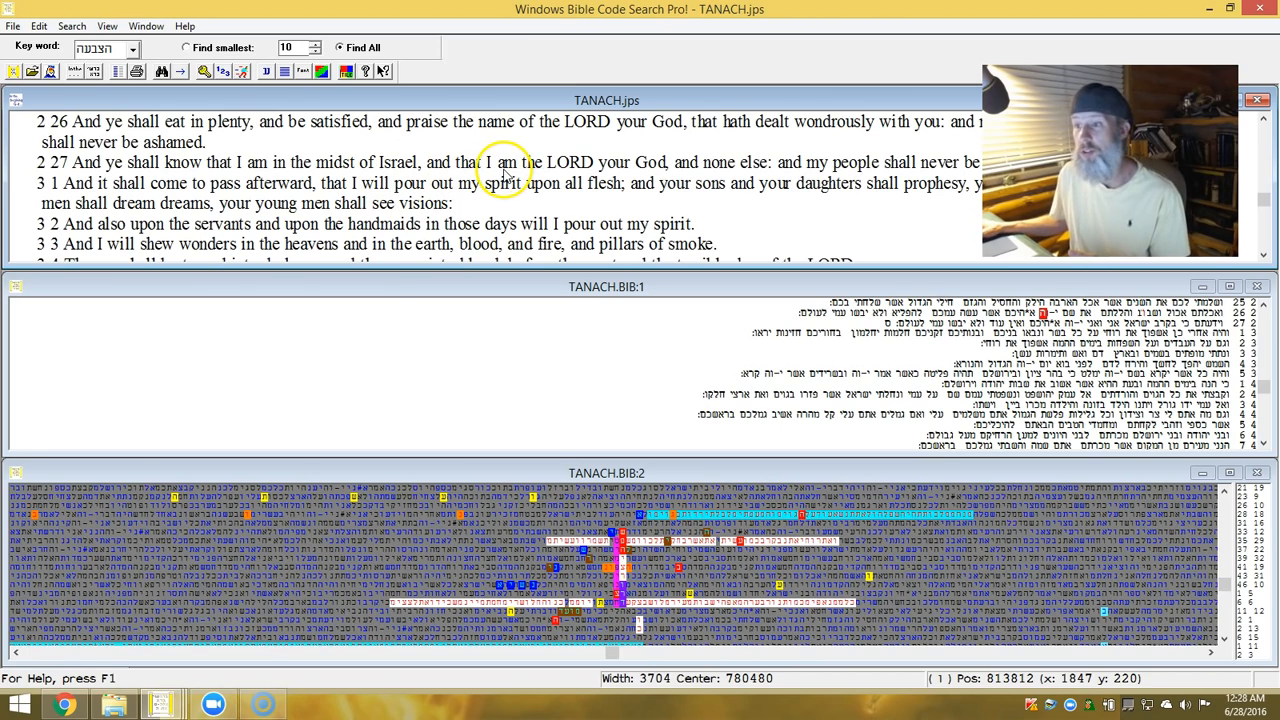
{"action": "mouse_move", "coordinate": [758, 182]}
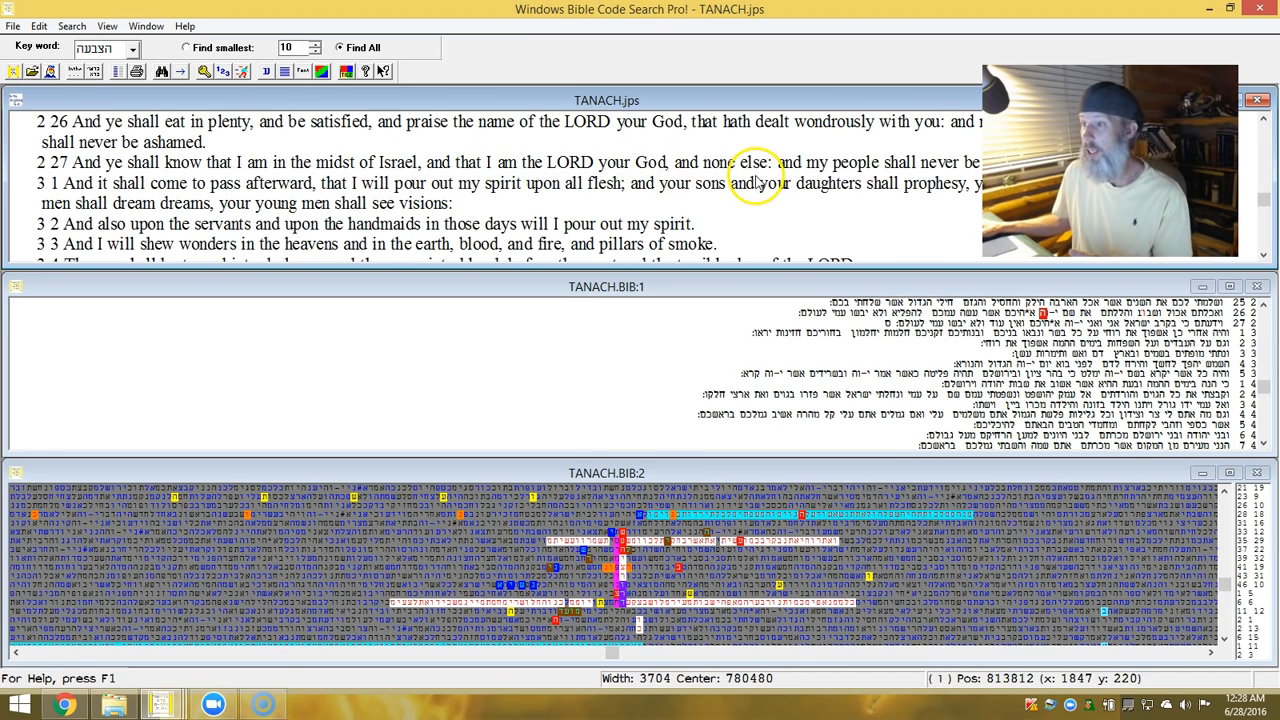
{"action": "mouse_move", "coordinate": [757, 182]}
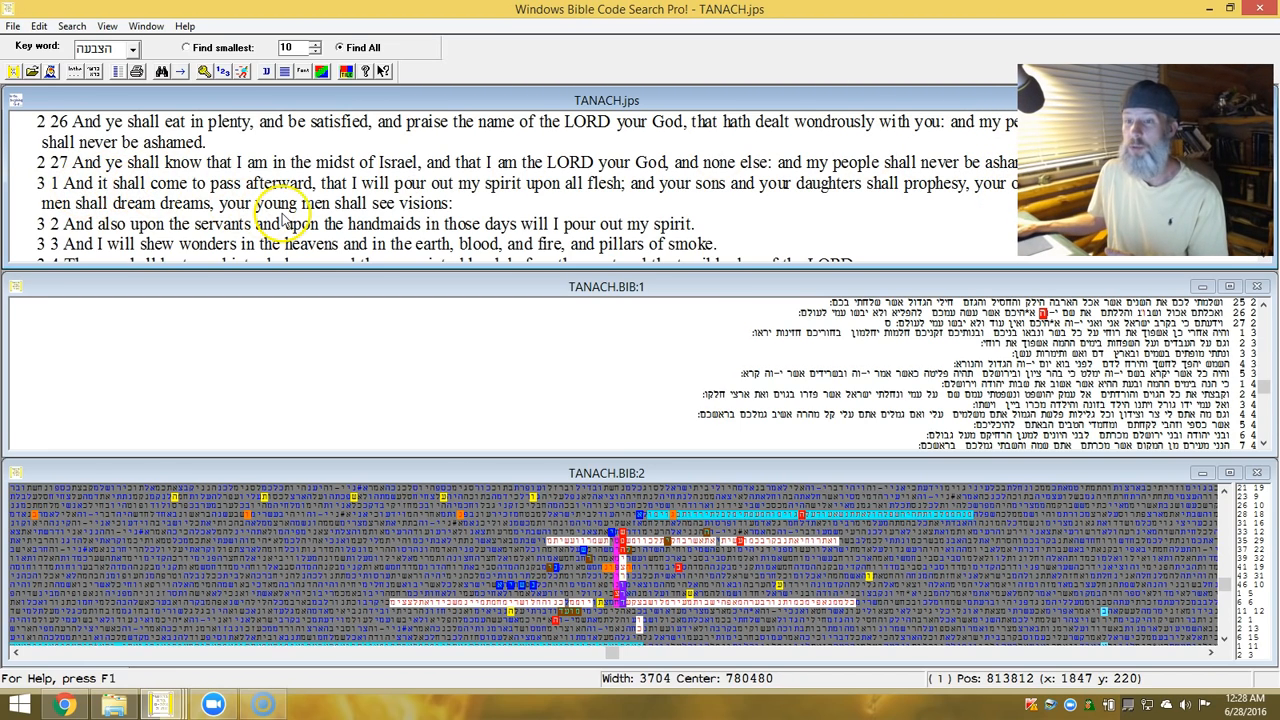
{"action": "mouse_move", "coordinate": [640, 200]}
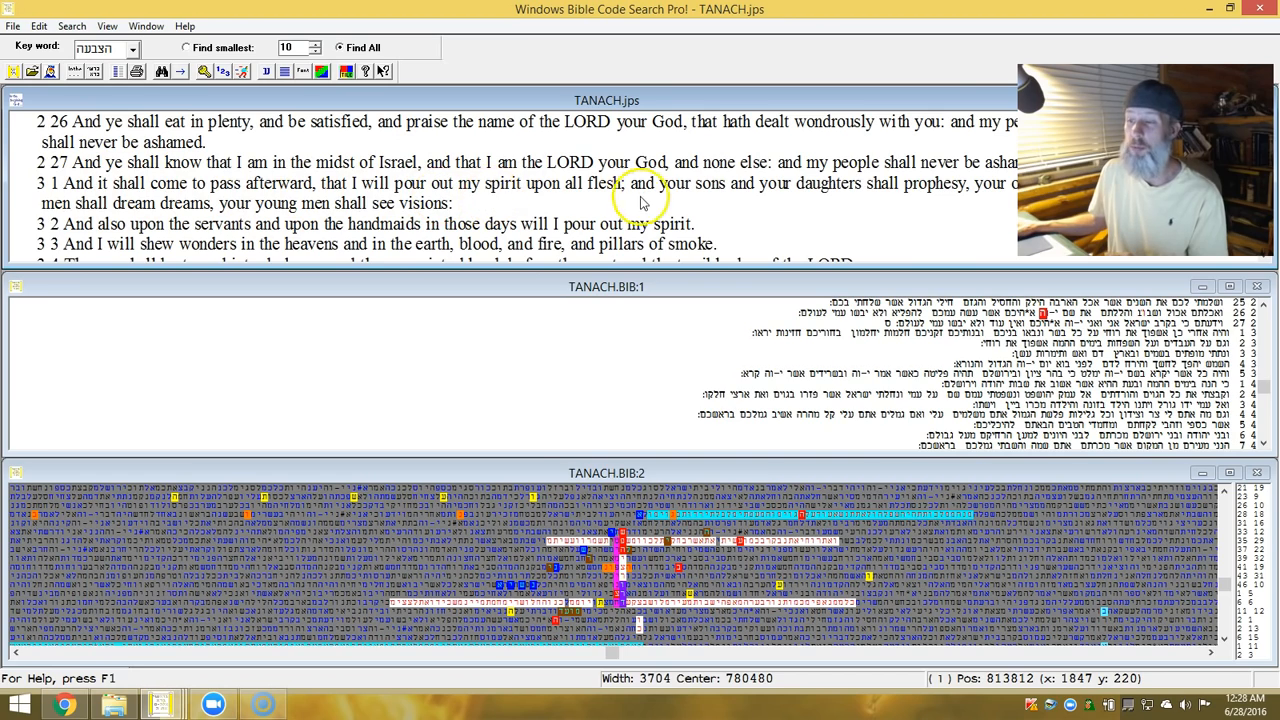
{"action": "mouse_move", "coordinate": [812, 180]}
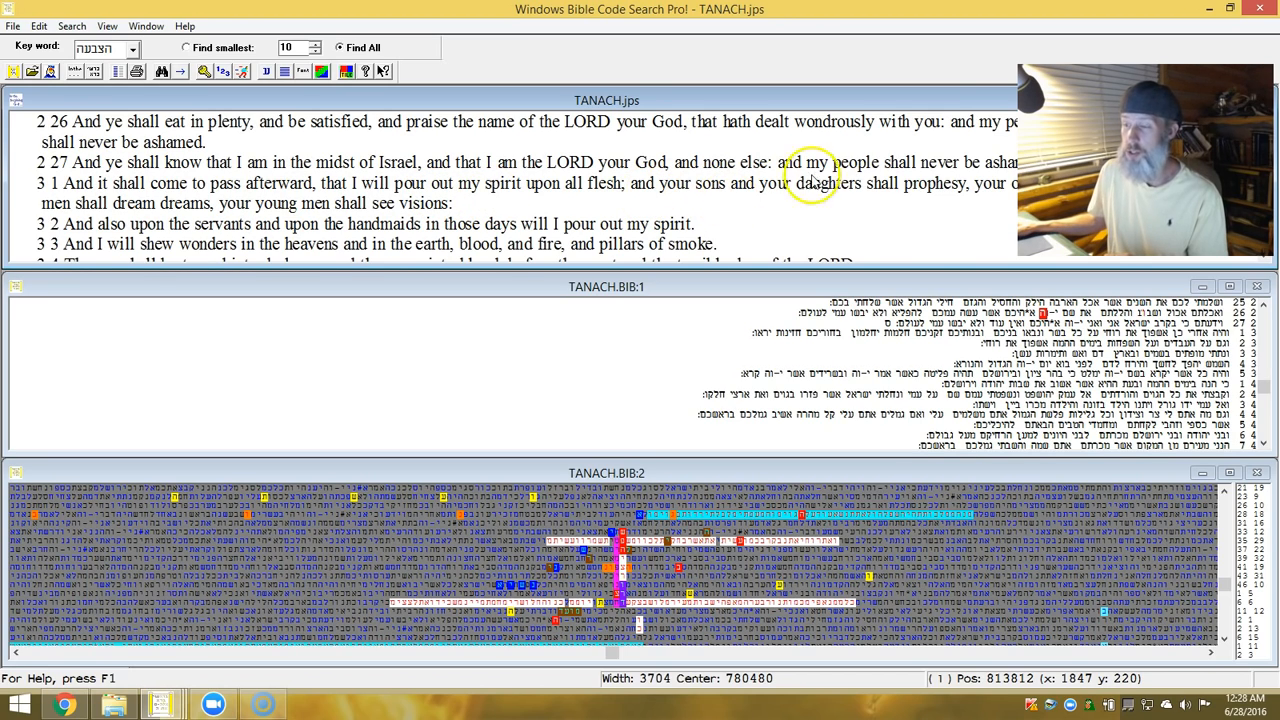
{"action": "mouse_move", "coordinate": [875, 248]}
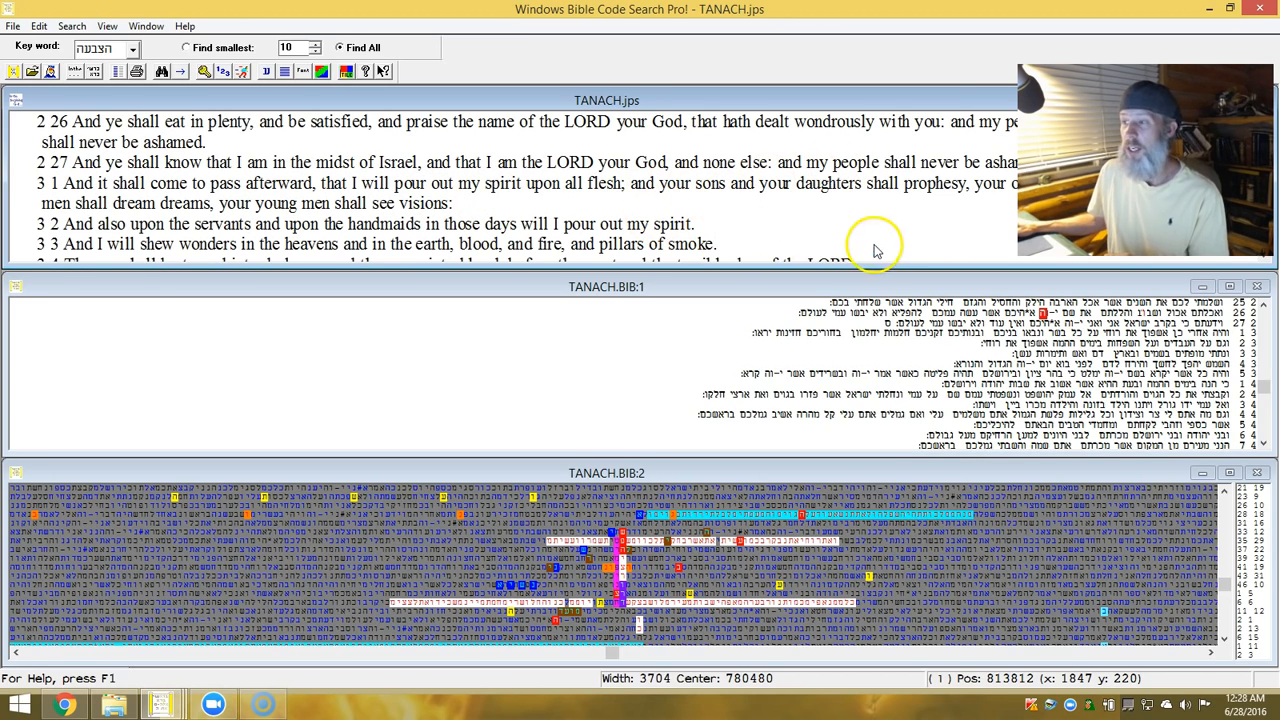
{"action": "mouse_move", "coordinate": [268, 205]}
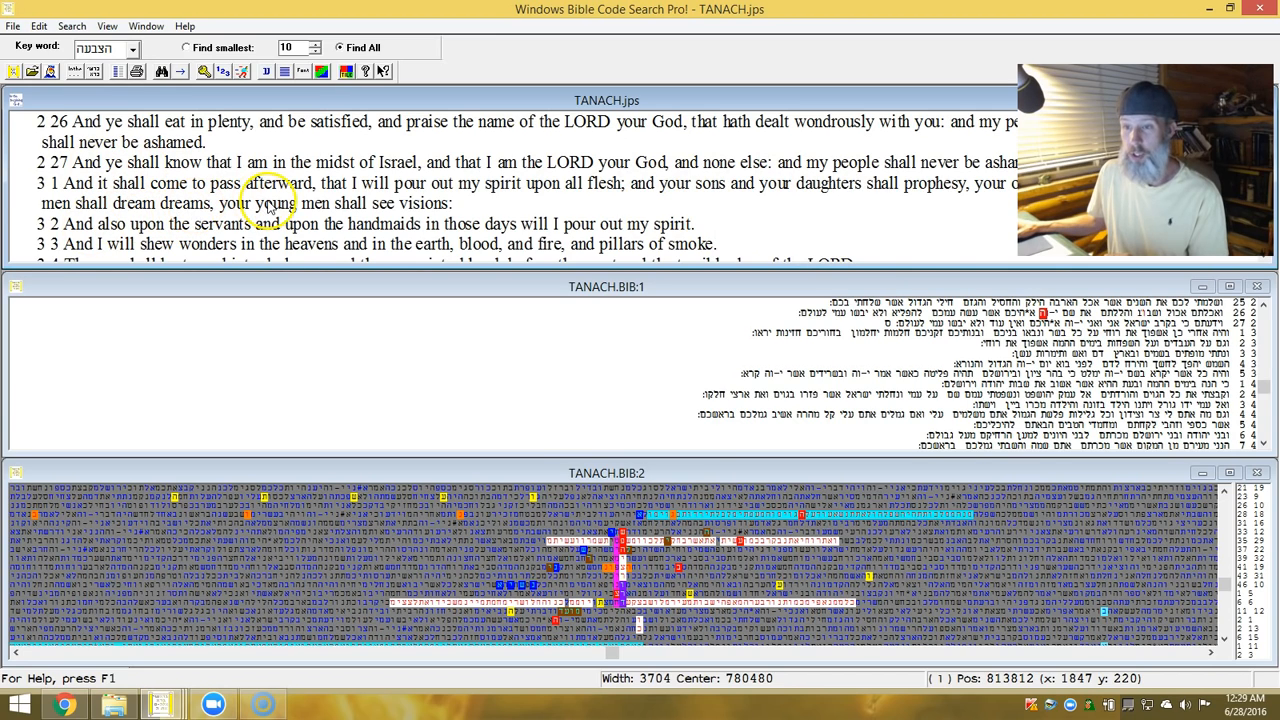
{"action": "mouse_move", "coordinate": [700, 275]}
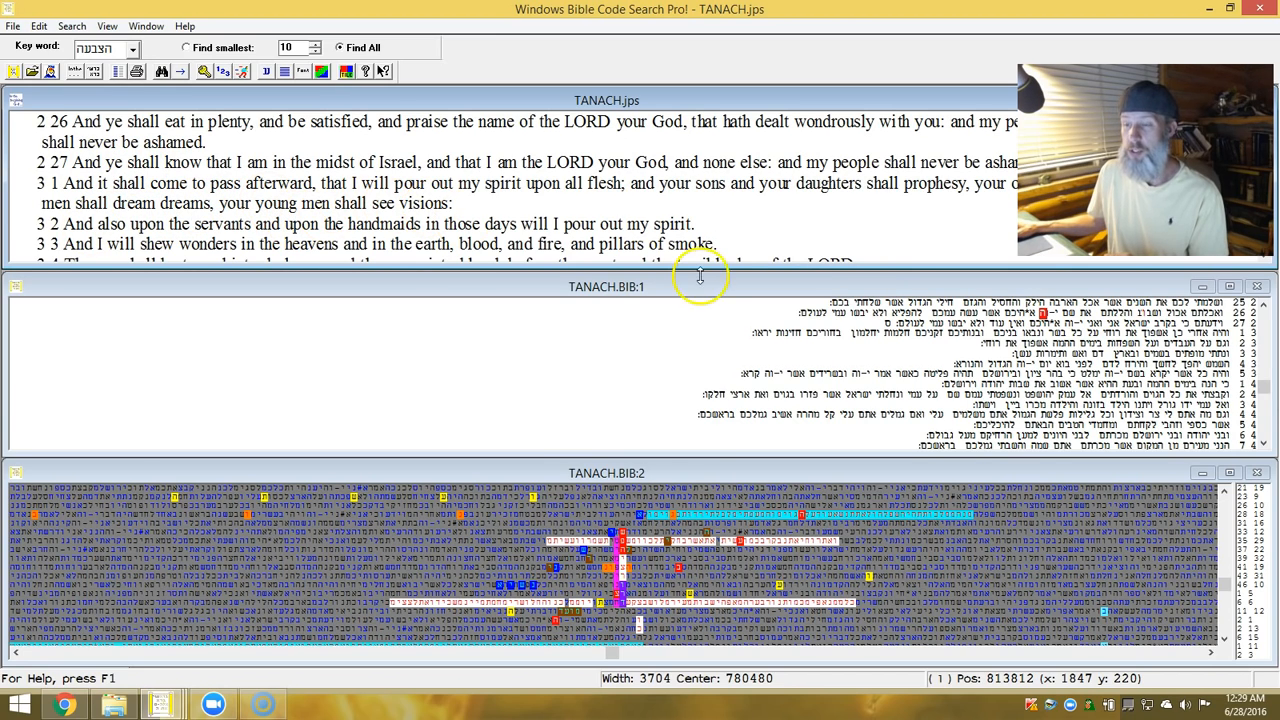
{"action": "mouse_move", "coordinate": [665, 610]}
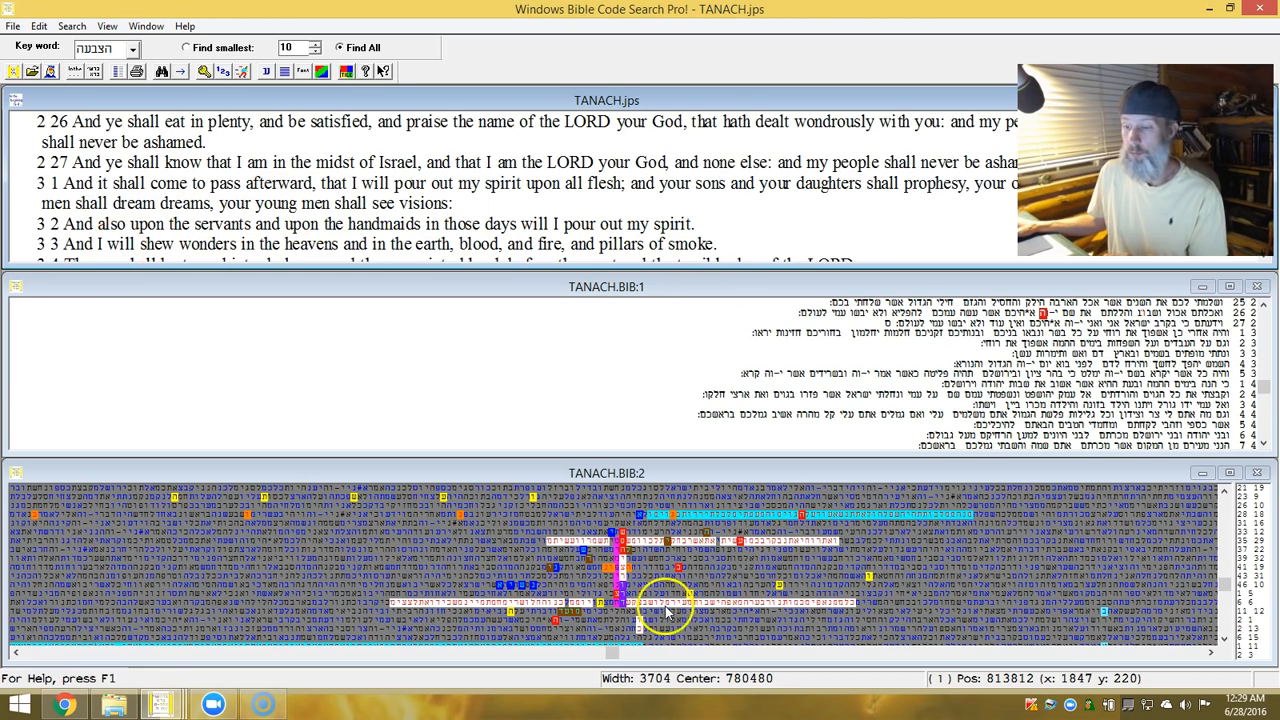
{"action": "mouse_move", "coordinate": [750, 515]}
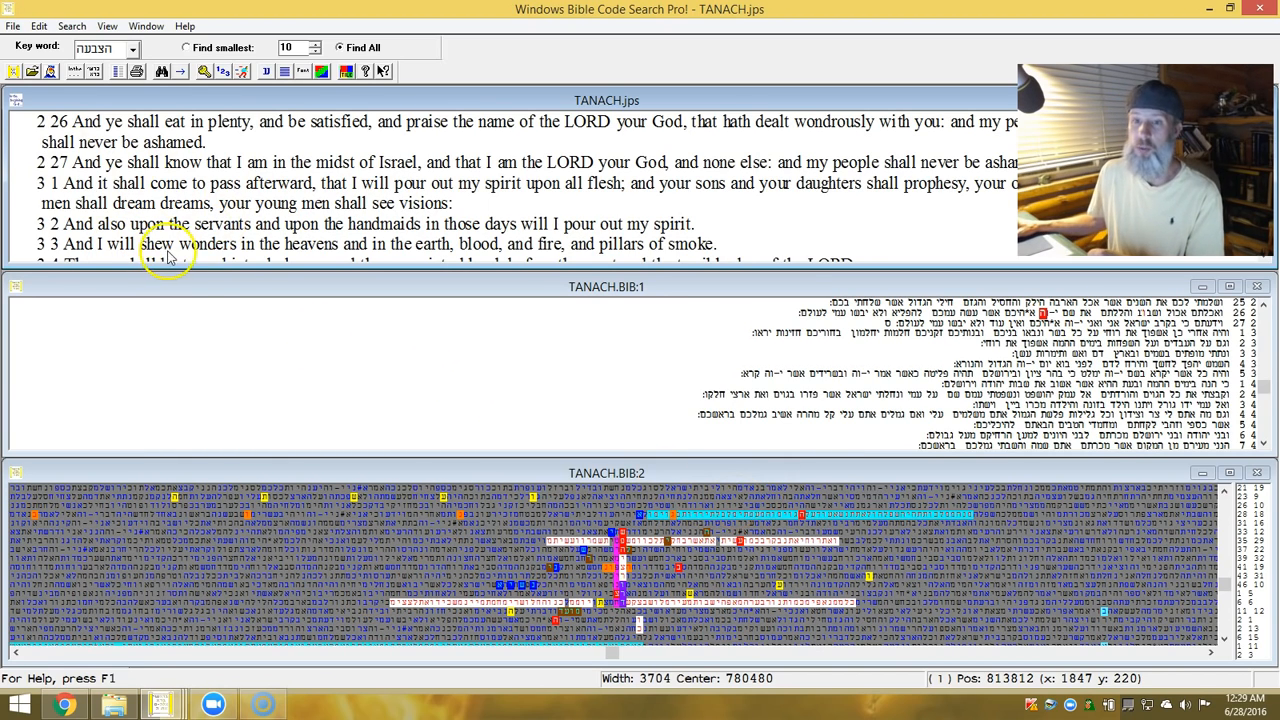
{"action": "mouse_move", "coordinate": [365, 205]}
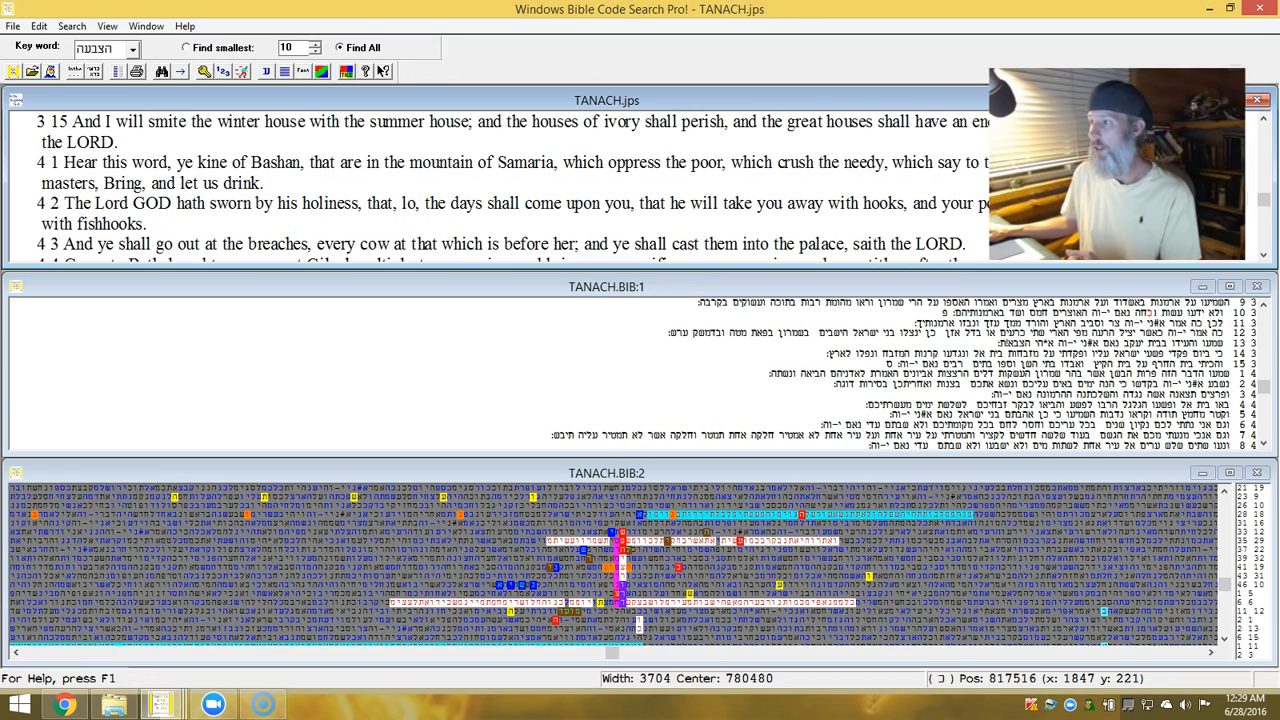
Scroll the English verse pane back to verses 3:10–3:14 about Samaria and Bethel.
{"action": "left_click", "coordinate": [1265, 122]}
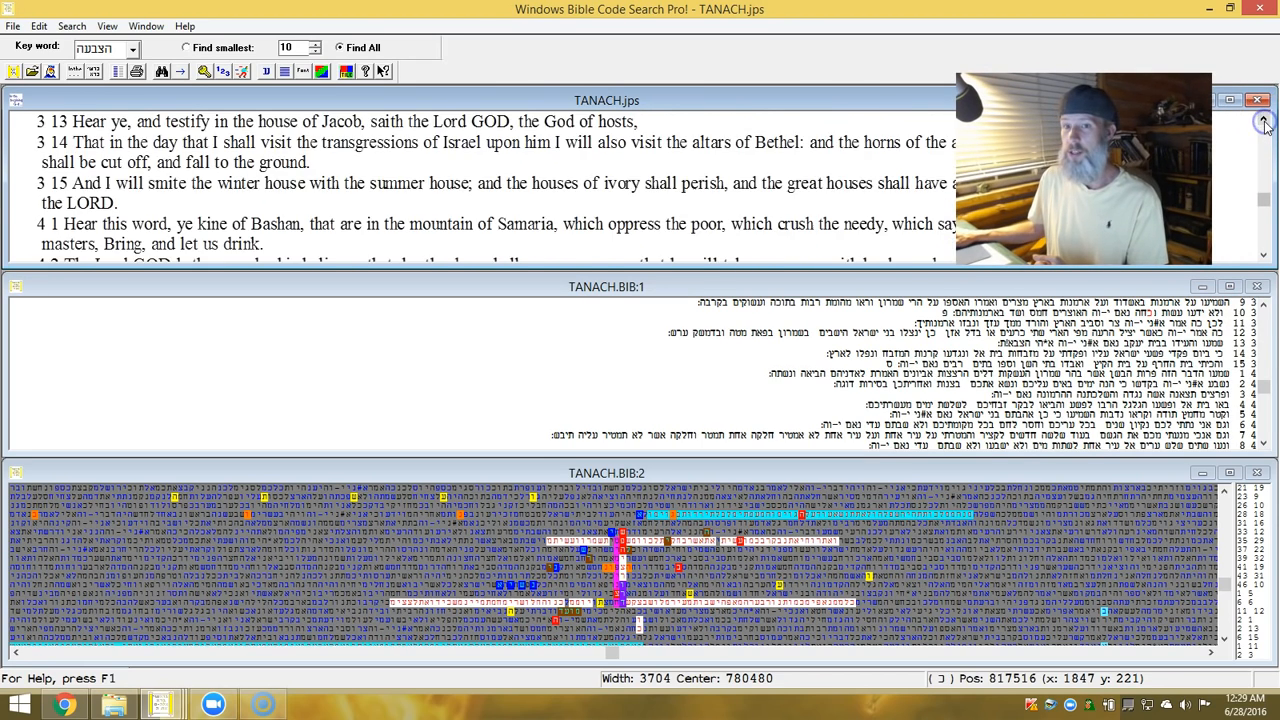
{"action": "left_click", "coordinate": [1264, 122]}
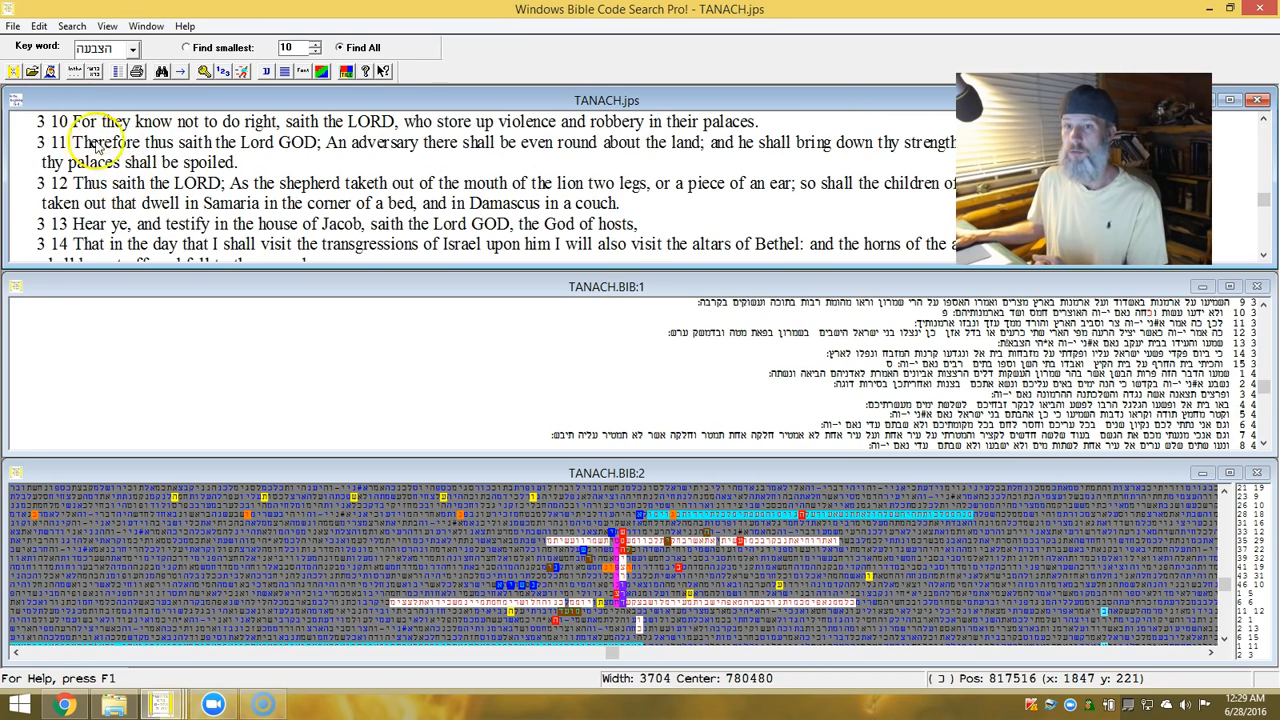
{"action": "mouse_move", "coordinate": [285, 140]}
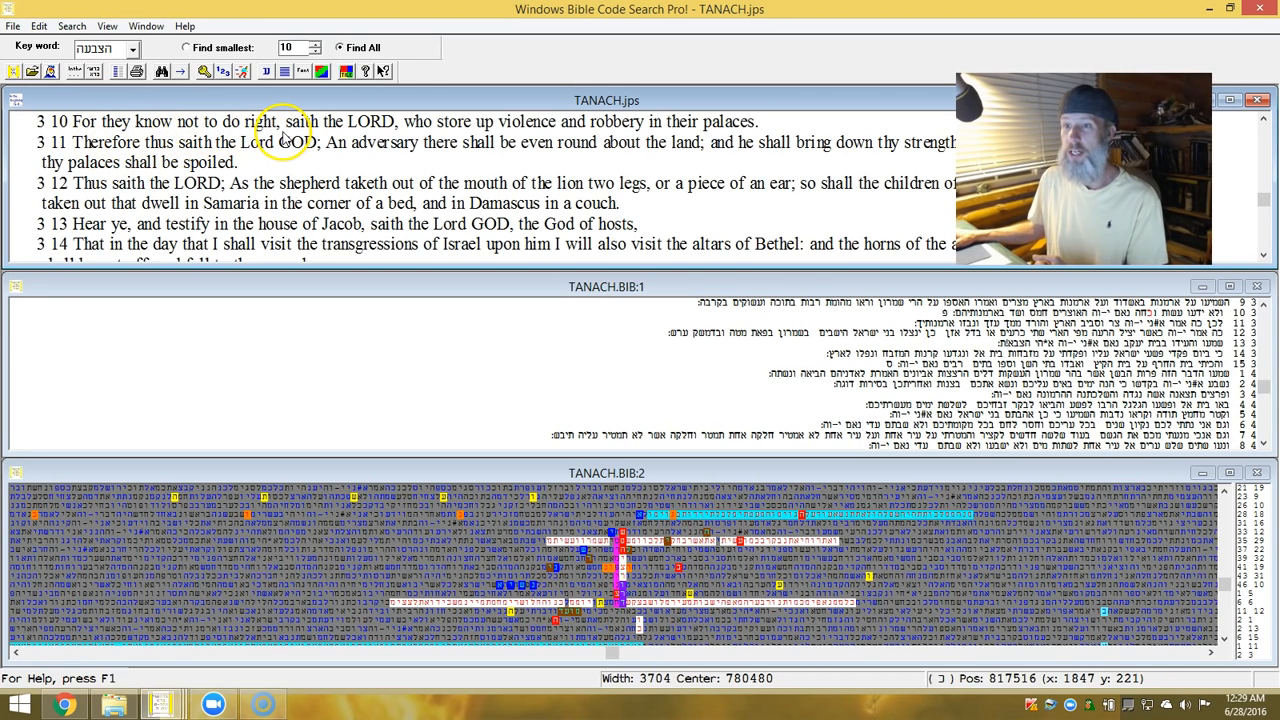
{"action": "mouse_move", "coordinate": [362, 130]}
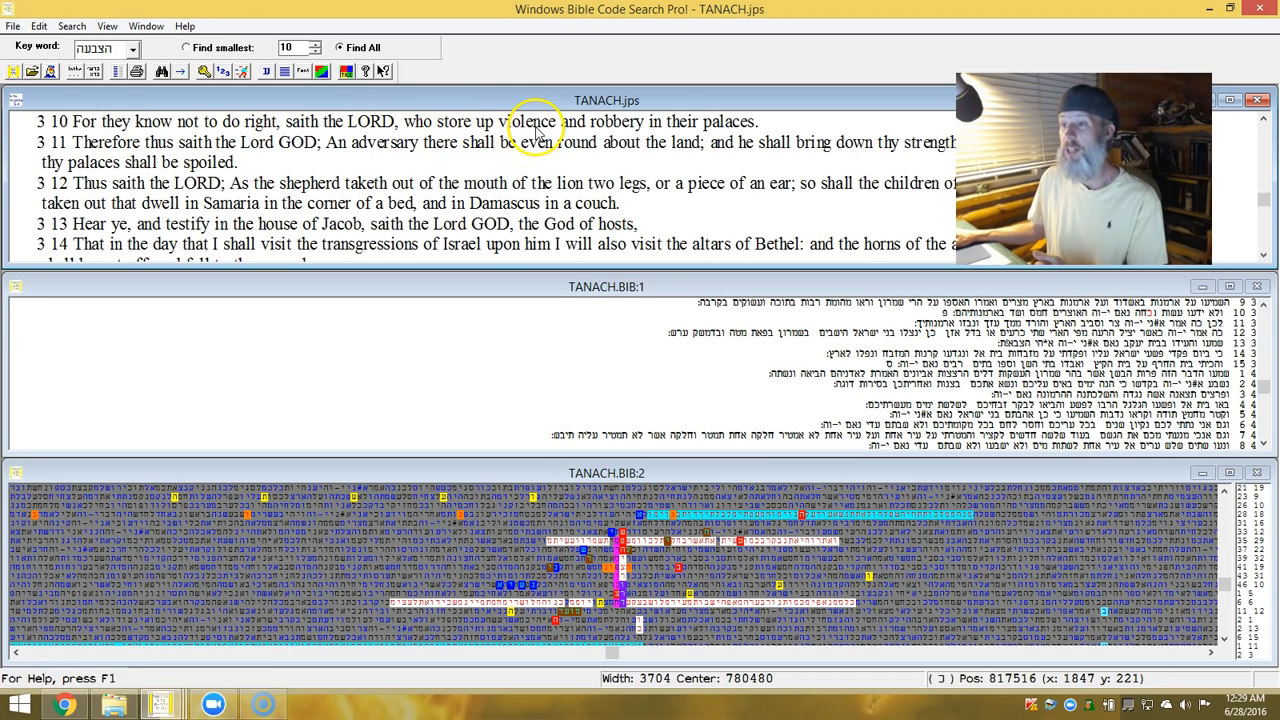
{"action": "mouse_move", "coordinate": [717, 128]}
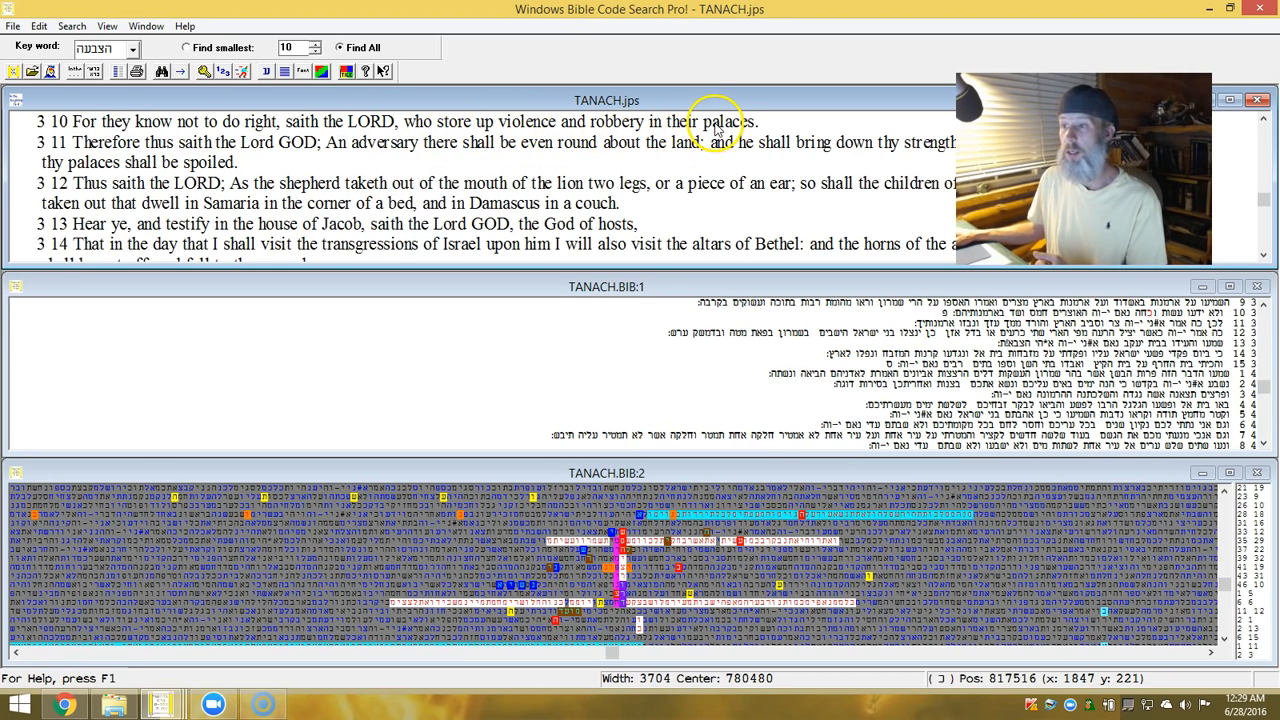
{"action": "mouse_move", "coordinate": [175, 160]}
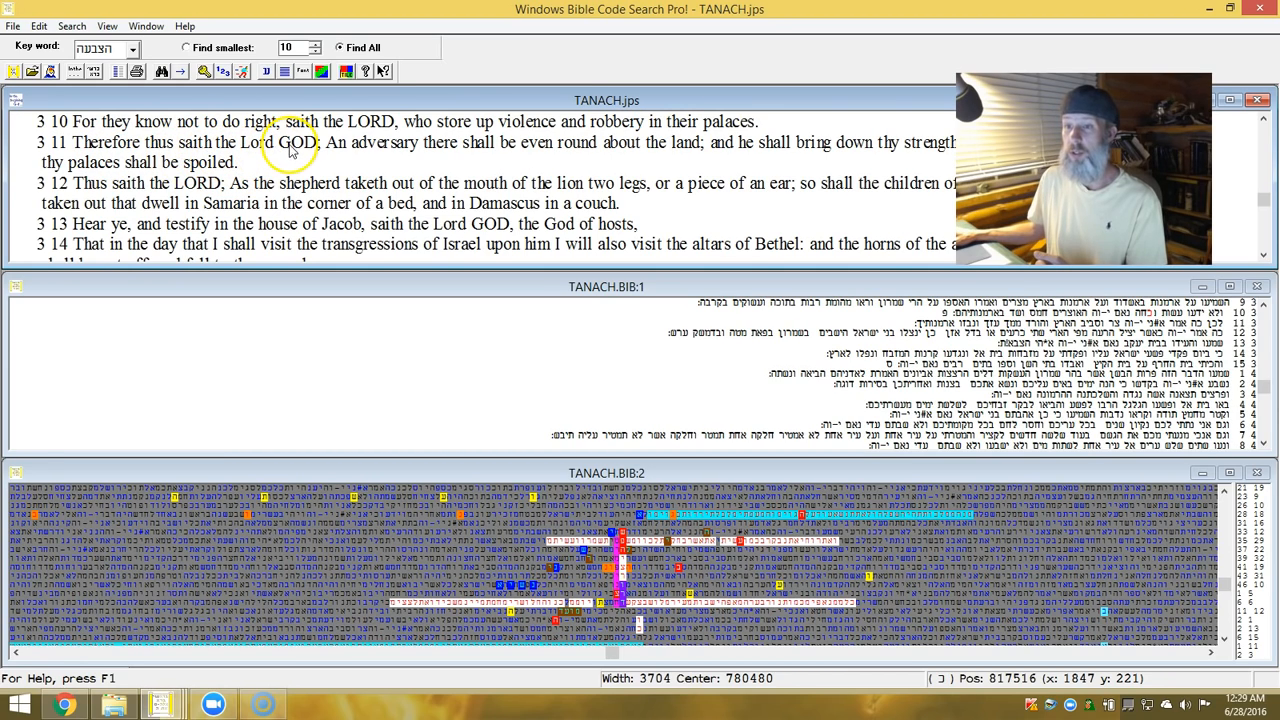
{"action": "mouse_move", "coordinate": [517, 158]}
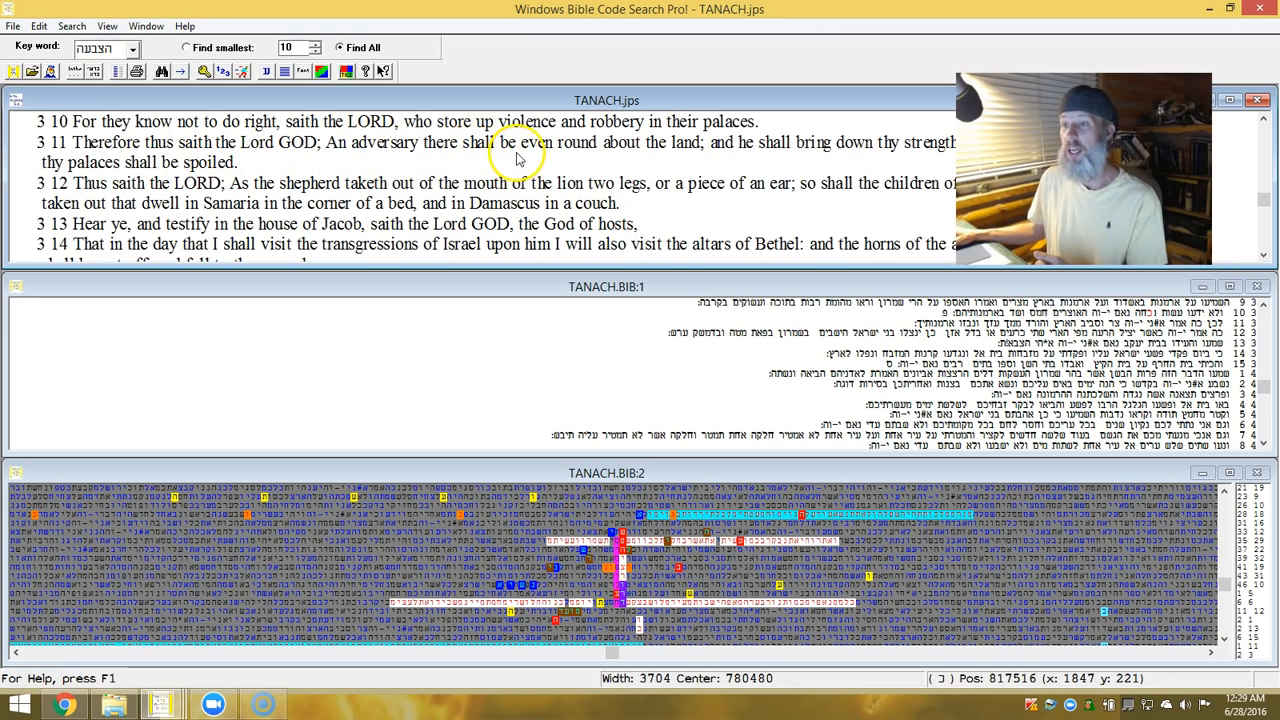
{"action": "mouse_move", "coordinate": [615, 158]}
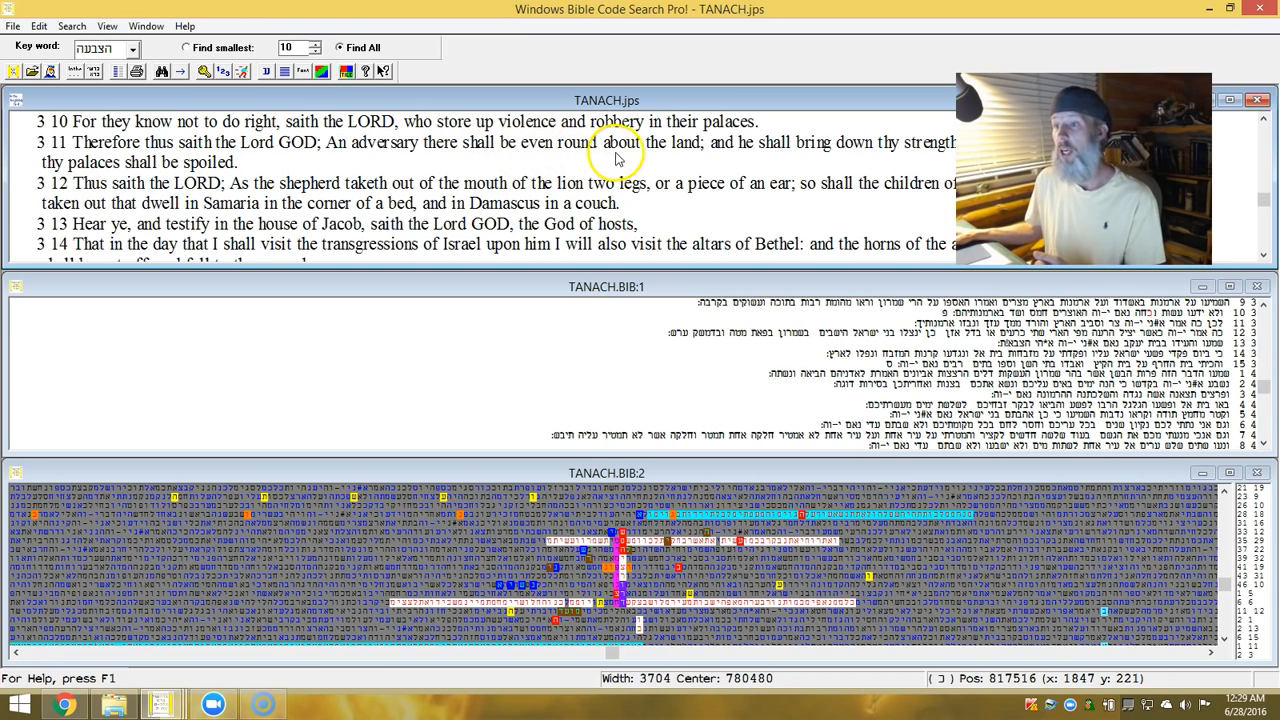
{"action": "mouse_move", "coordinate": [687, 166]}
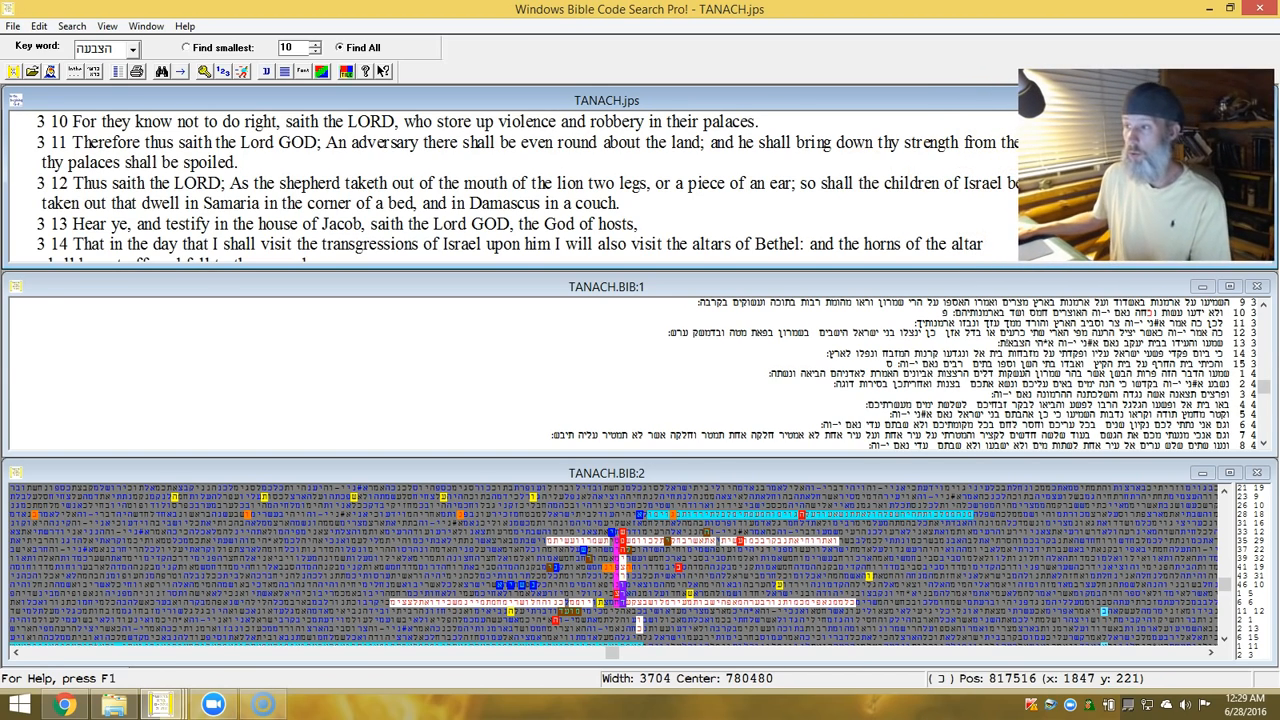
{"action": "mouse_move", "coordinate": [860, 135]}
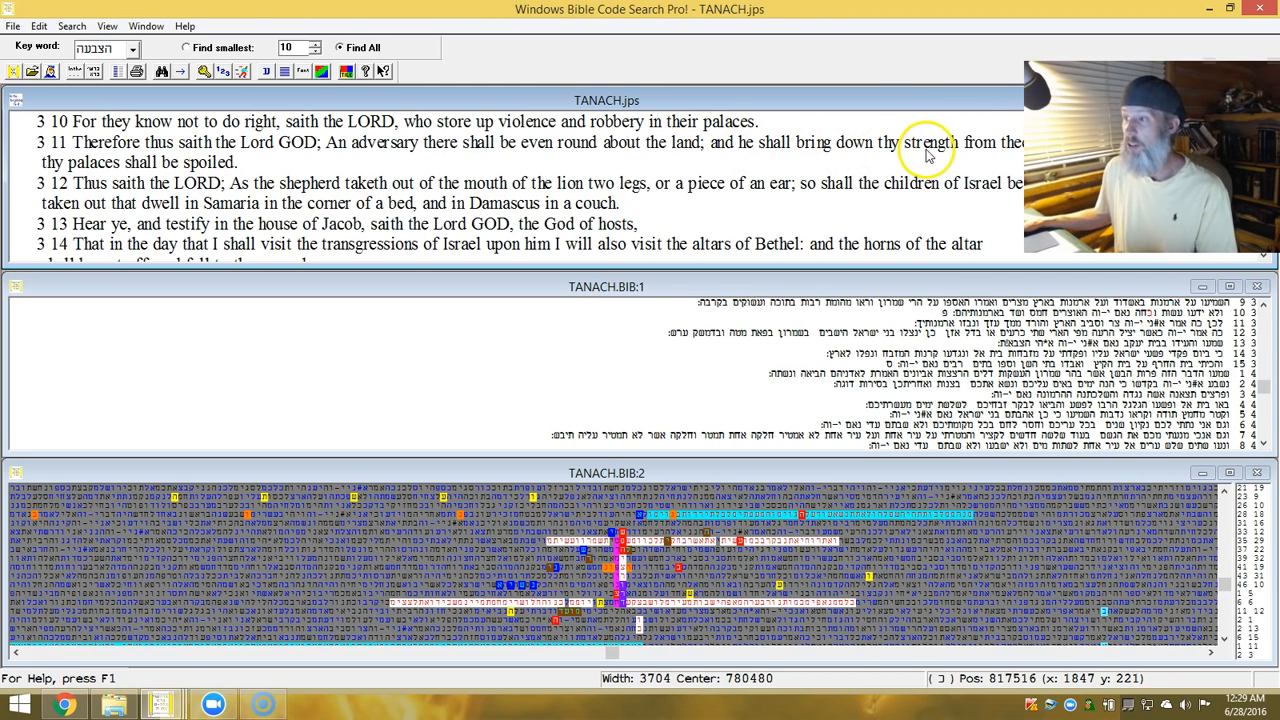
{"action": "mouse_move", "coordinate": [70, 193]}
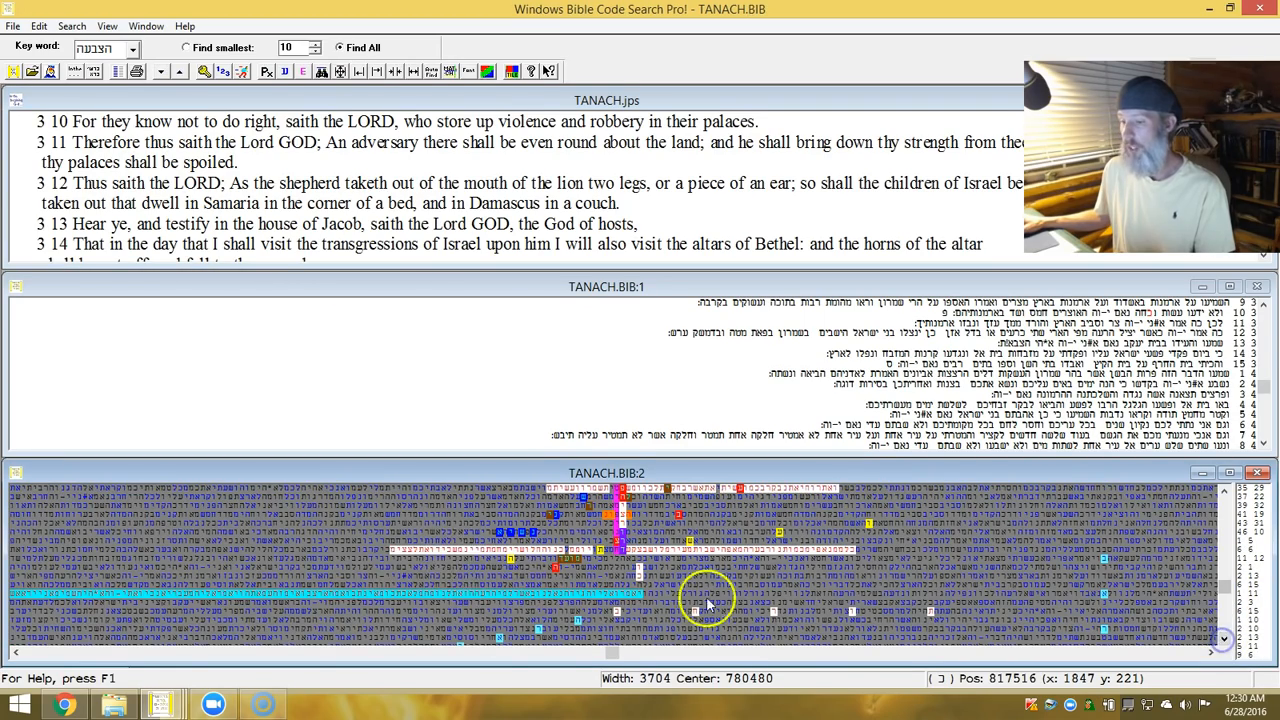
Sync verse panes to Jonah chapter 1 from the matrix, showing English verses 1:7–1:10.
{"action": "right_click", "coordinate": [555, 600]}
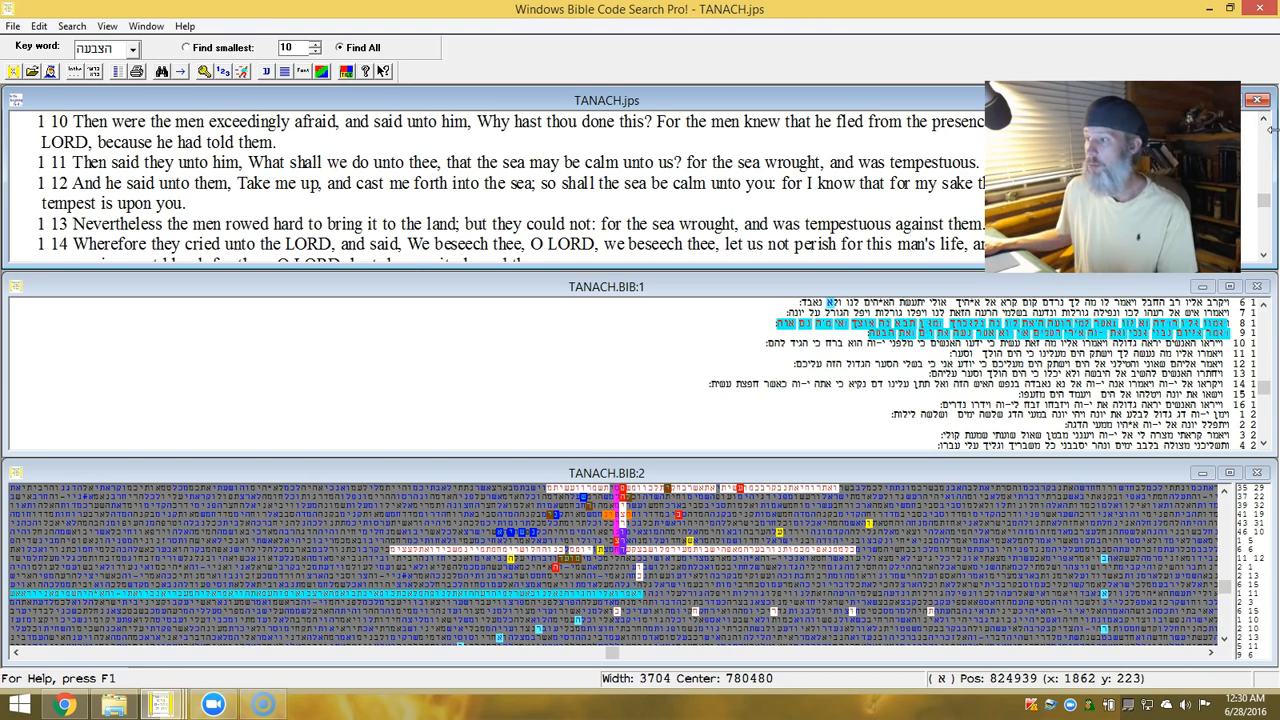
{"action": "left_click", "coordinate": [1264, 118]}
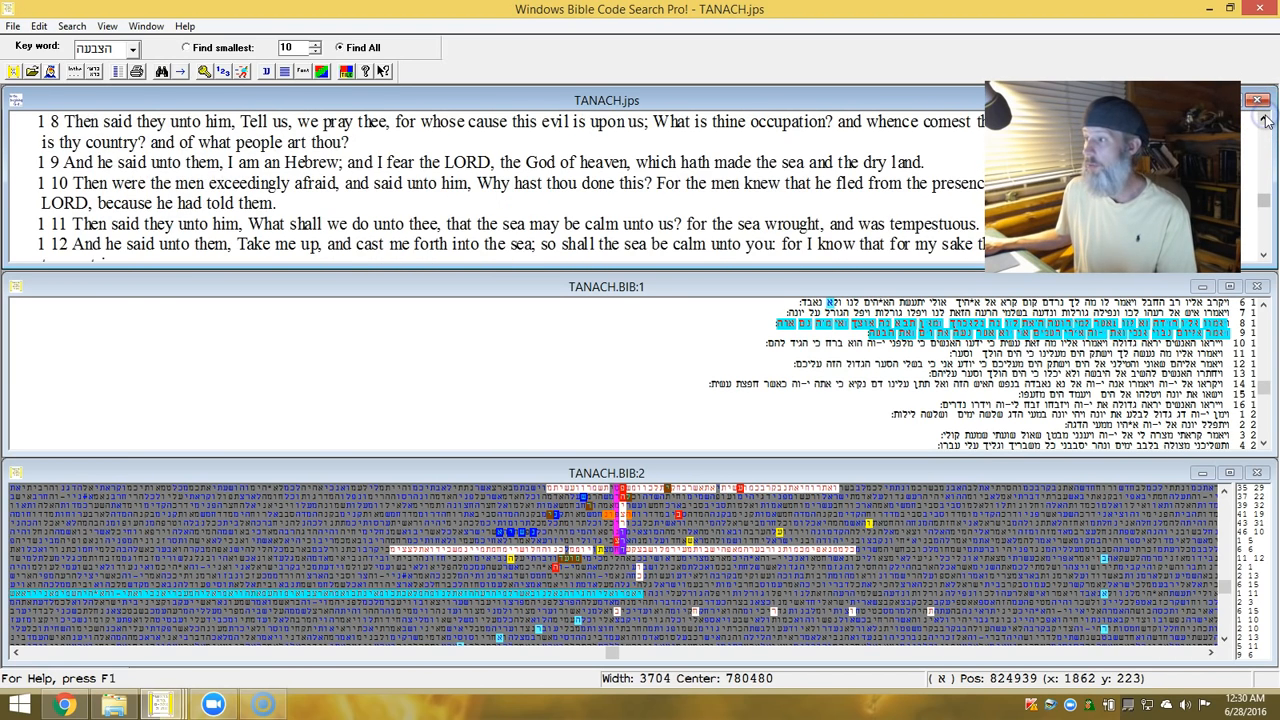
{"action": "left_click", "coordinate": [1267, 120]}
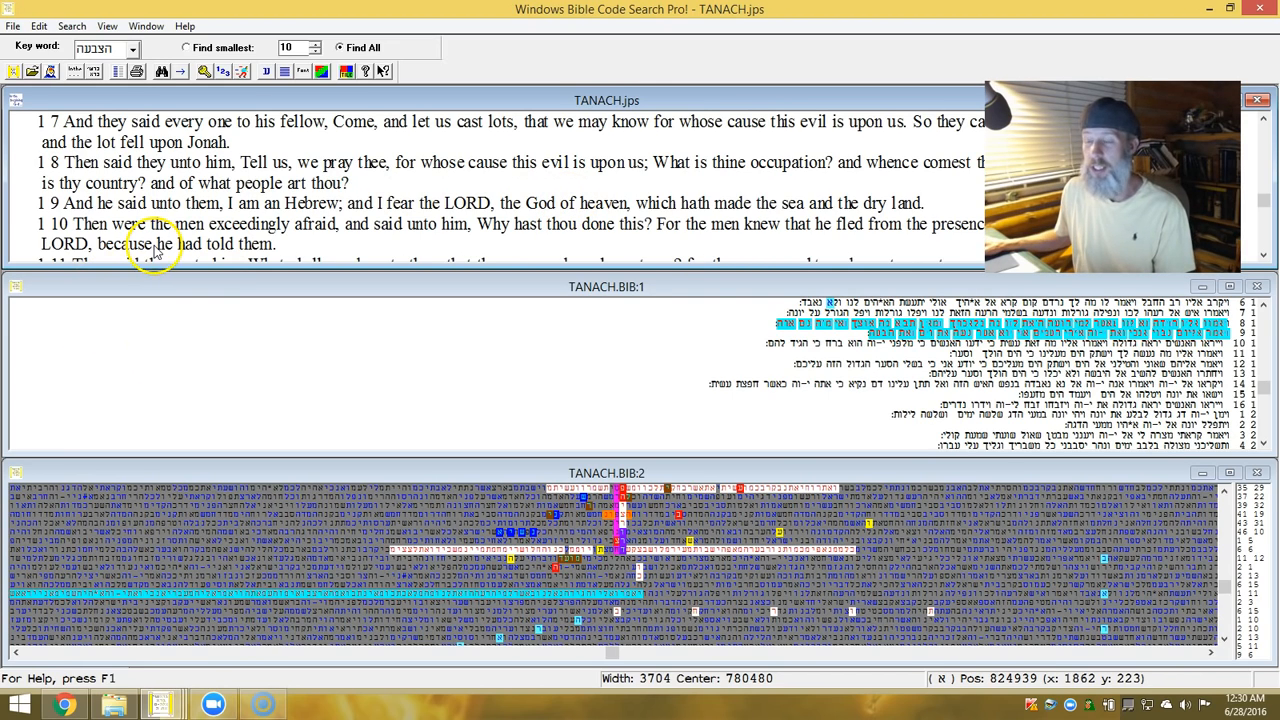
{"action": "mouse_move", "coordinate": [378, 207]}
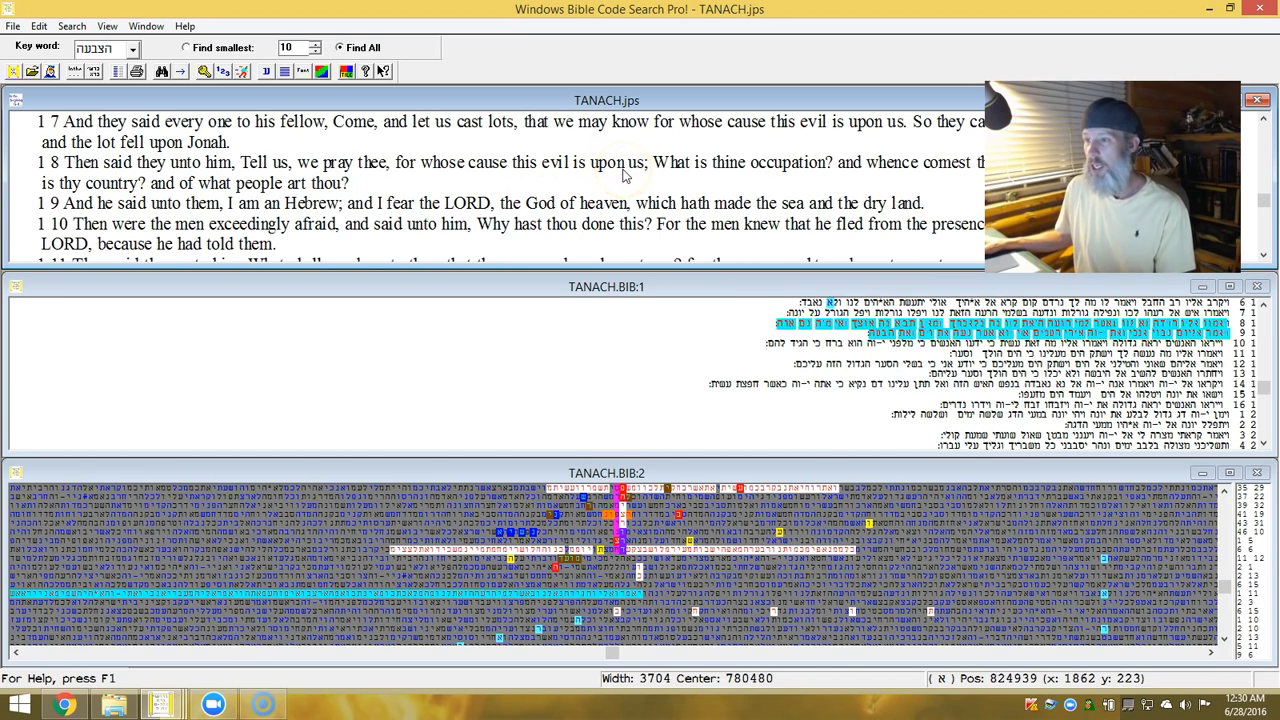
{"action": "mouse_move", "coordinate": [957, 188]}
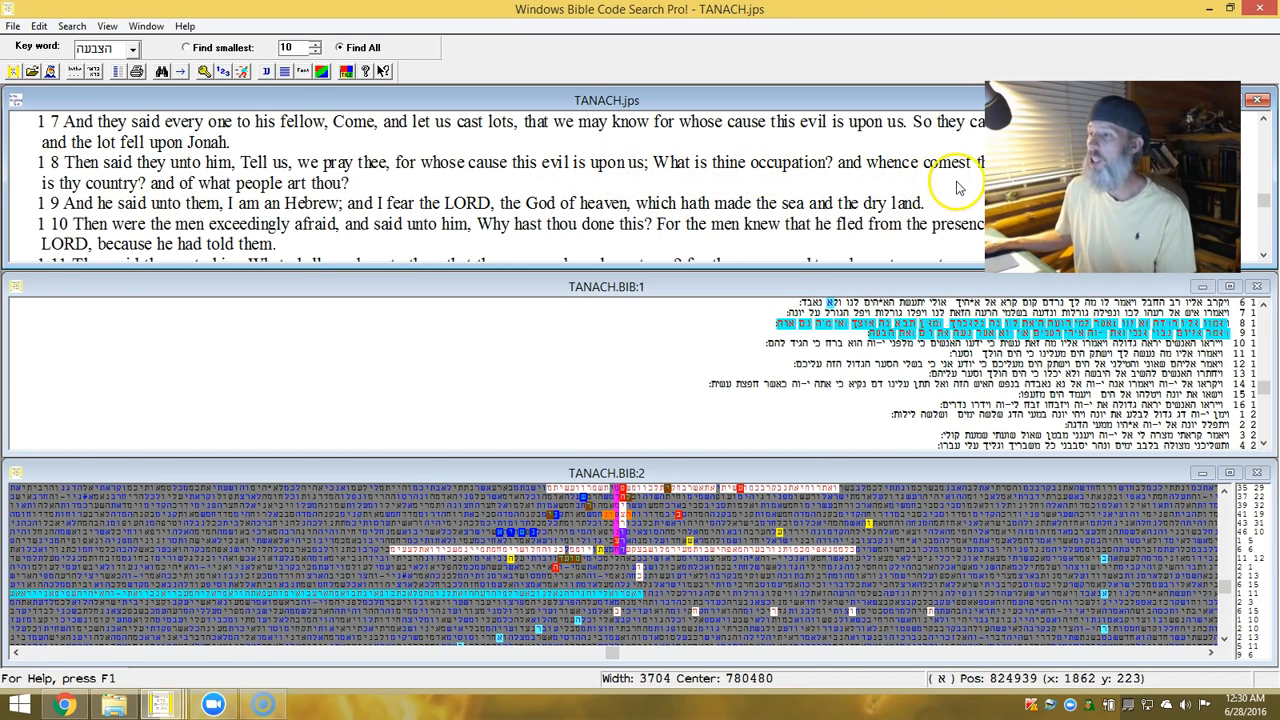
{"action": "mouse_move", "coordinate": [680, 235]}
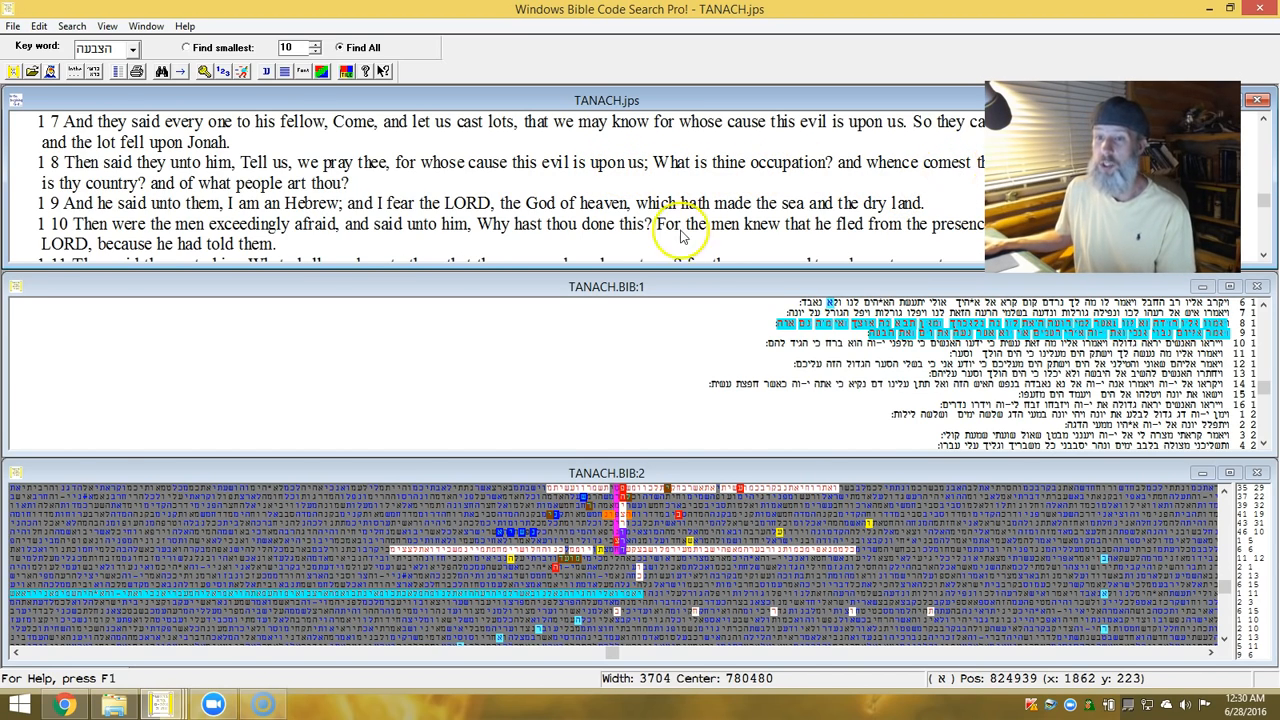
{"action": "mouse_move", "coordinate": [370, 200]}
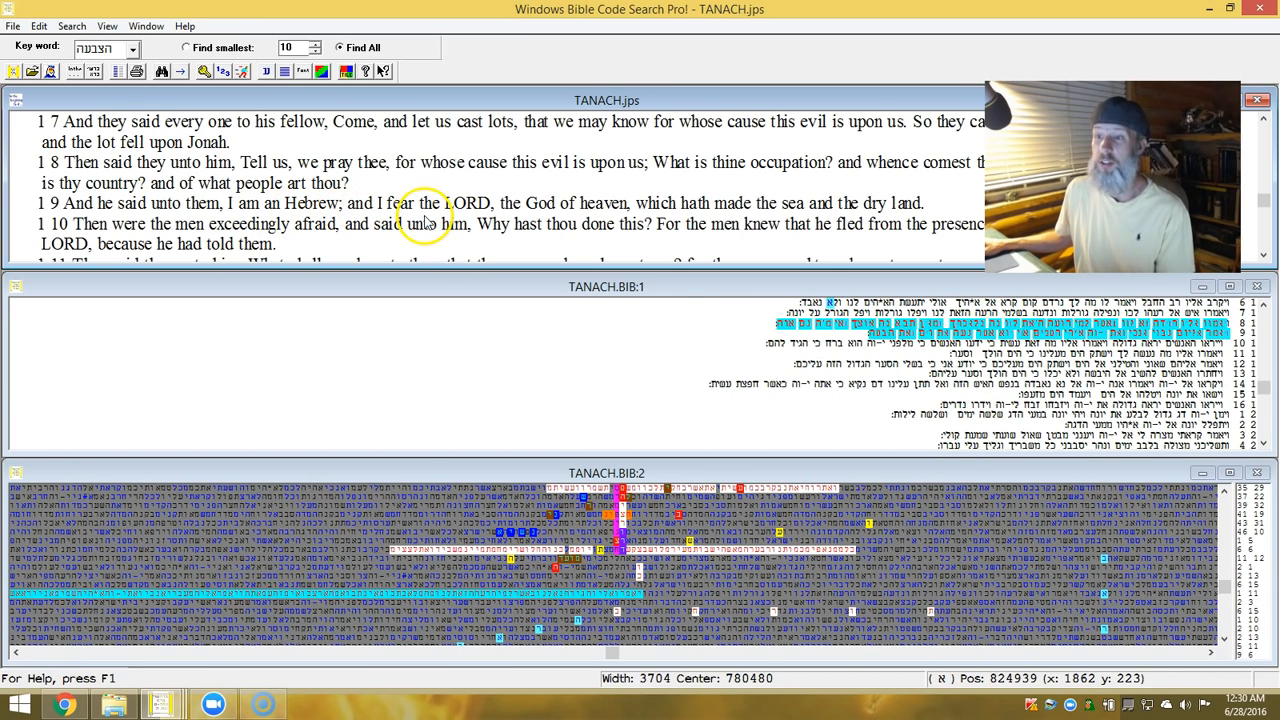
{"action": "mouse_move", "coordinate": [547, 203]}
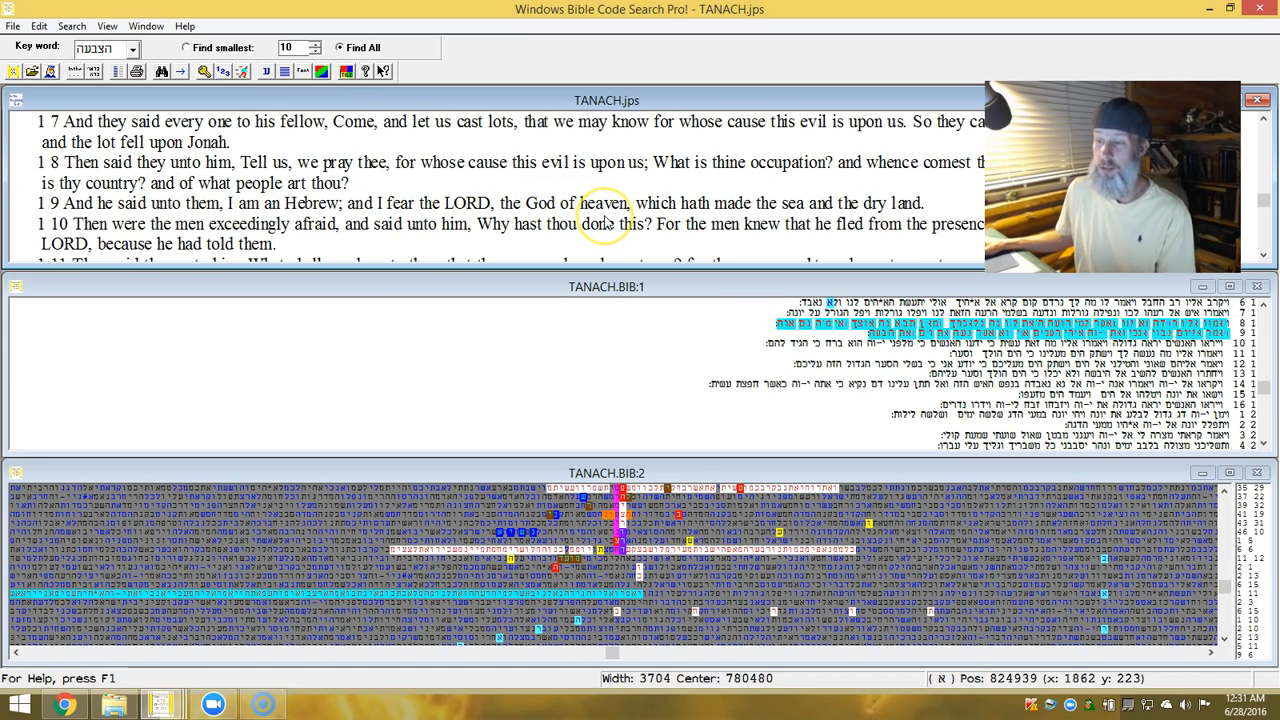
{"action": "mouse_move", "coordinate": [765, 215]}
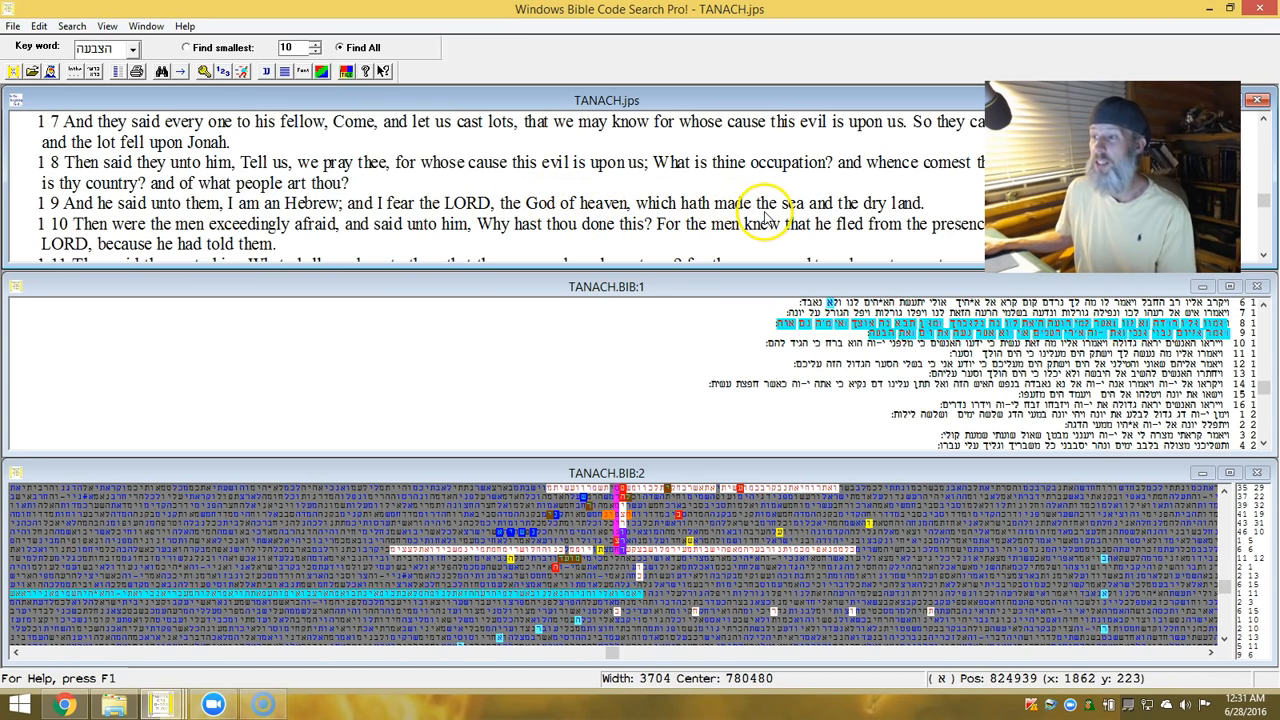
{"action": "mouse_move", "coordinate": [920, 210]}
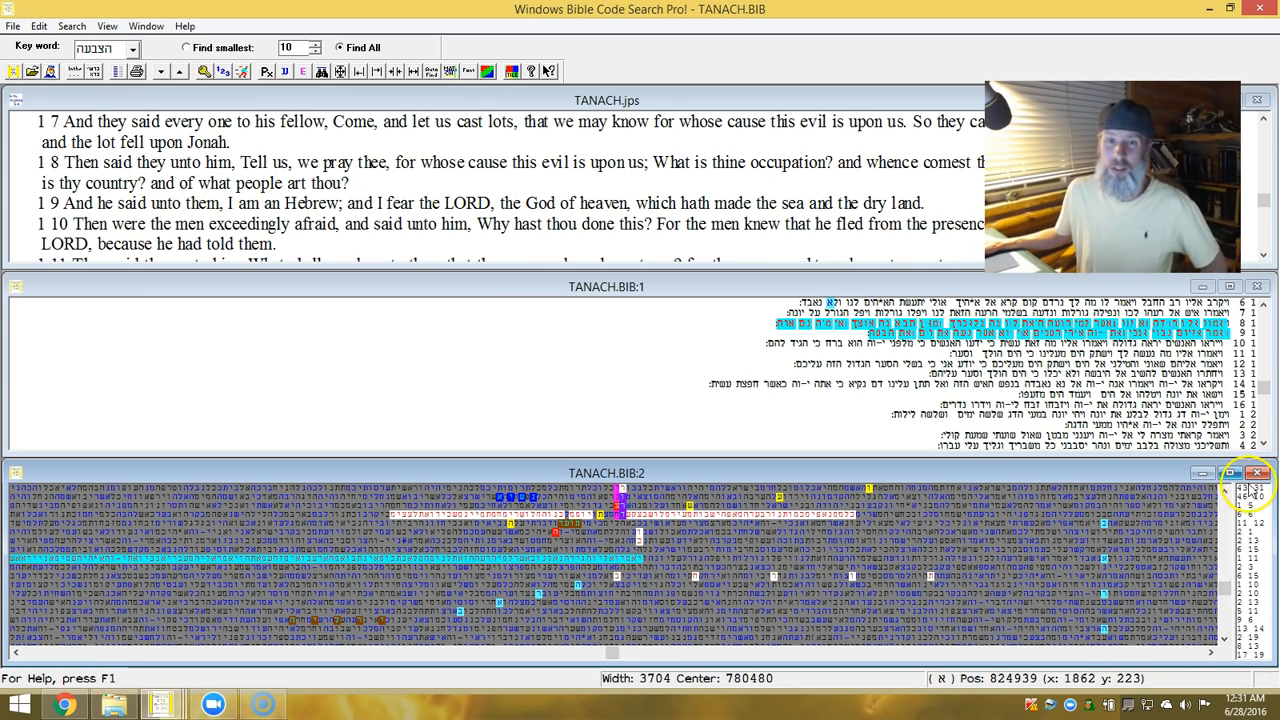
{"action": "mouse_move", "coordinate": [1105, 473]}
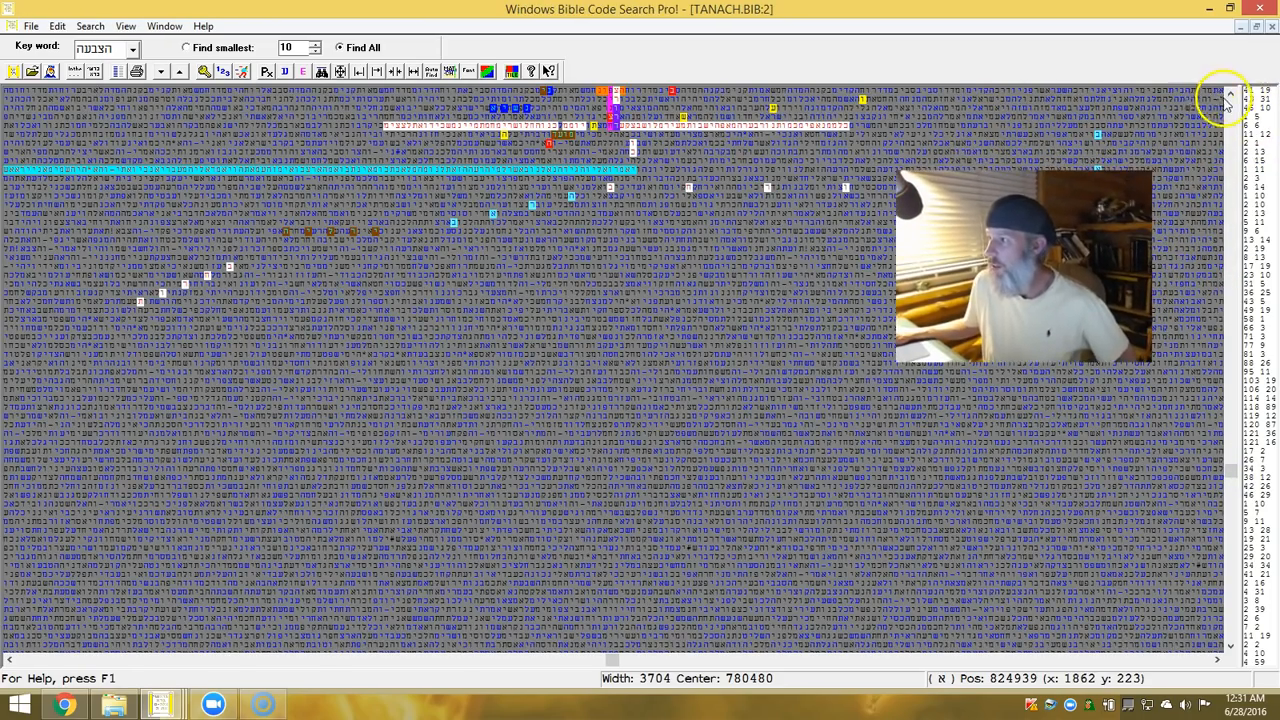
Scroll the maximized TANACH.BIB:2 matrix up to bring the highlighted Hebrew terms into view.
{"action": "left_click", "coordinate": [1231, 93]}
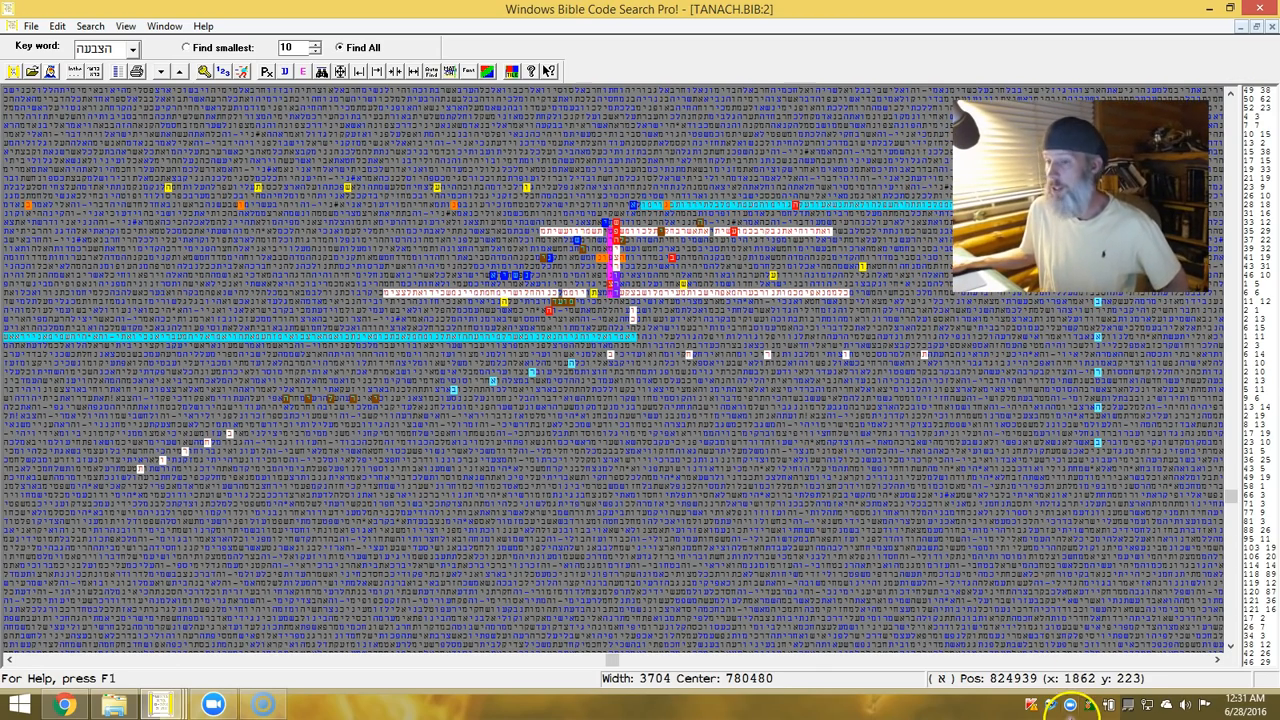
{"action": "mouse_move", "coordinate": [815, 485]}
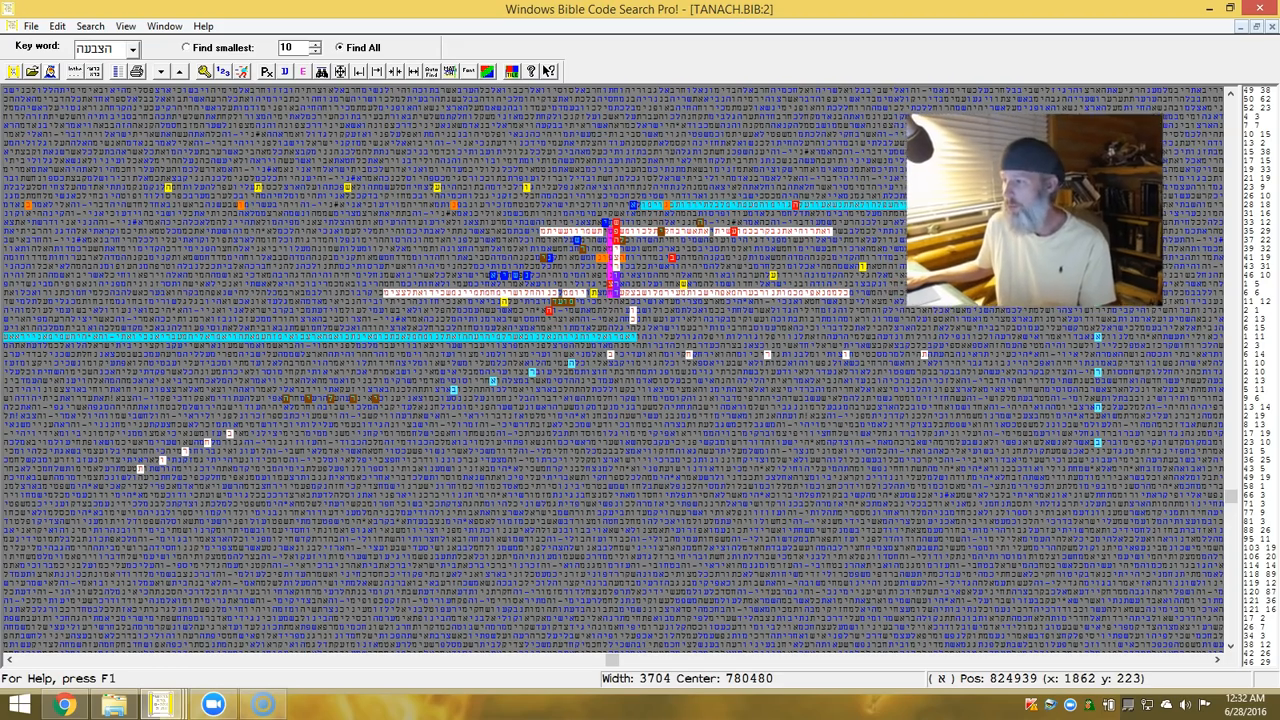
{"action": "mouse_move", "coordinate": [438, 418]}
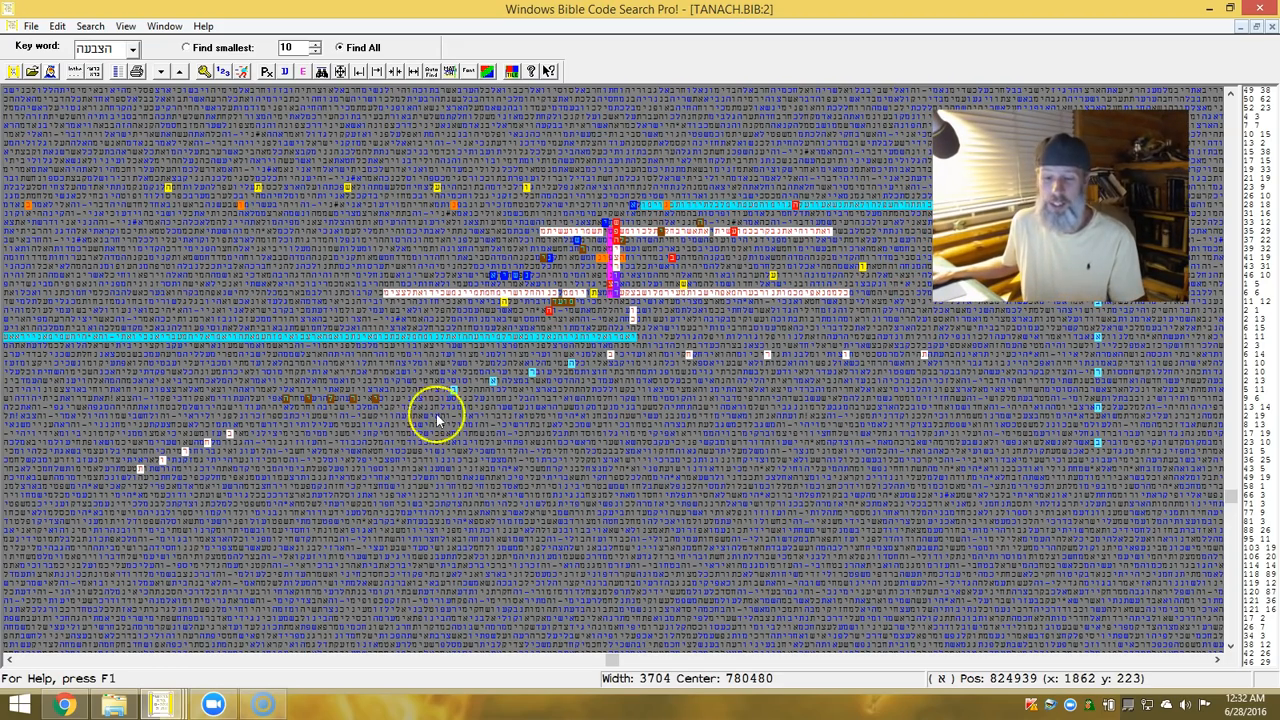